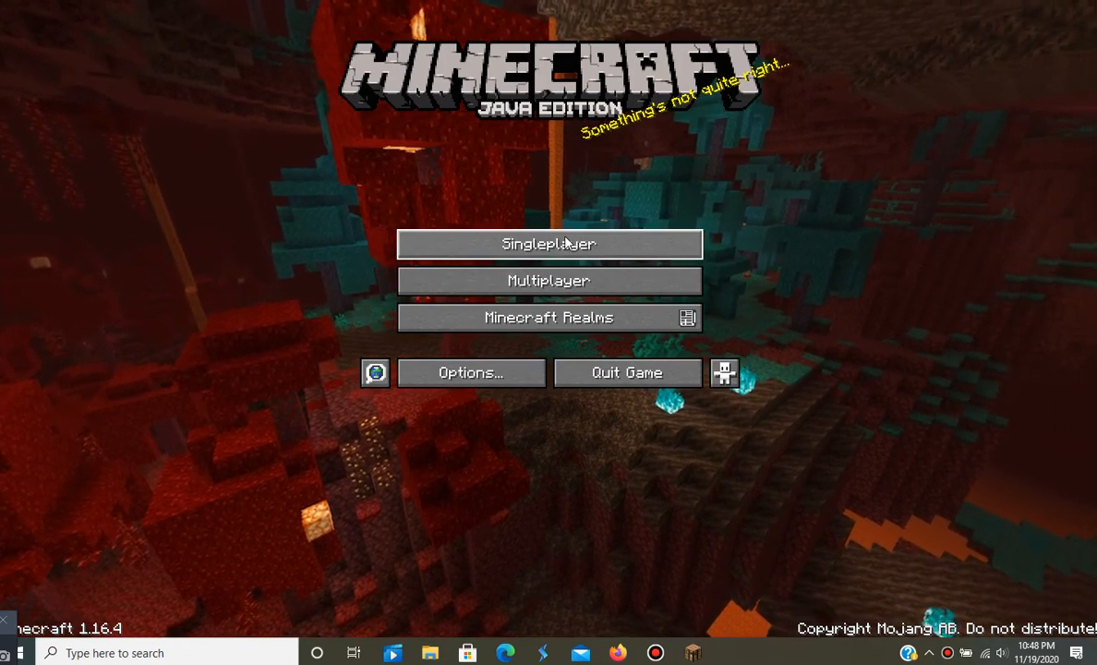
# Enter Singleplayer from the title screen to reach the saved worlds list.
pyautogui.click(549, 243)
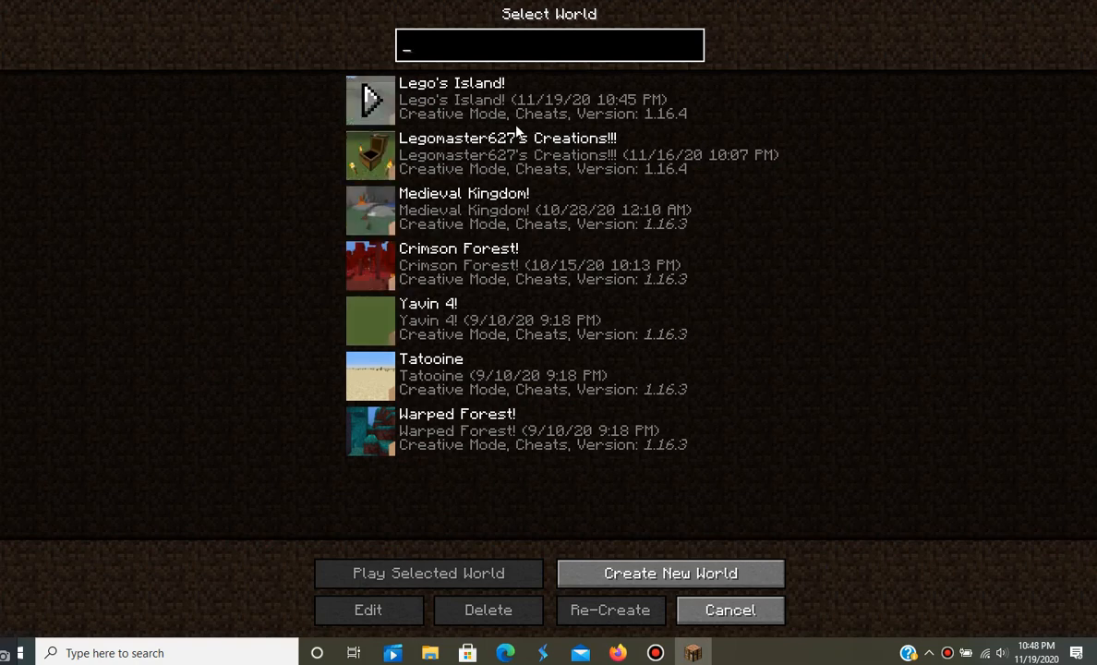
pyautogui.moveTo(610, 96)
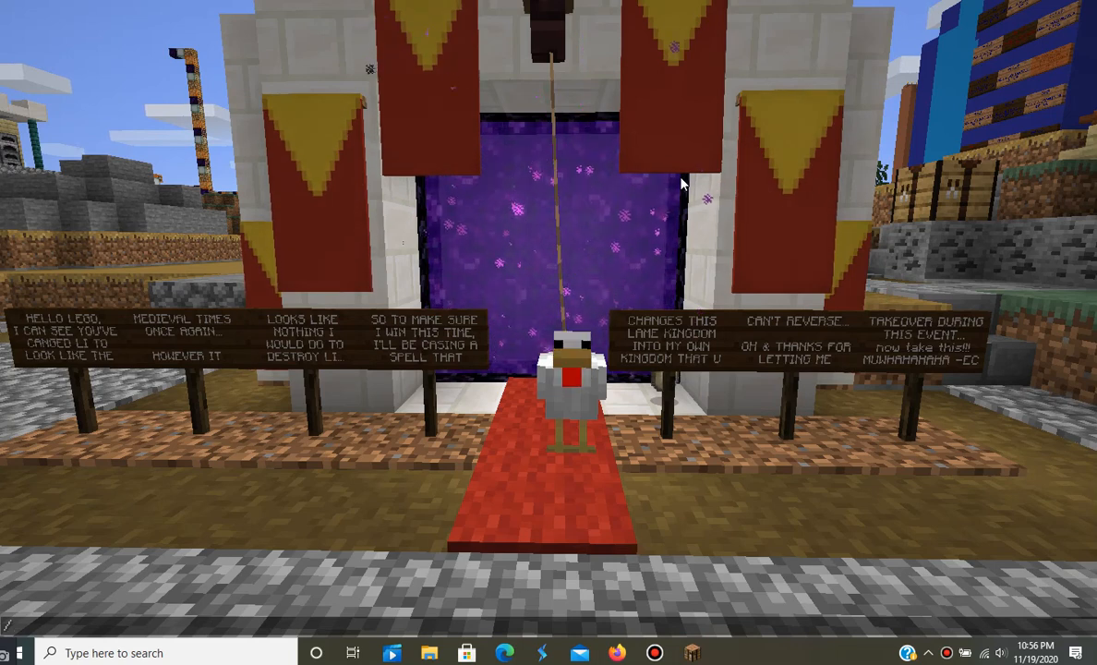
pyautogui.moveTo(654, 189)
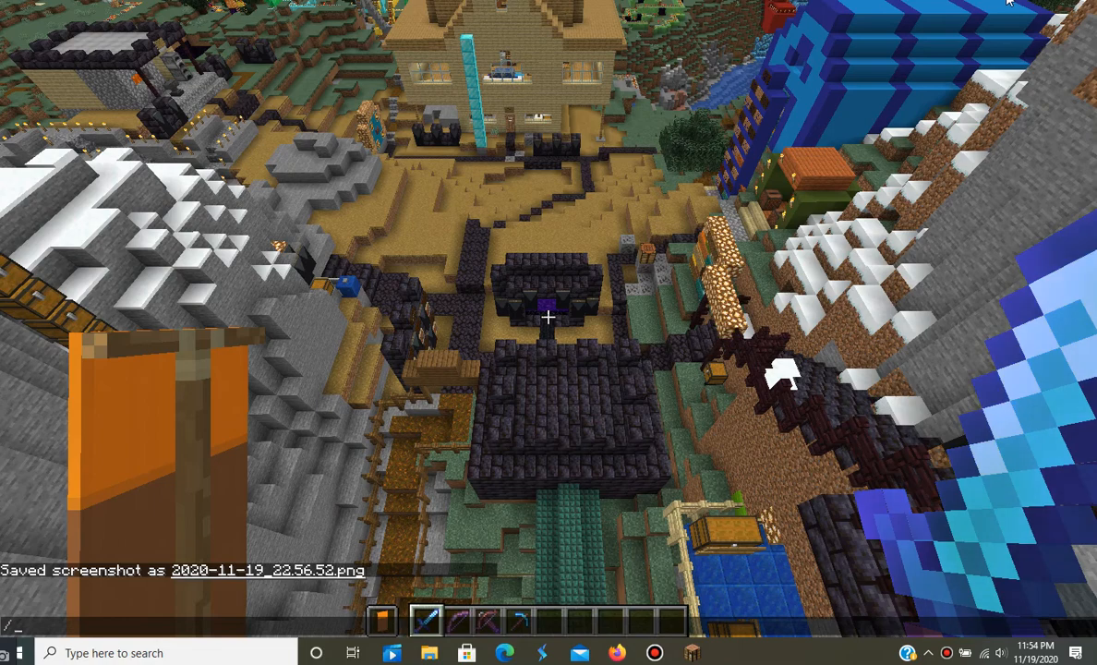
pyautogui.moveTo(669, 159)
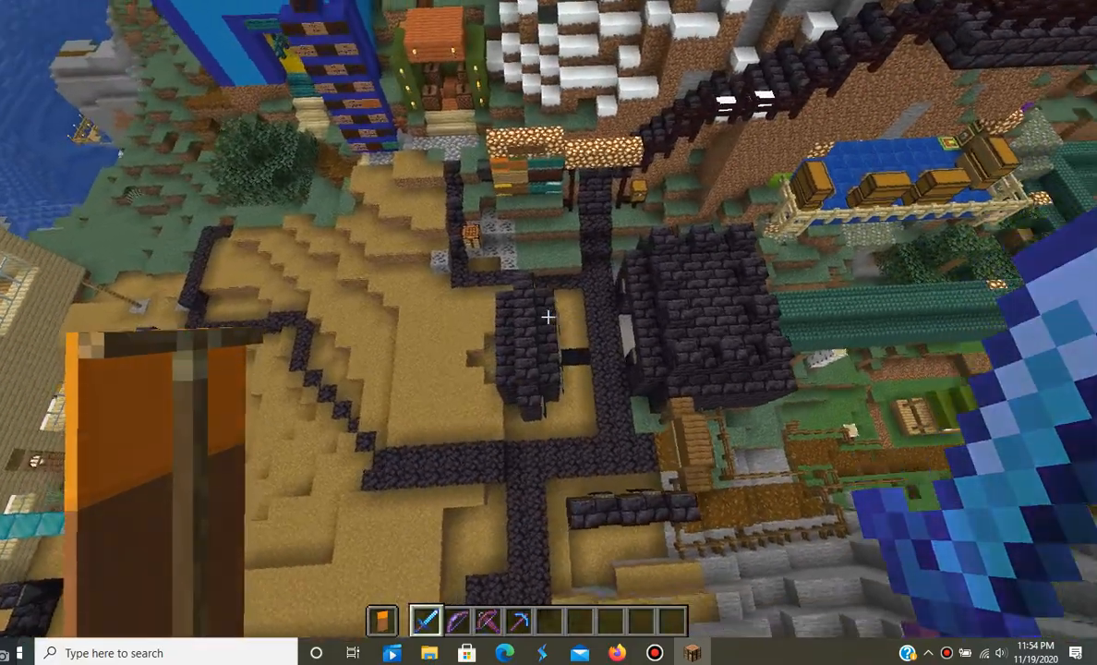
pyautogui.moveTo(548, 318)
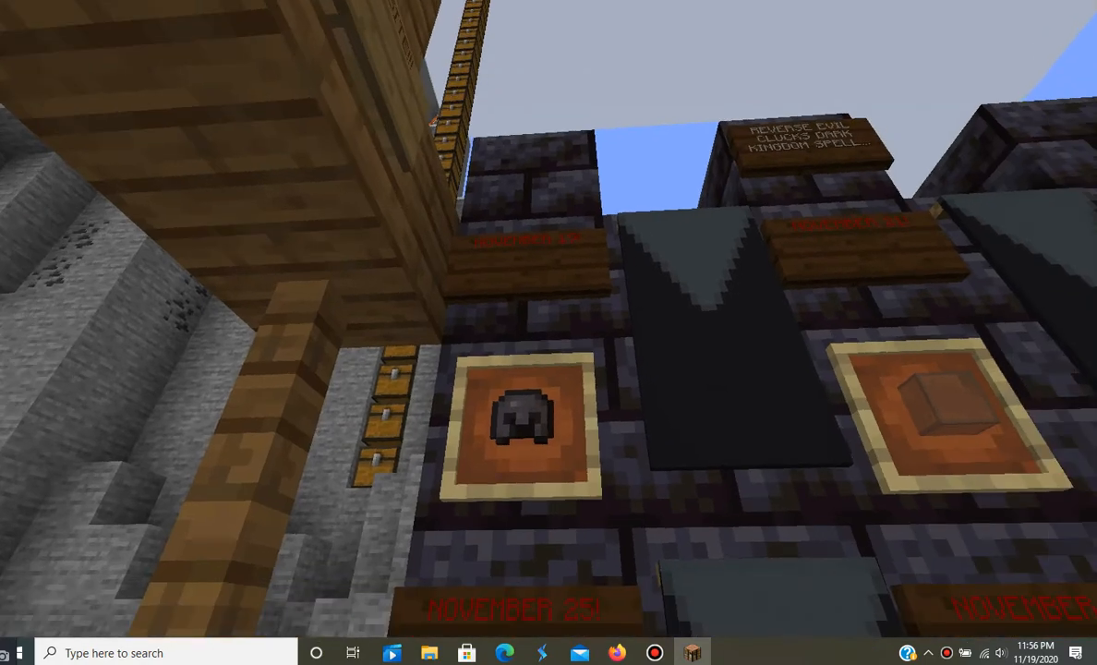
# Save a screenshot of the quest board showing the netherite helmet reward.
pyautogui.press('F2')
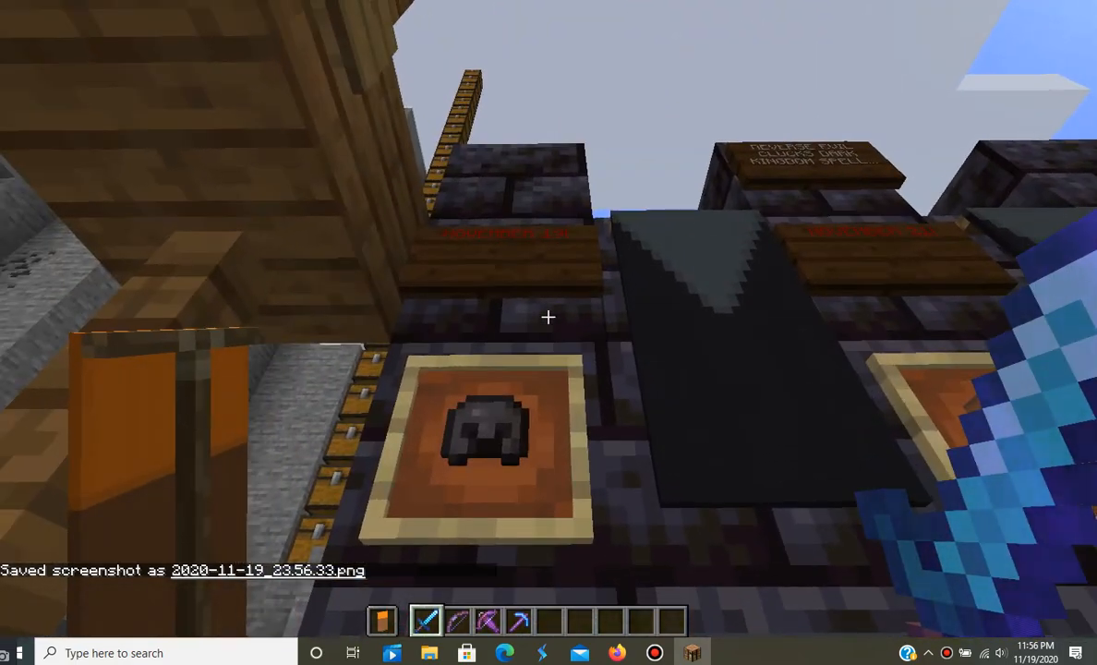
pyautogui.moveTo(548, 318)
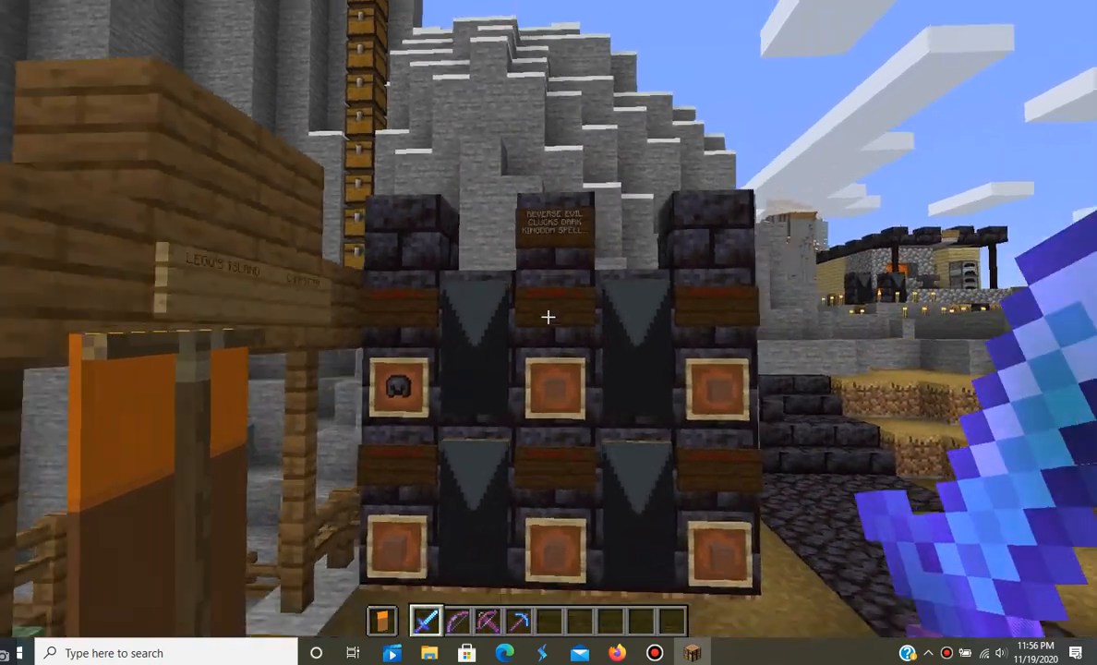
pyautogui.moveTo(548, 317)
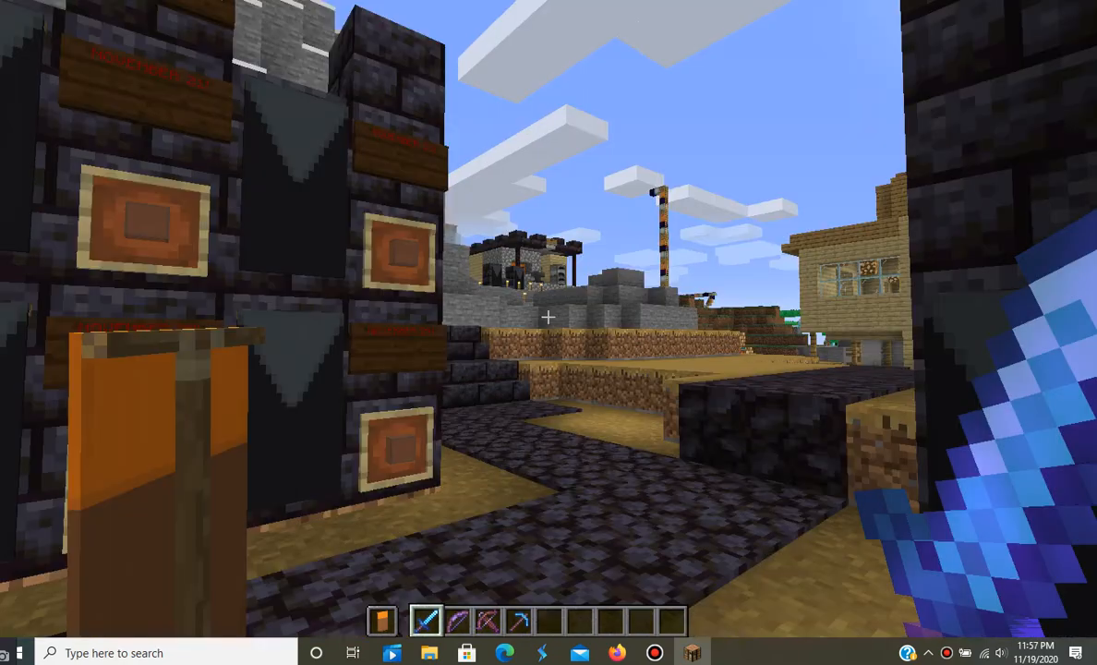
pyautogui.moveTo(548, 314)
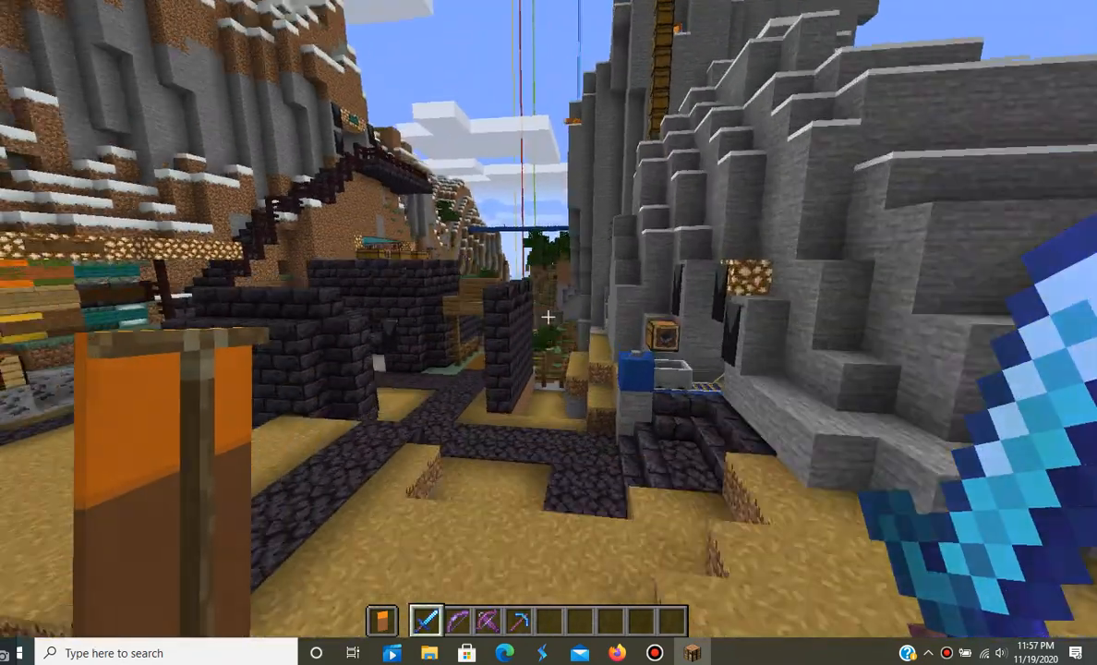
# Take a screenshot while walking through the kingdom before placing the sign.
pyautogui.press('F2')
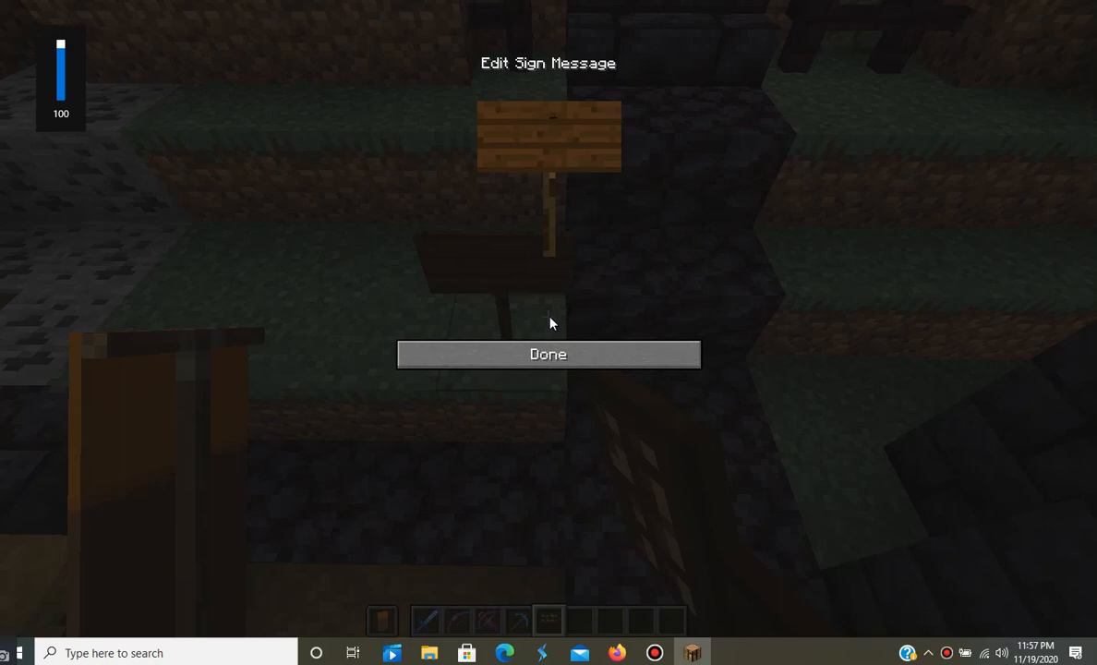
# Write the four-line Medieval Party 2020 message, Nov. 19 to Dec. 3, and finish the sign.
pyautogui.click(546, 354)
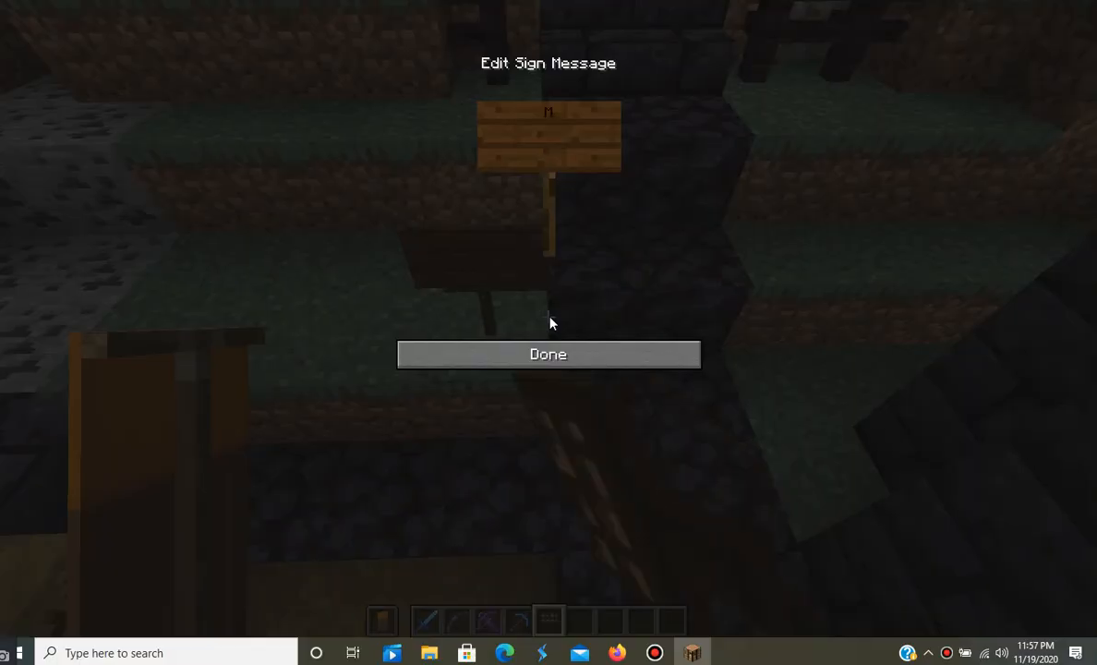
pyautogui.write('EDIEVAL')
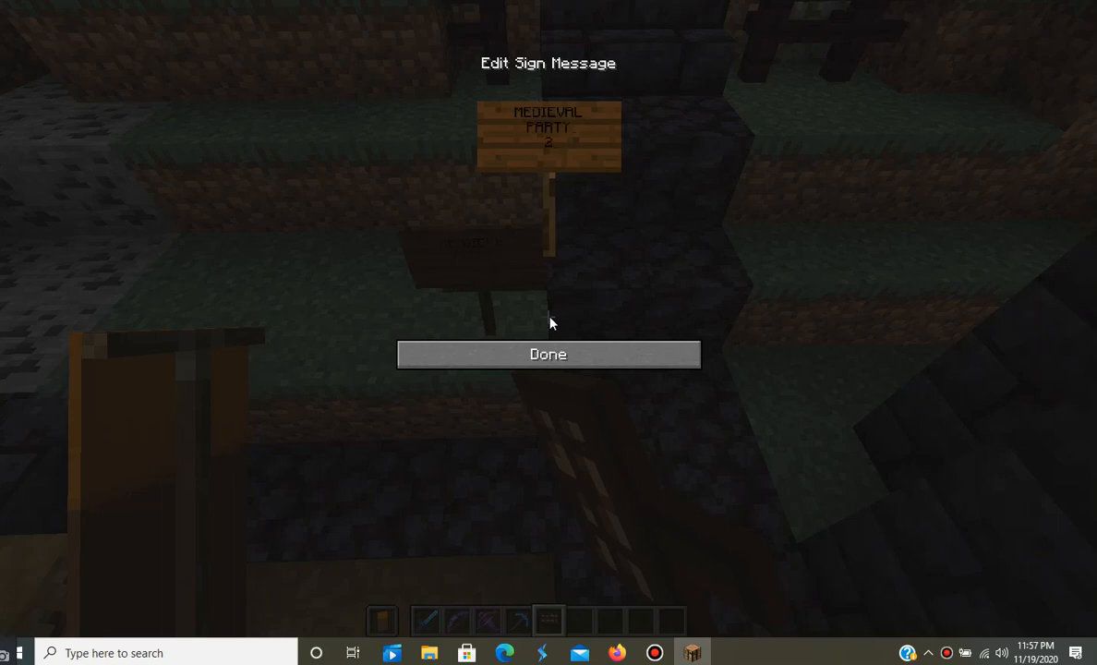
pyautogui.write('020!!!')
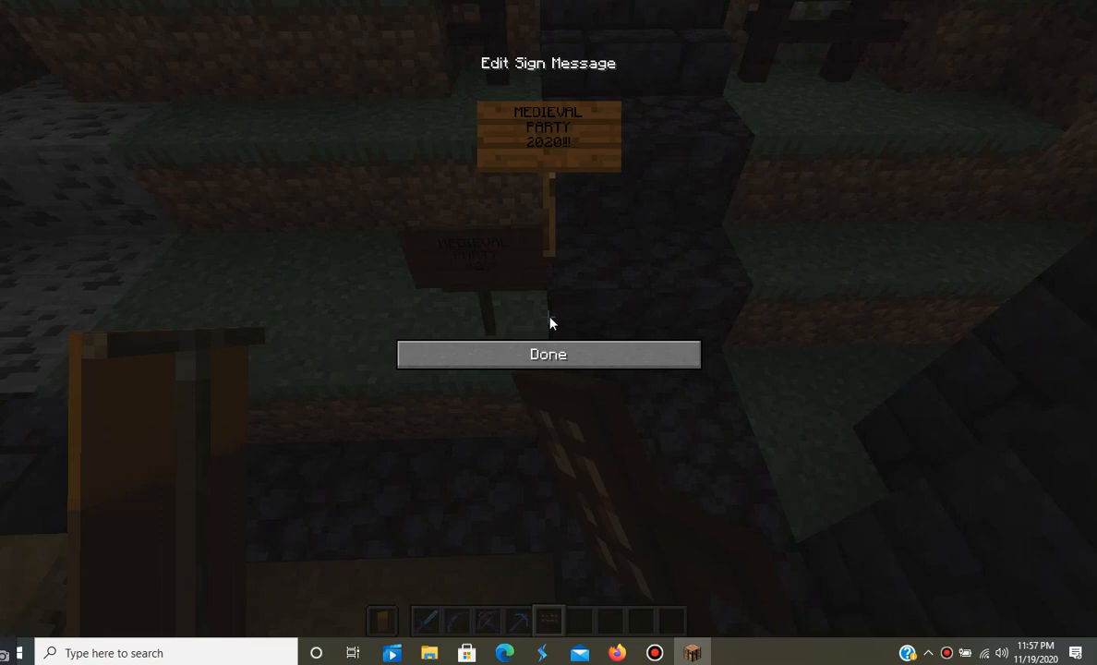
pyautogui.write('NOV.19-')
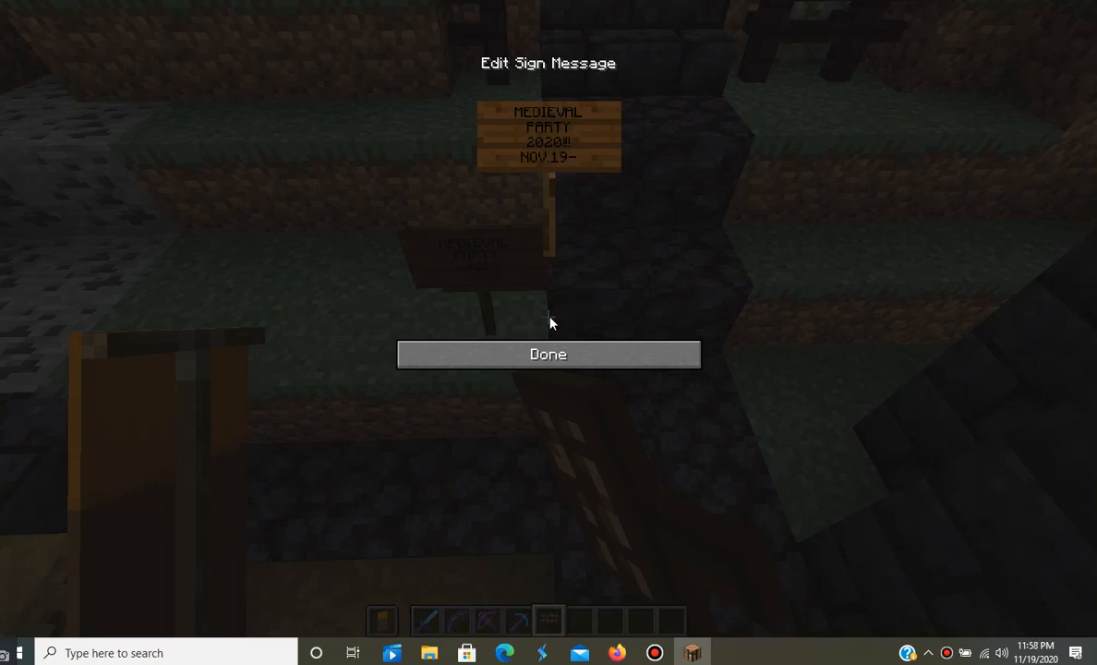
pyautogui.write('DEC.3')
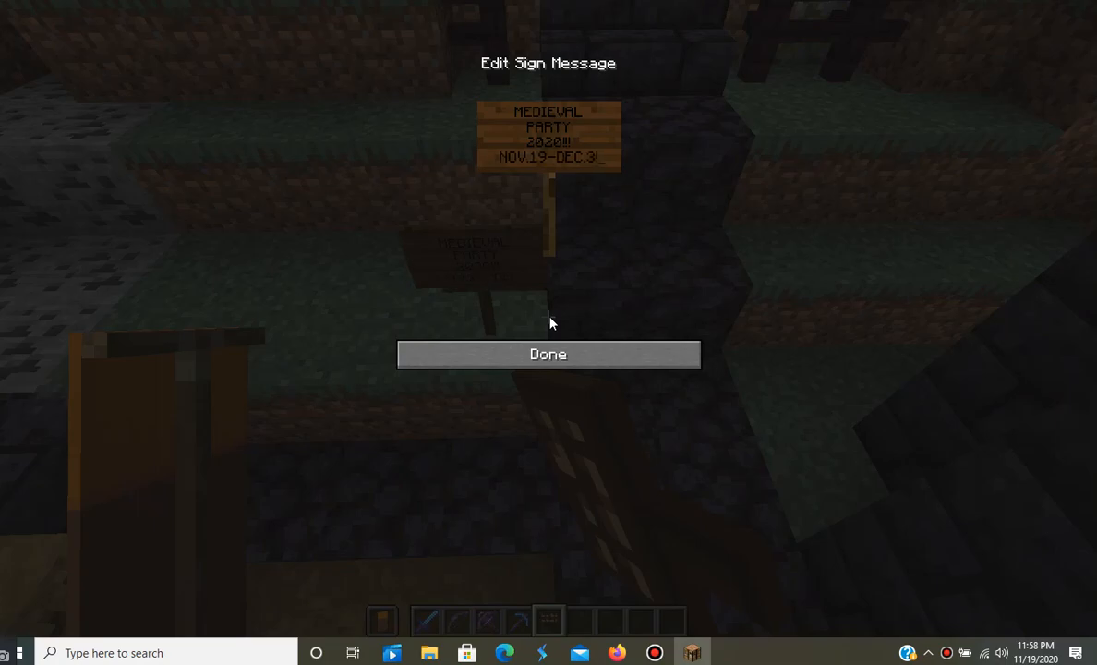
pyautogui.click(546, 354)
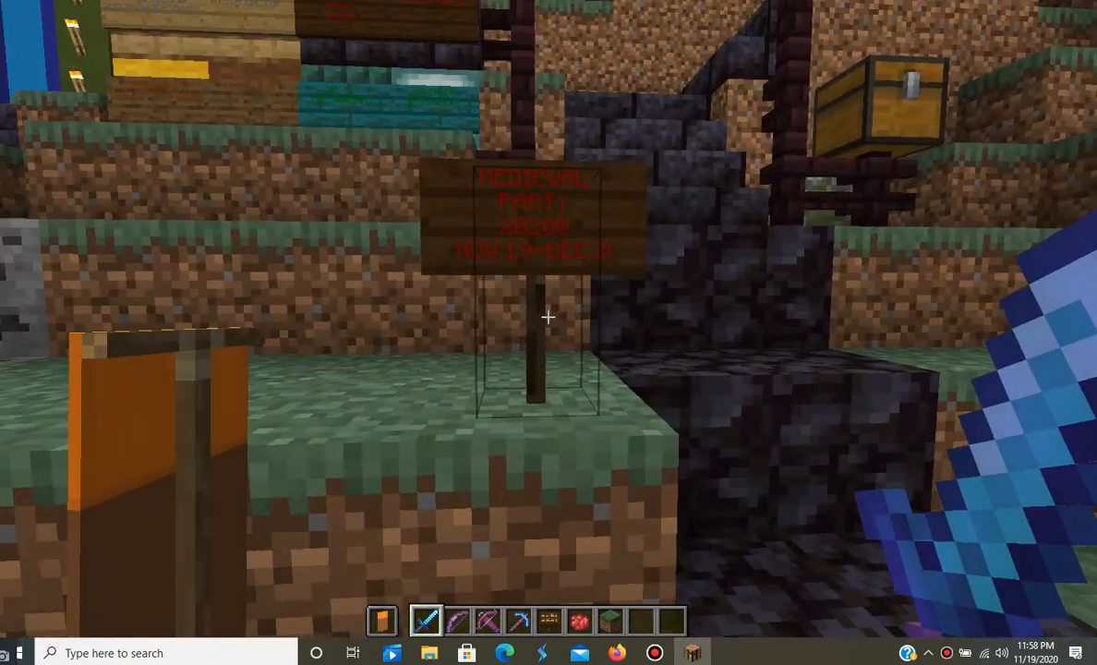
pyautogui.moveTo(547, 318)
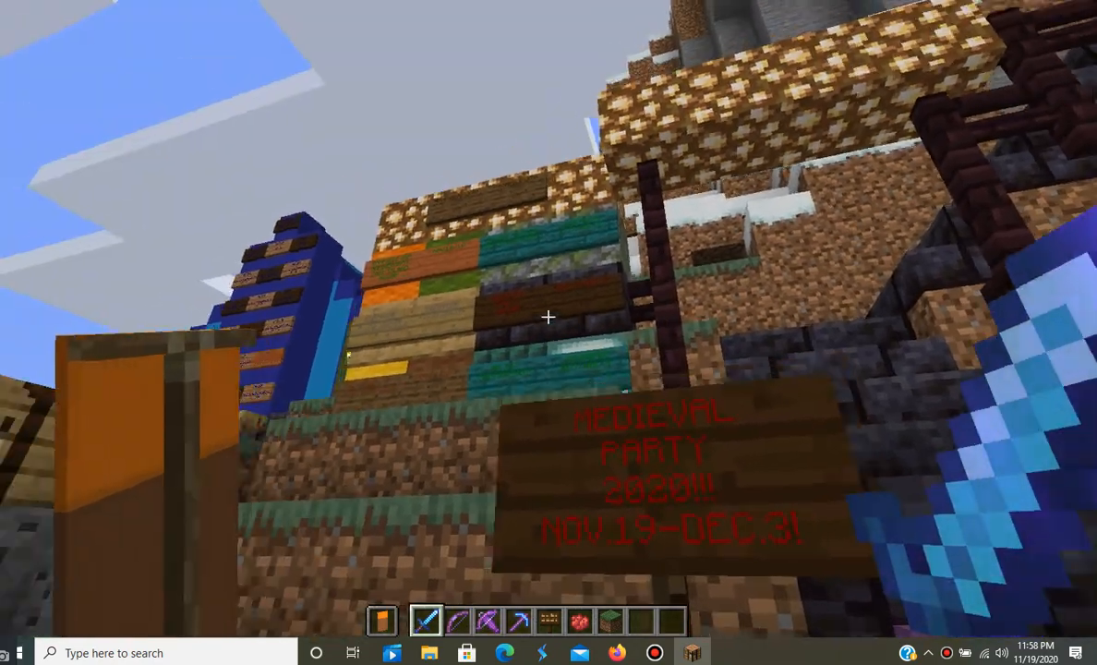
# Bring up the inventory after colouring the party sign's lettering red.
pyautogui.press('e')
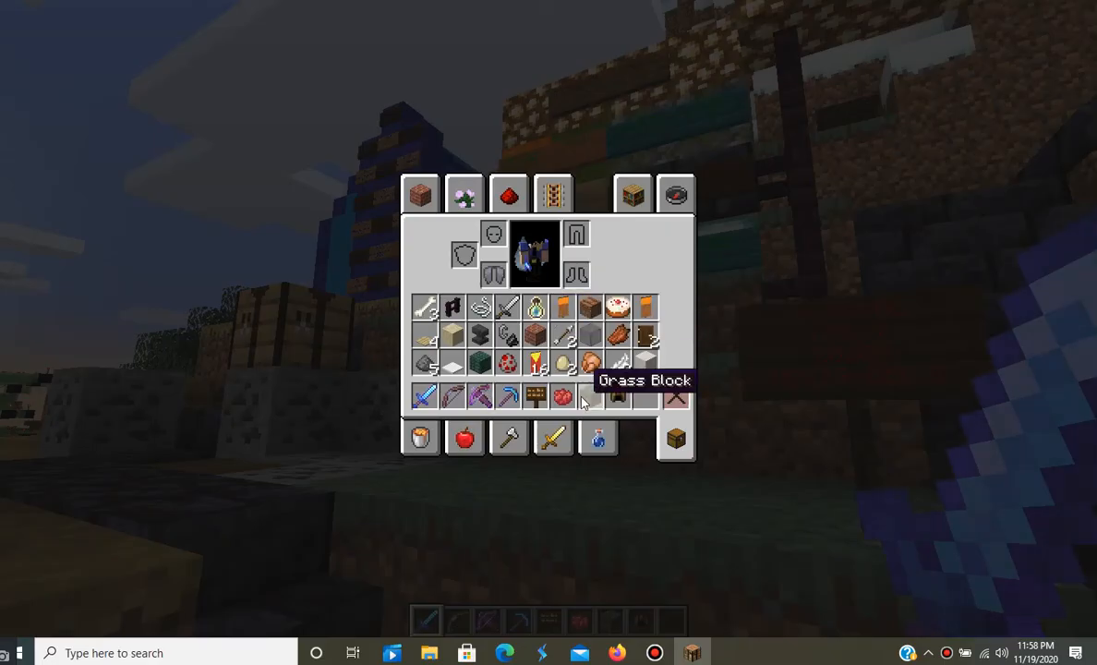
# Move an unwanted item out of the hotbar so only the tools remain.
pyautogui.click(419, 194)
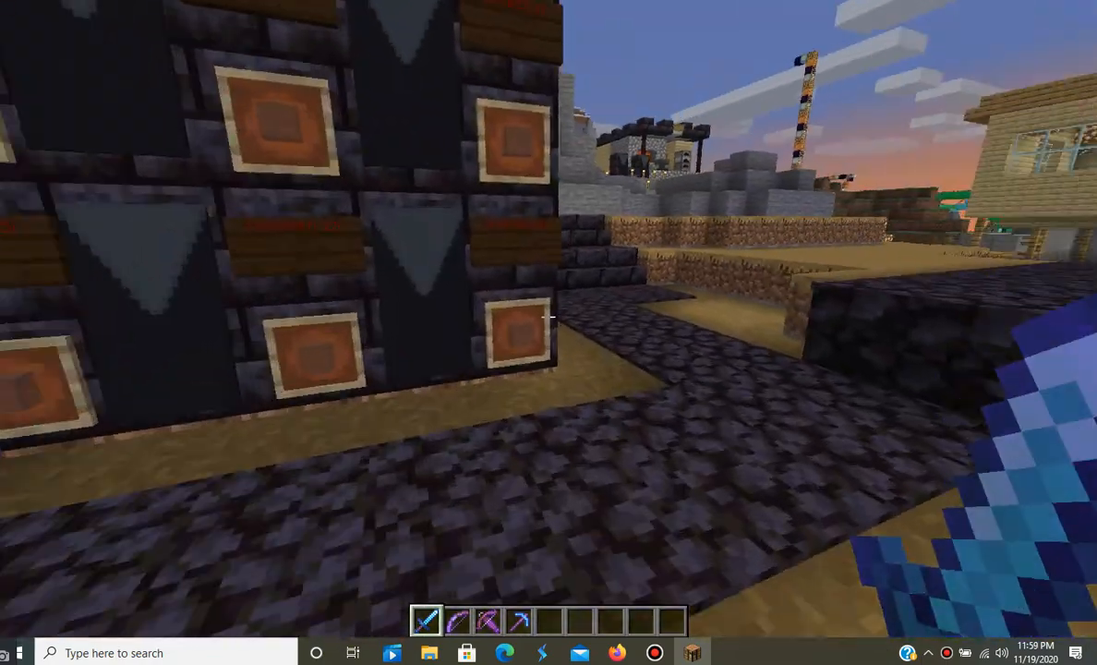
pyautogui.moveTo(549, 317)
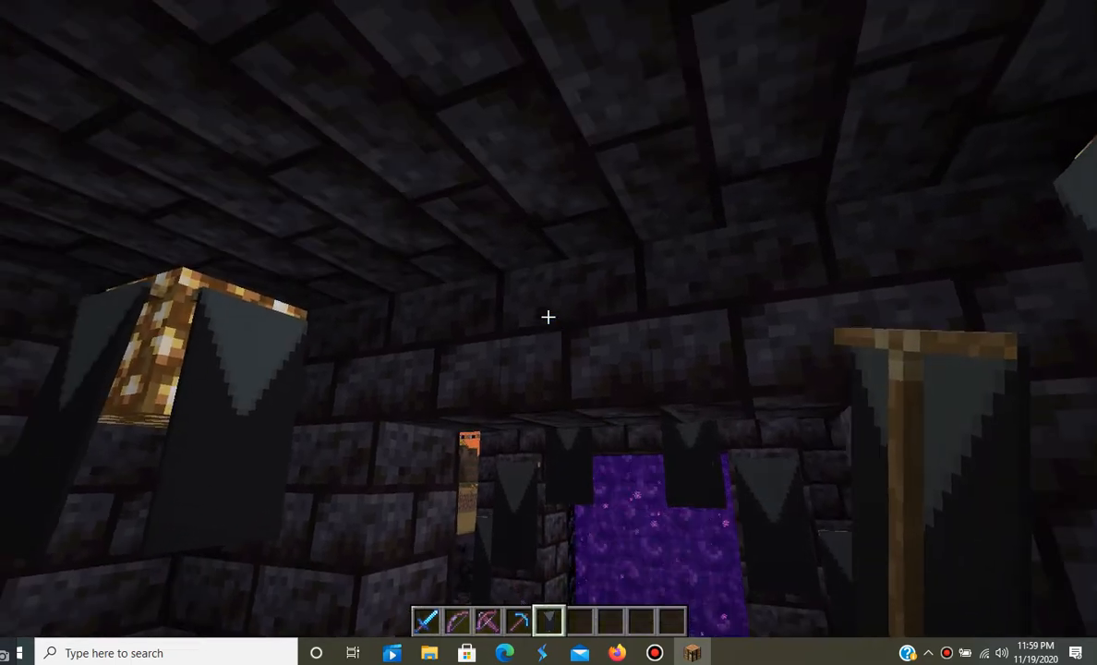
# Check the inventory while walking from the bedroom toward the storage room.
pyautogui.press('e')
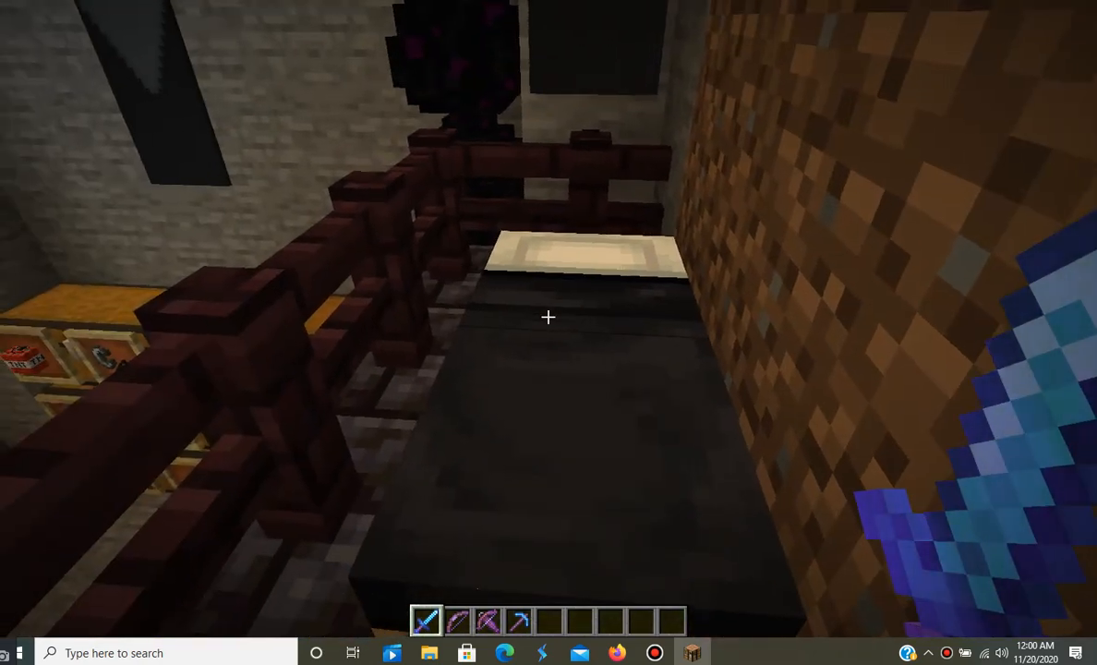
pyautogui.moveTo(549, 332)
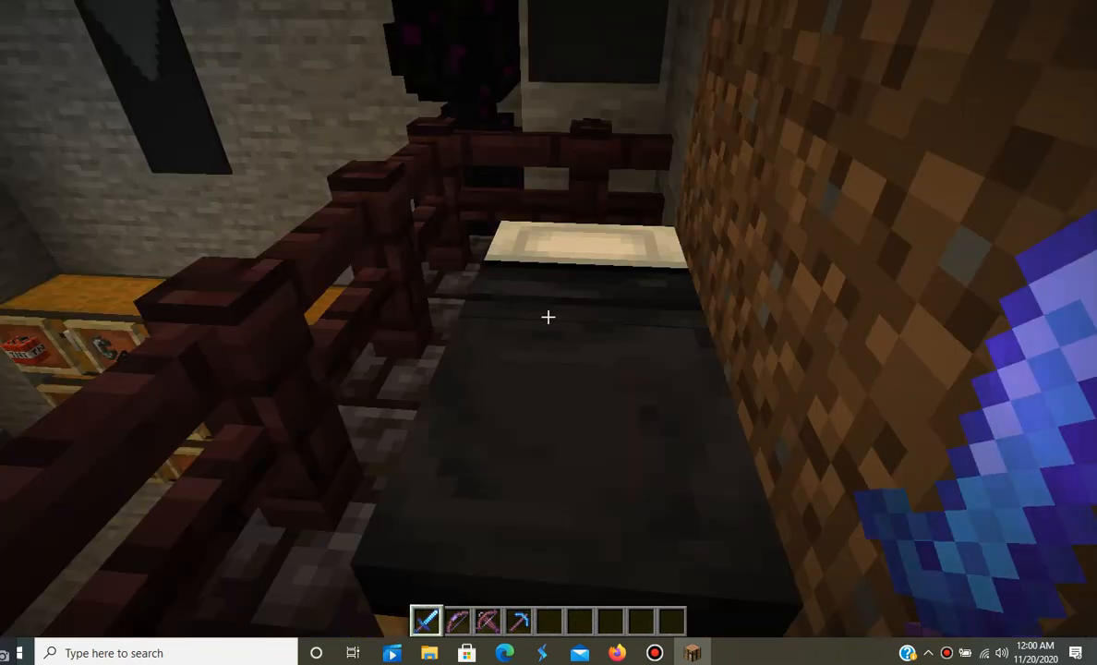
pyautogui.moveTo(547, 318)
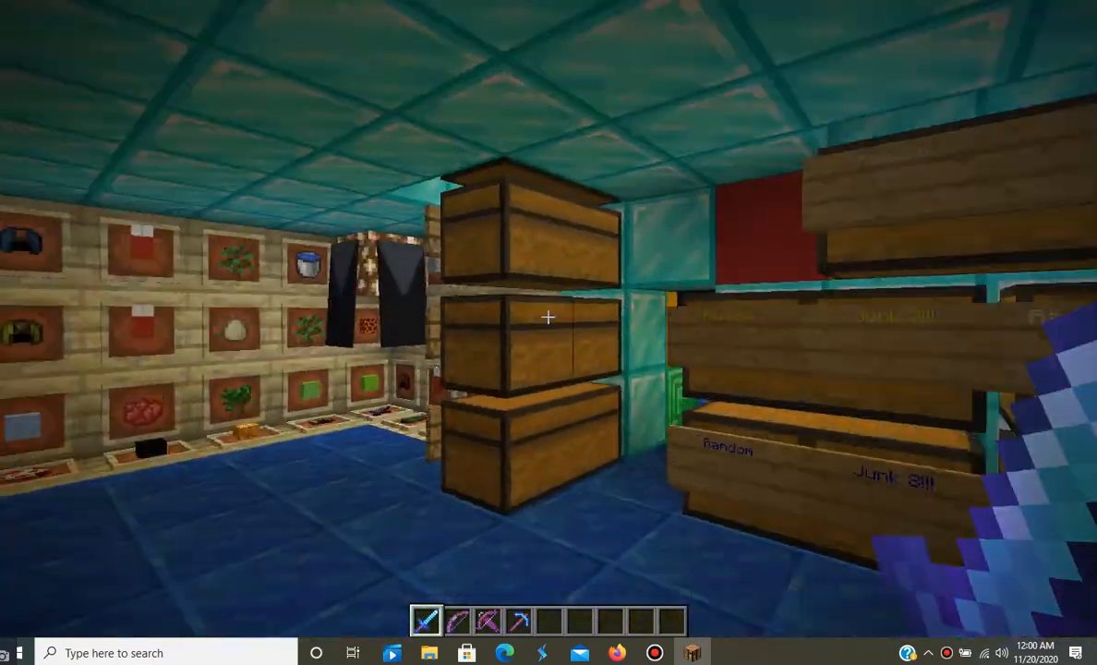
pyautogui.moveTo(549, 317)
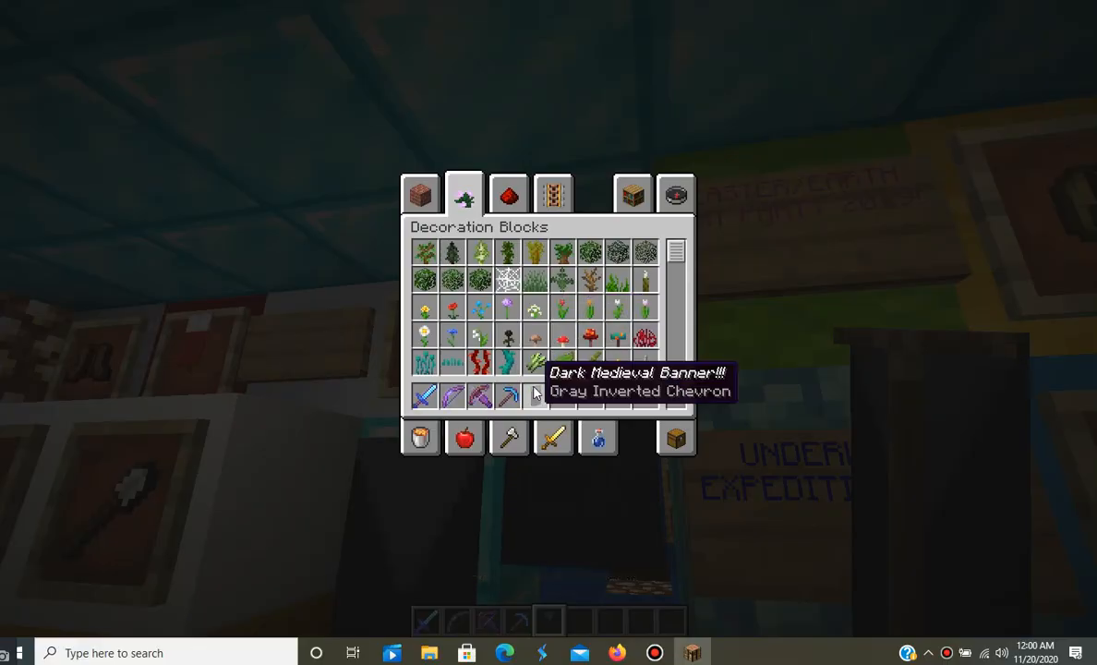
# Close the creative inventory after locating the Dark Medieval Banner.
pyautogui.press('Escape')
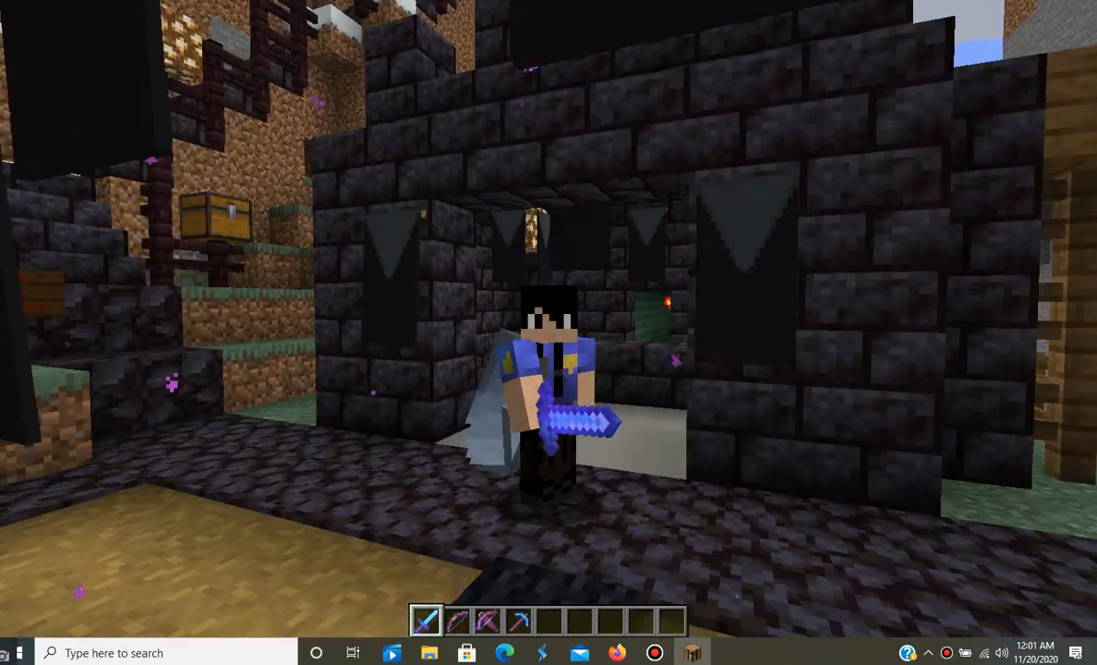
# Return to first-person view before walking out past the blackstone building.
pyautogui.press('e')
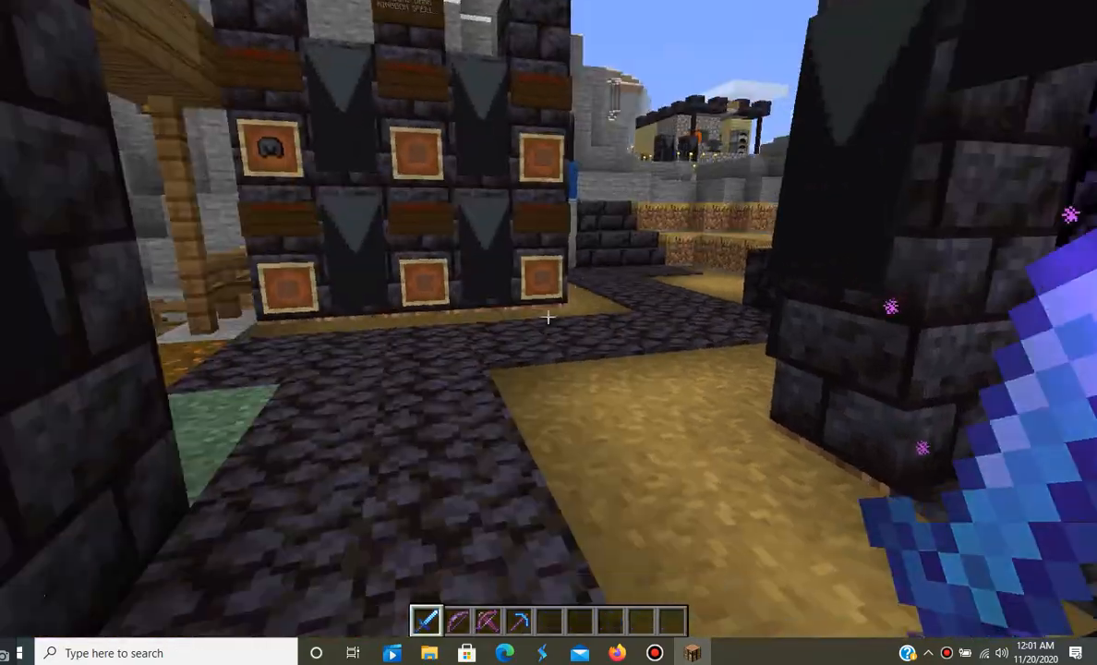
pyautogui.moveTo(548, 317)
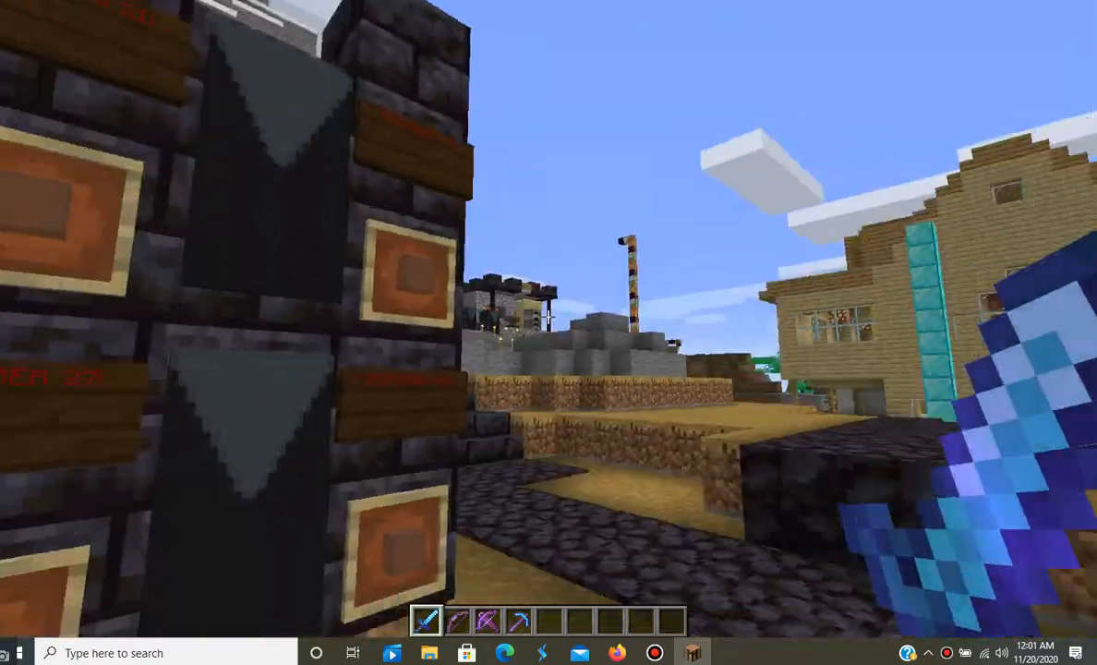
pyautogui.moveTo(548, 315)
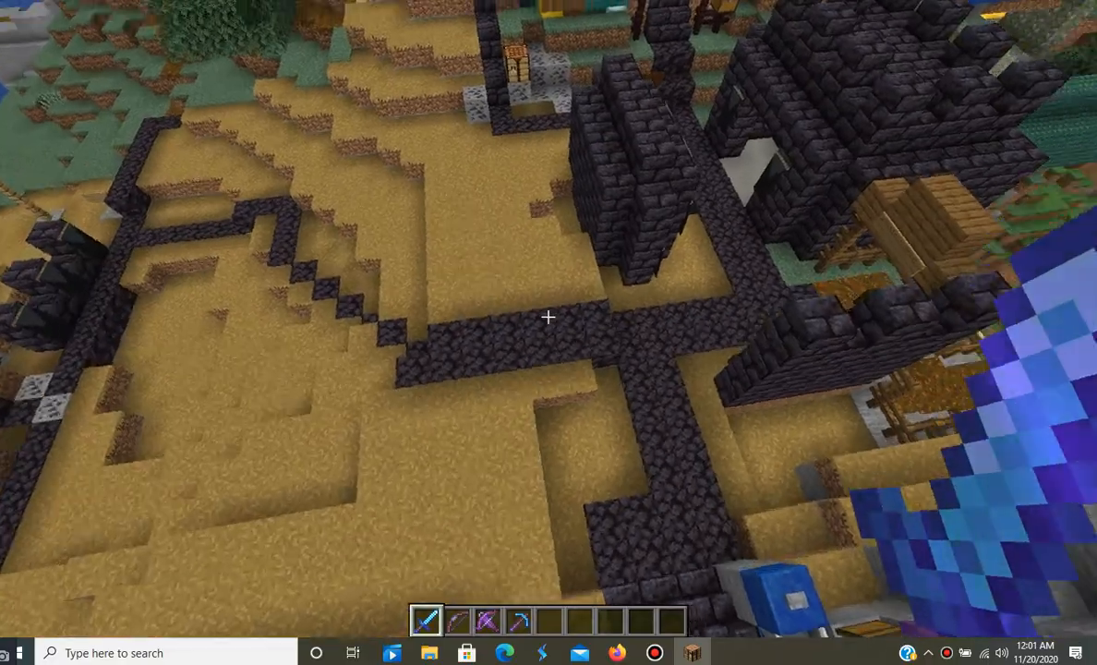
pyautogui.moveTo(549, 318)
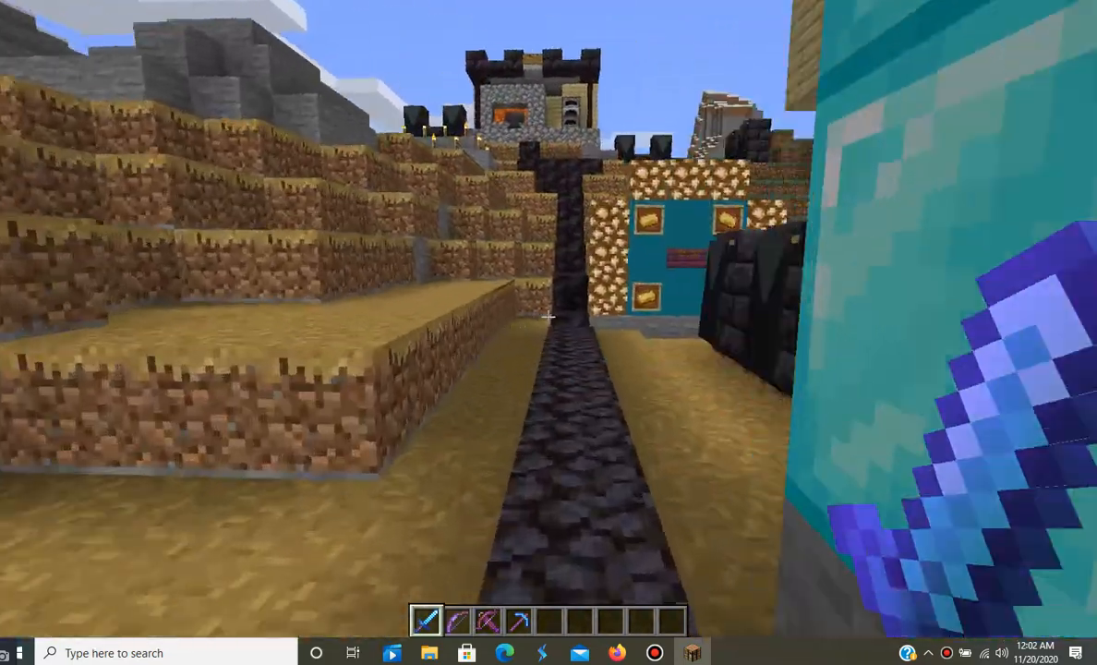
pyautogui.moveTo(549, 318)
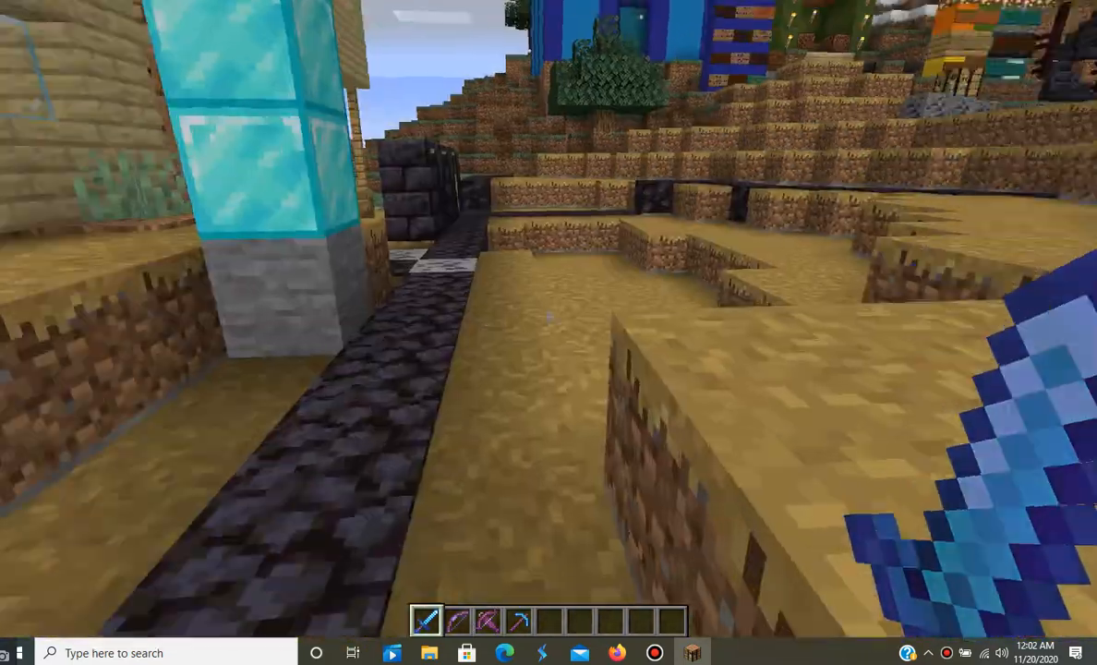
pyautogui.moveTo(546, 318)
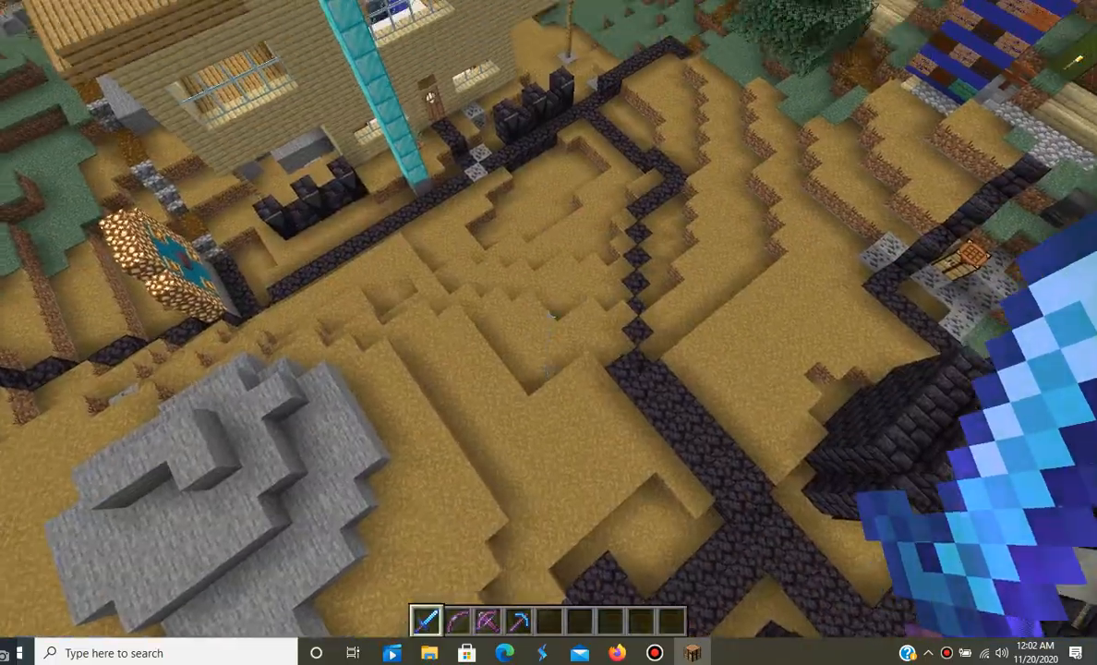
pyautogui.moveTo(549, 317)
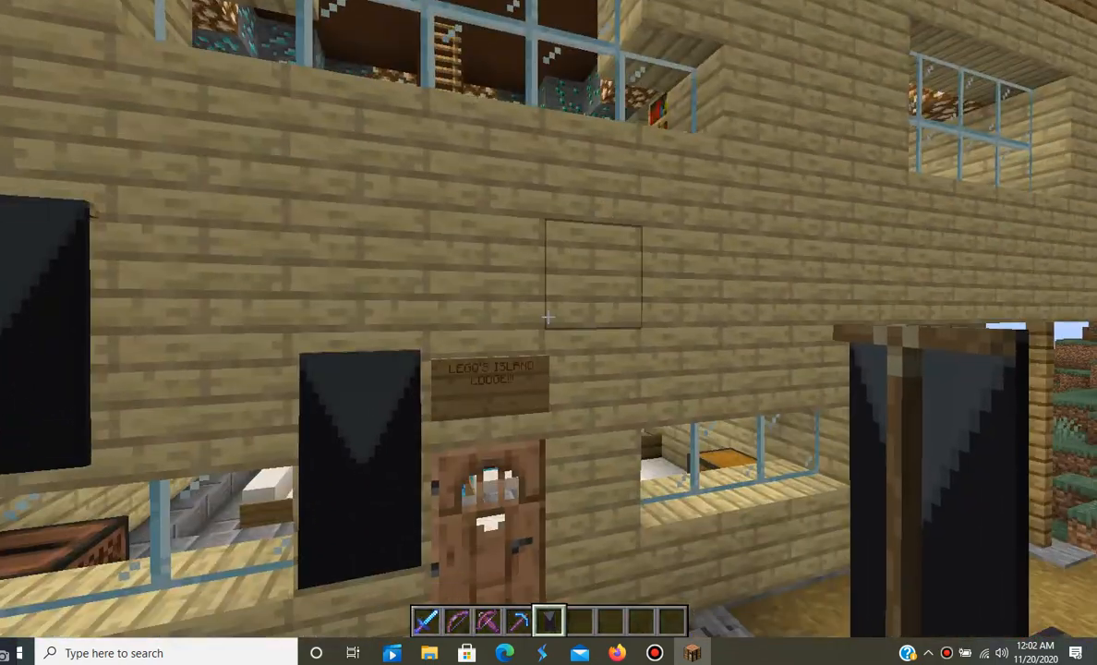
pyautogui.moveTo(548, 318)
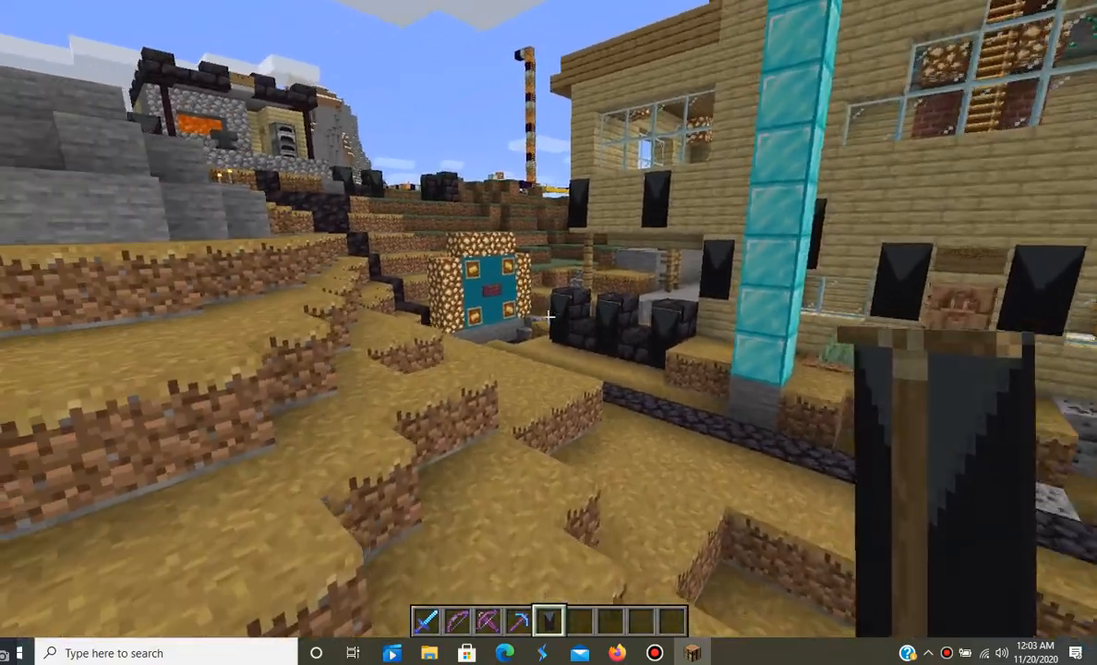
# Check the inventory while carrying the black banner to the oak house.
pyautogui.press('e')
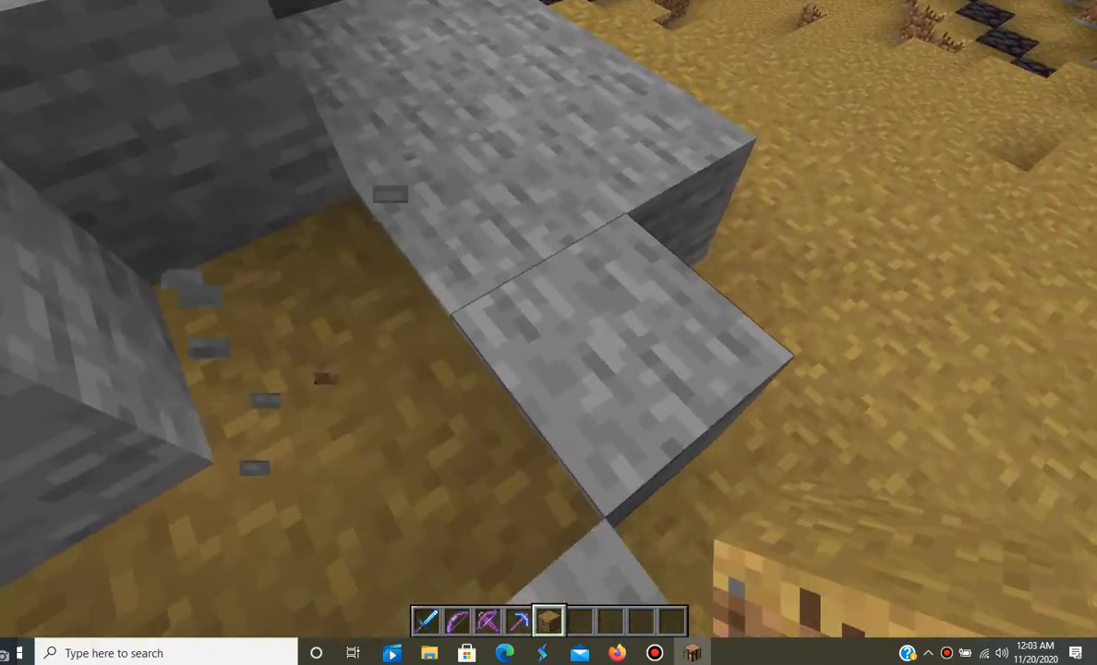
pyautogui.moveTo(548, 332)
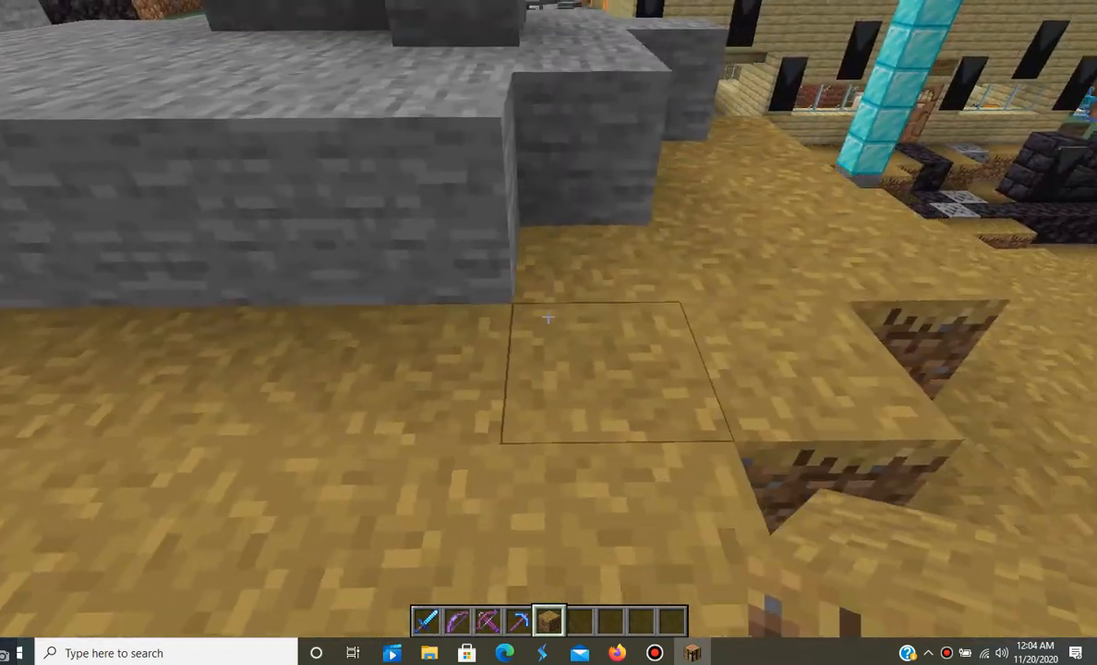
pyautogui.moveTo(548, 332)
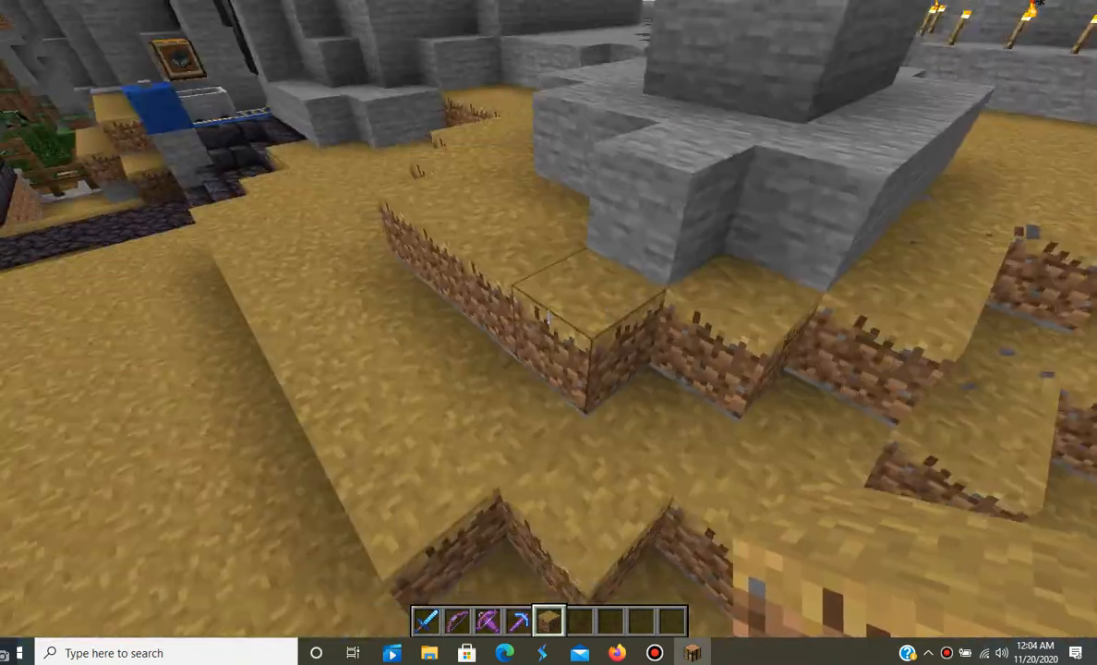
pyautogui.moveTo(549, 317)
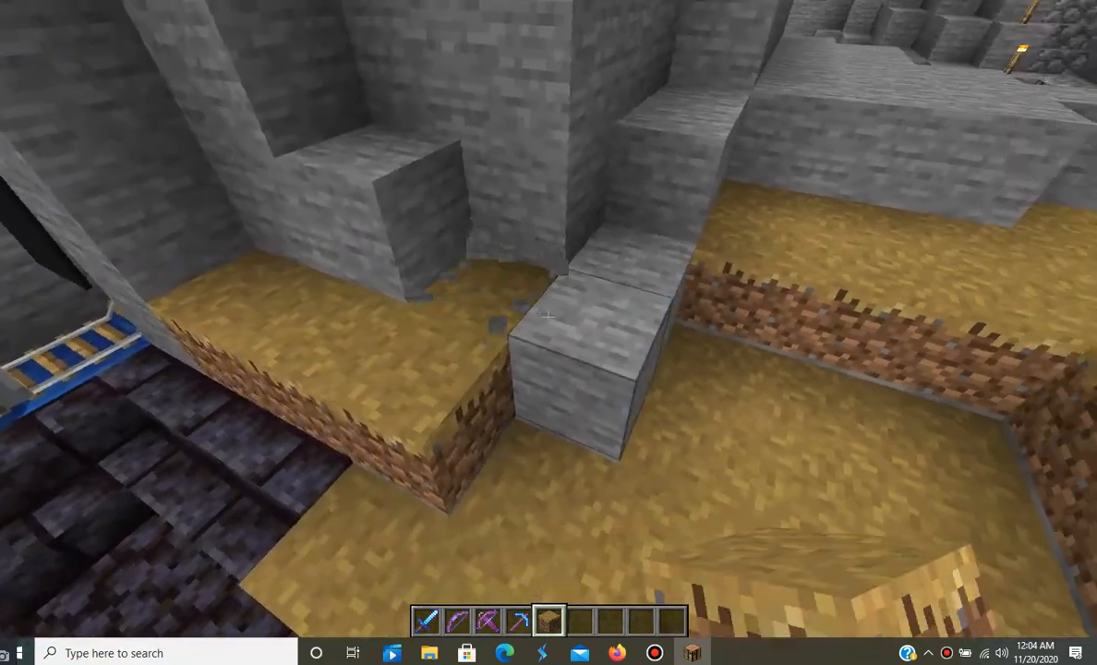
pyautogui.moveTo(549, 314)
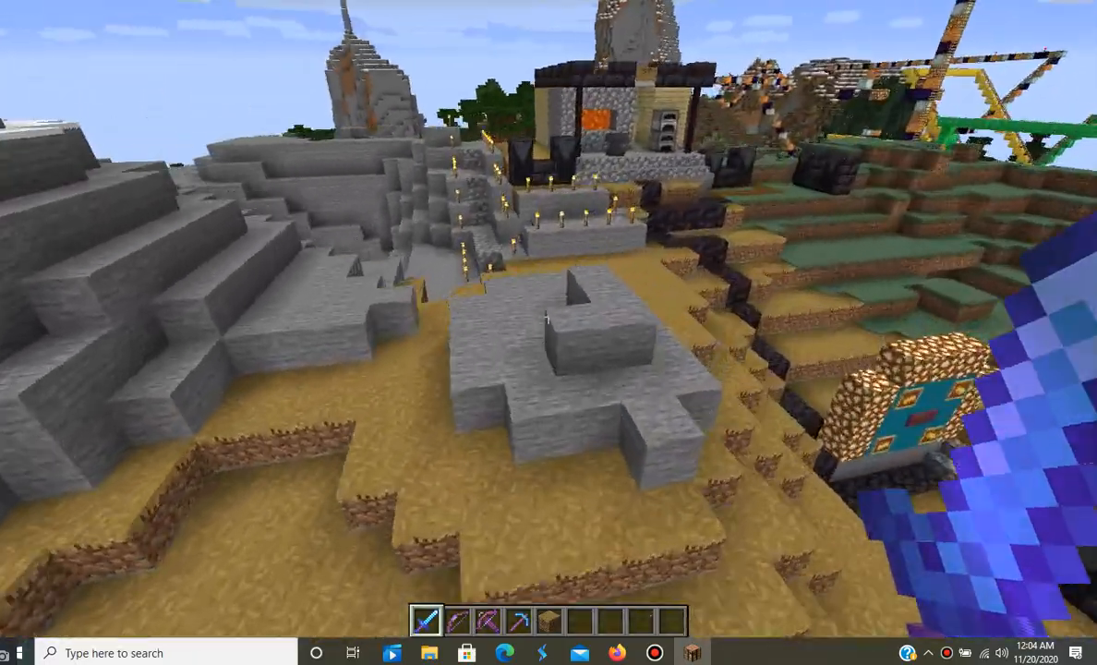
pyautogui.moveTo(549, 333)
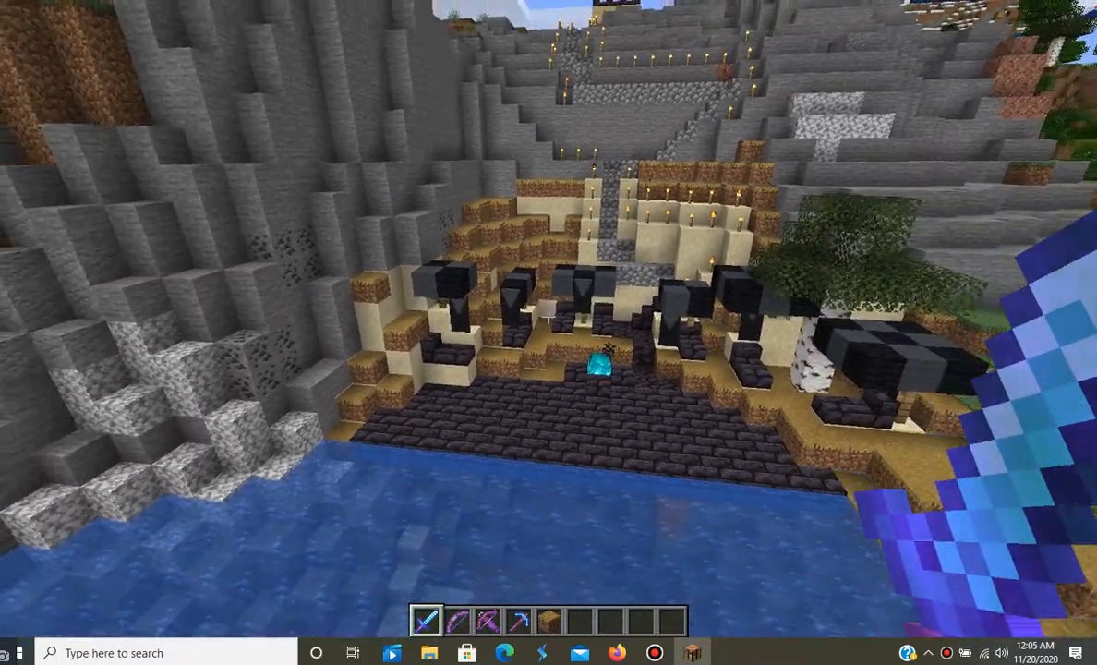
pyautogui.moveTo(548, 318)
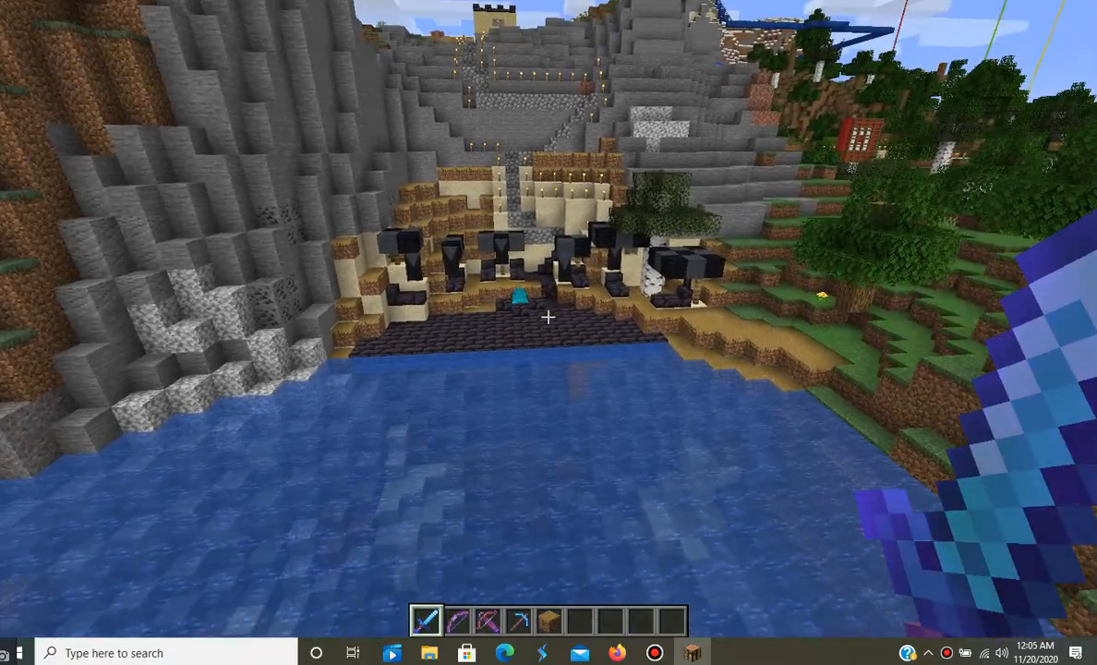
pyautogui.moveTo(547, 317)
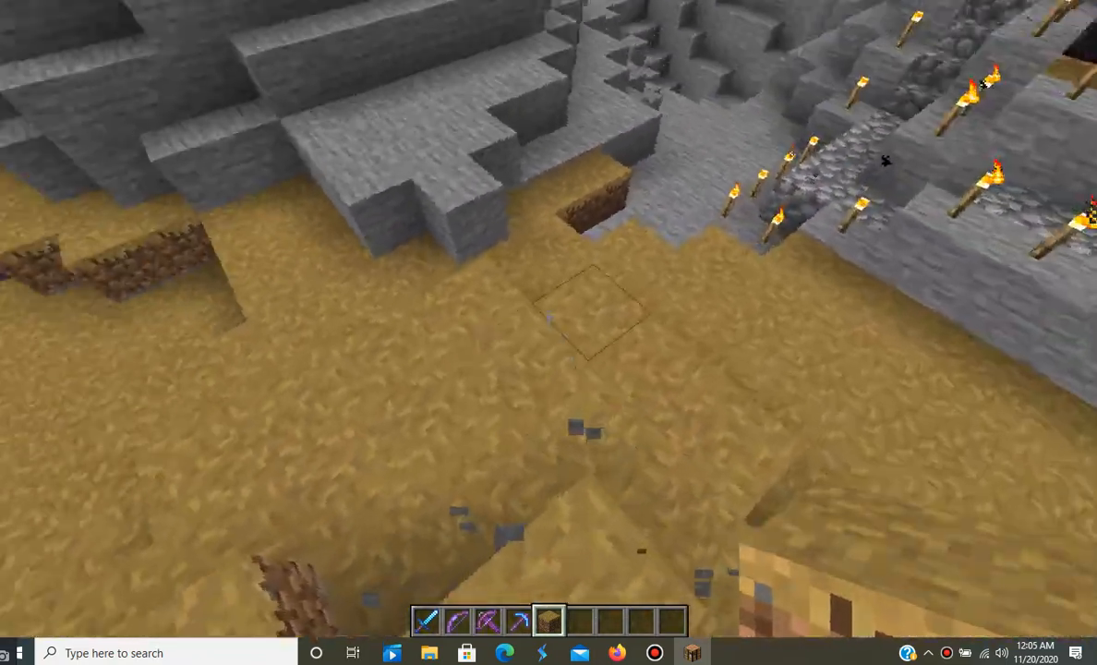
pyautogui.moveTo(548, 318)
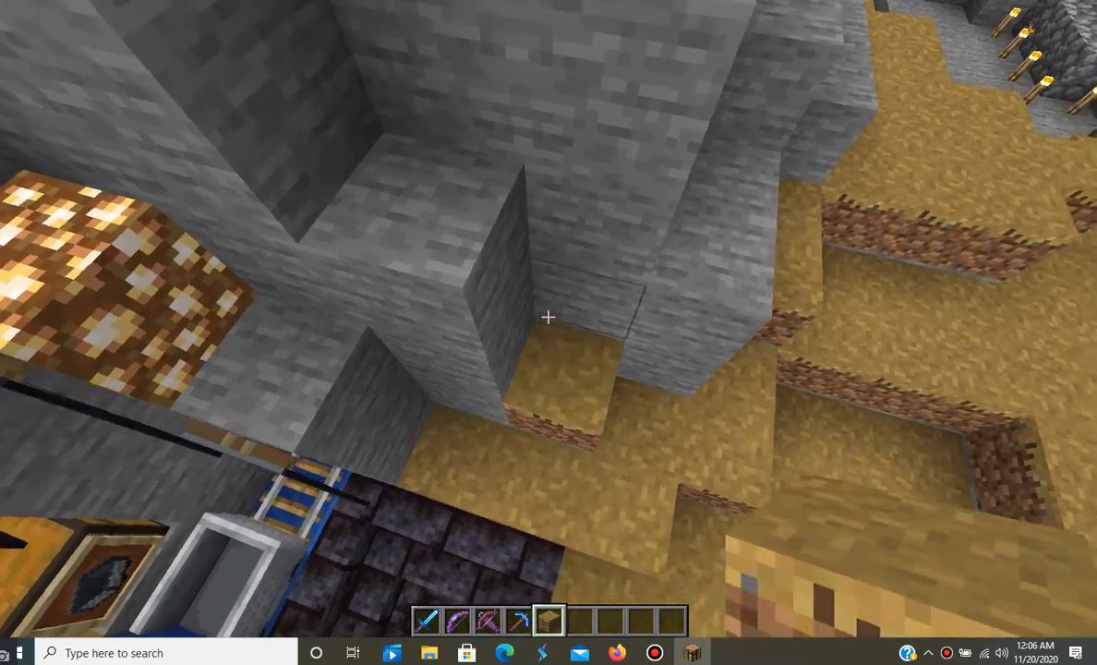
pyautogui.moveTo(549, 333)
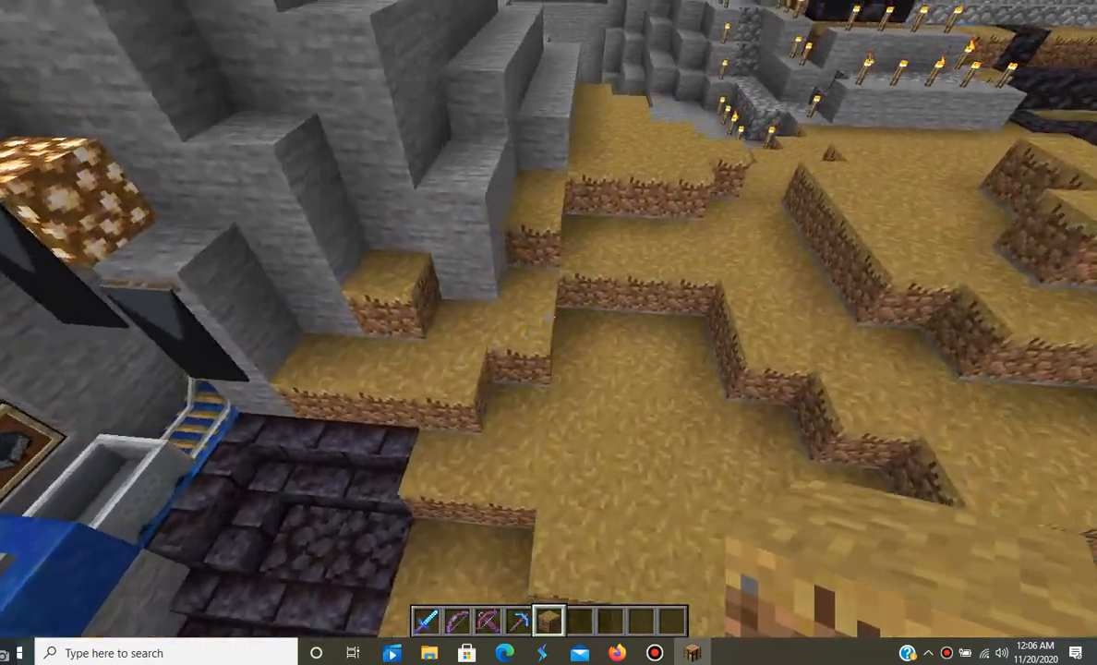
pyautogui.moveTo(548, 318)
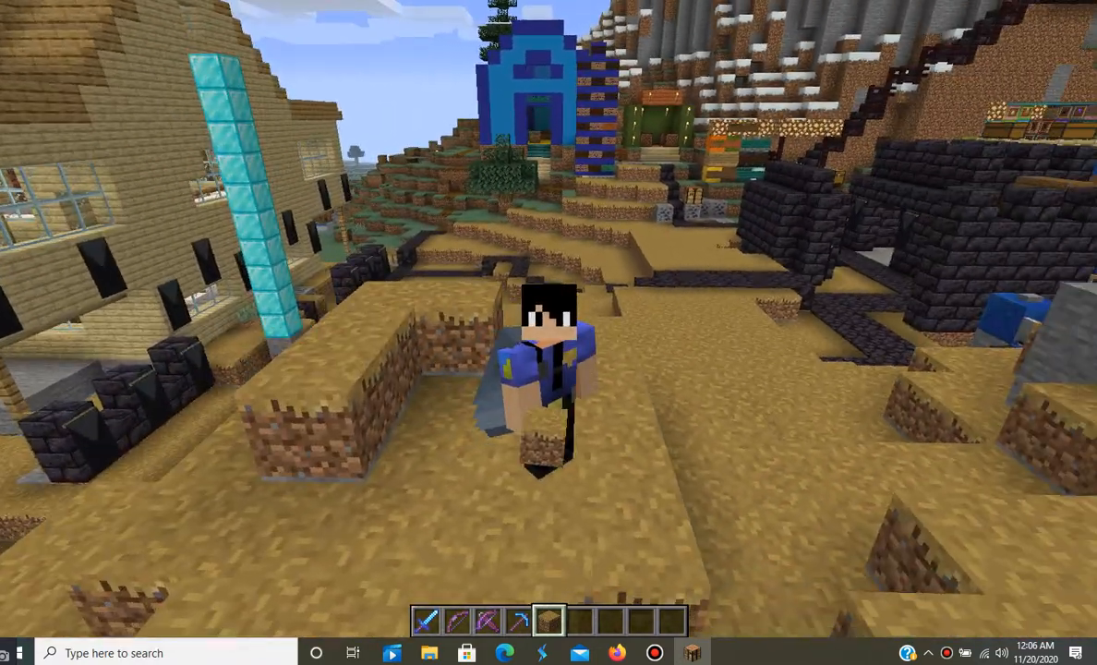
# Glance at the inventory while heading out toward the snowy ridge.
pyautogui.press('e')
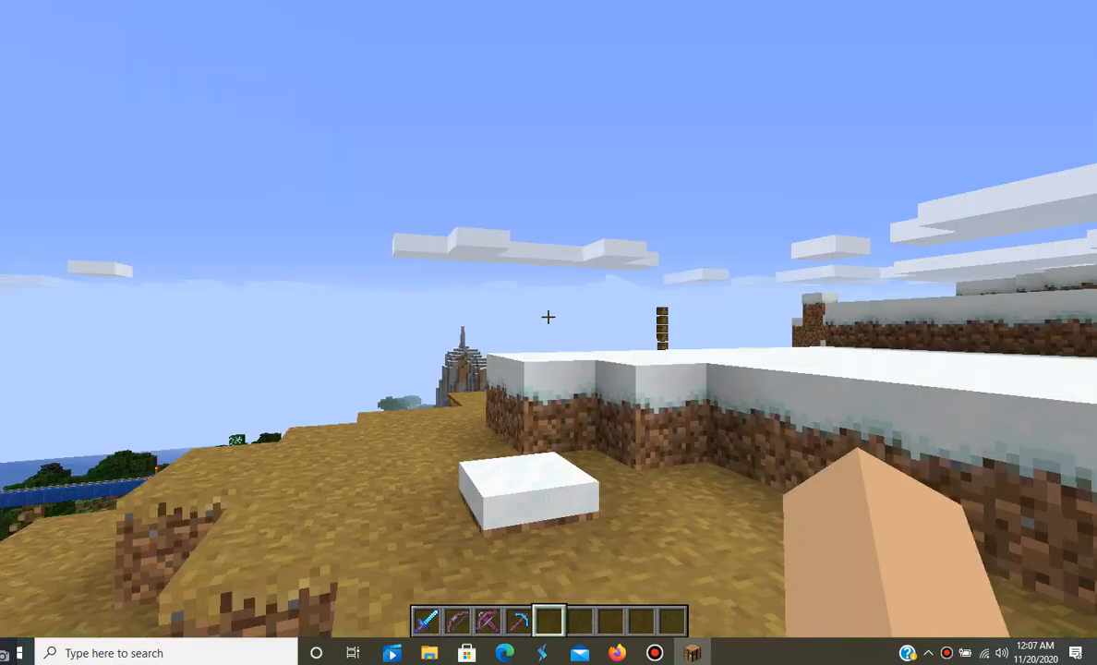
pyautogui.moveTo(549, 318)
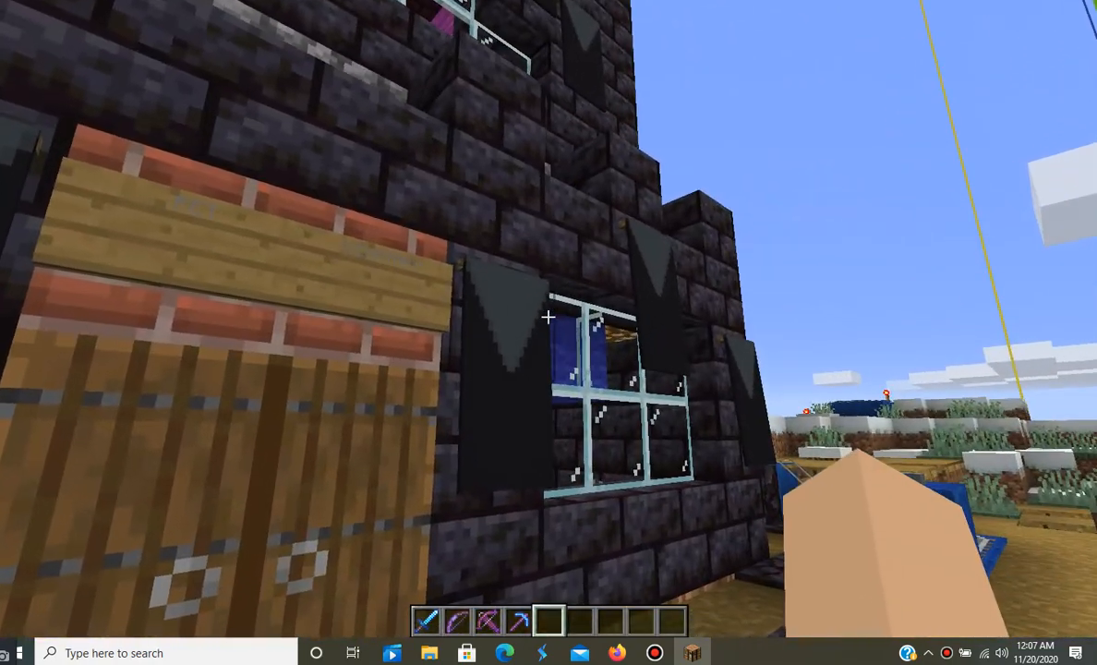
pyautogui.moveTo(547, 318)
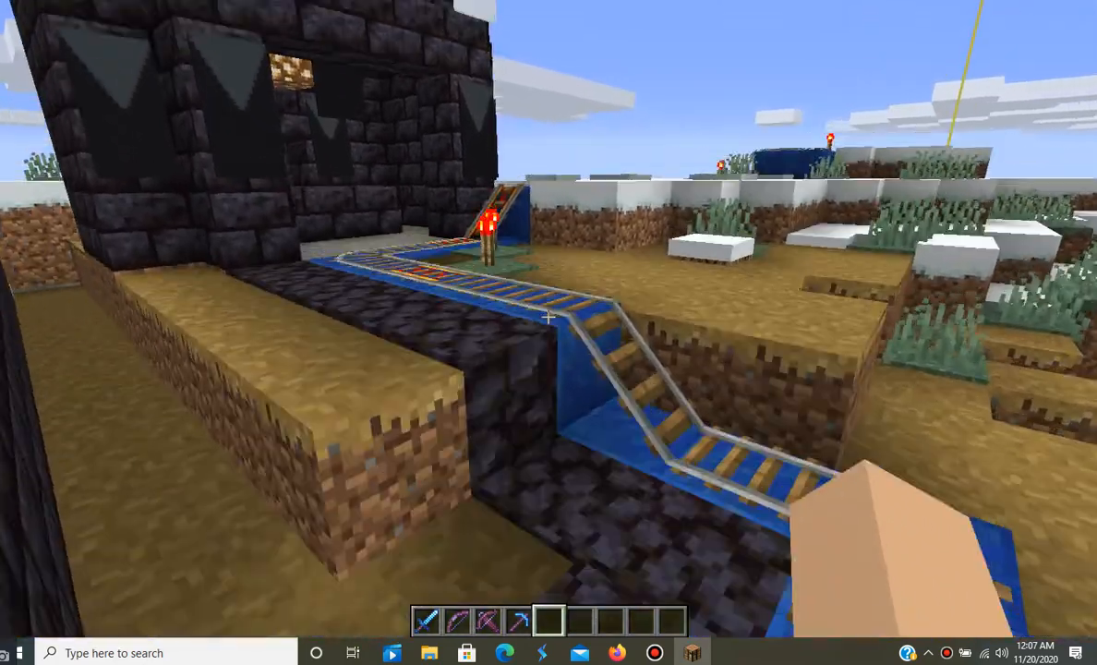
pyautogui.moveTo(548, 332)
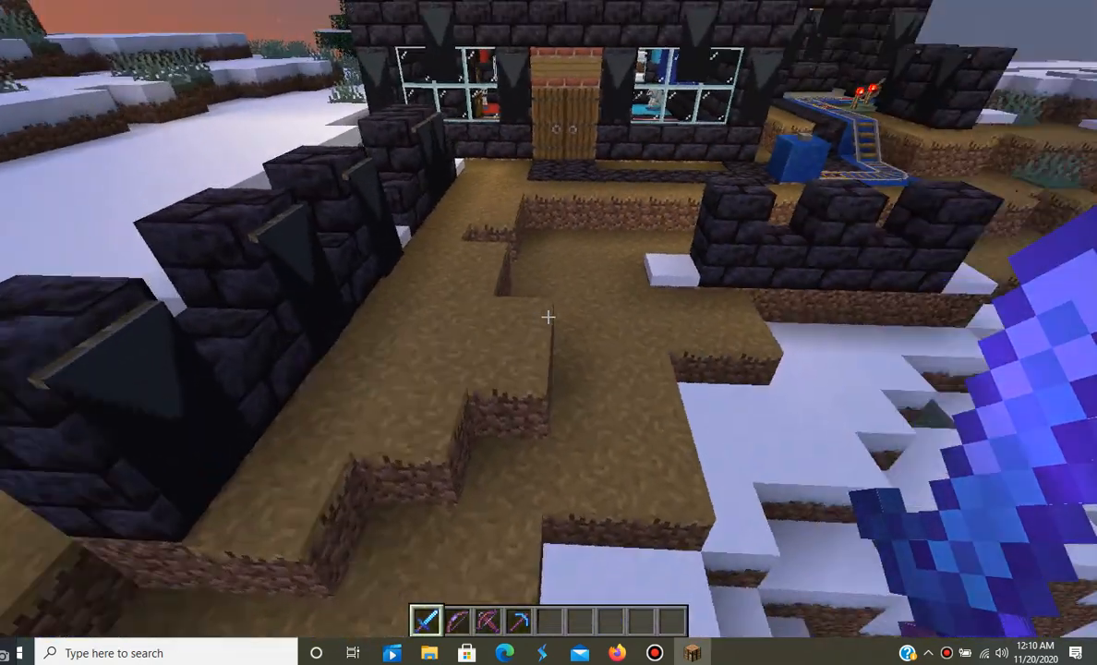
pyautogui.moveTo(549, 318)
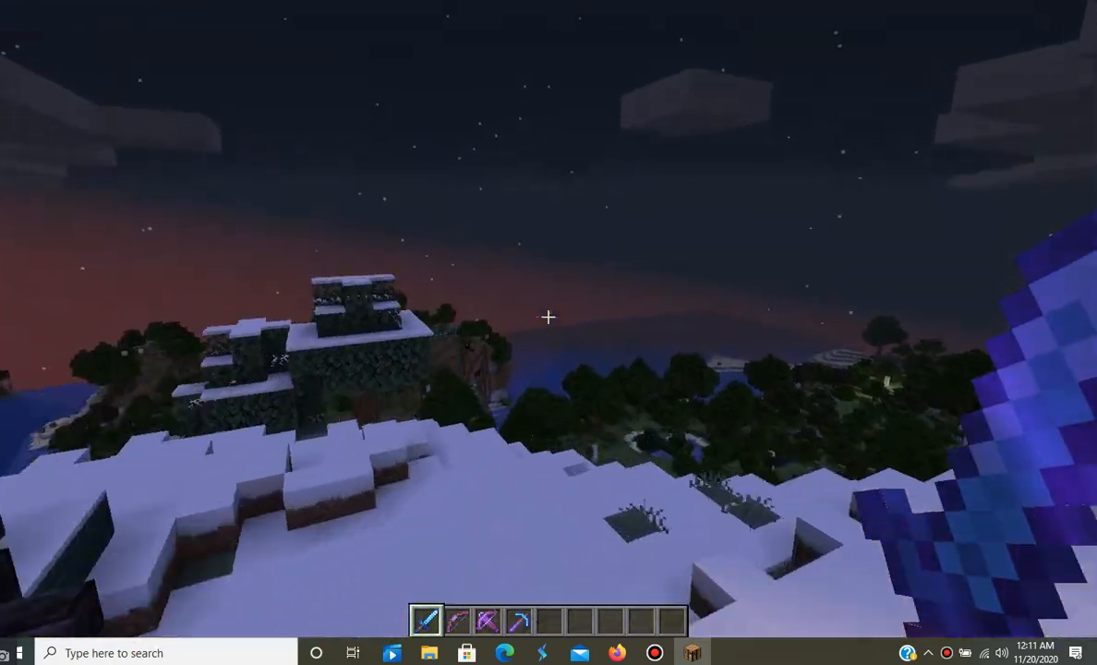
pyautogui.moveTo(548, 318)
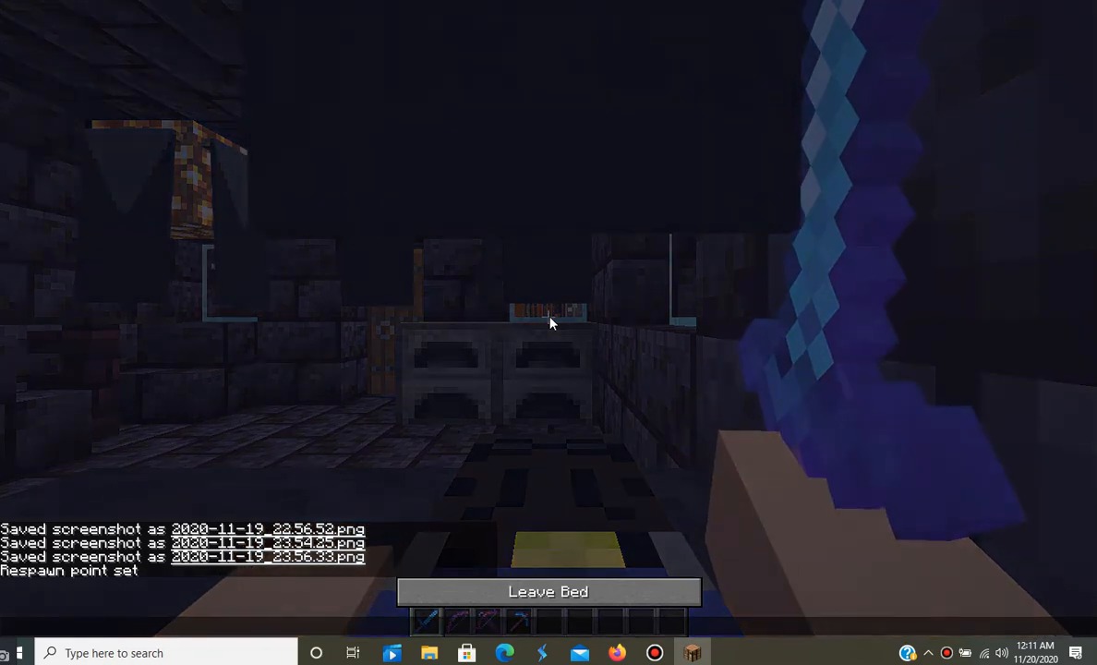
# Sleep in the bed so night passes and the respawn point is set.
pyautogui.click(547, 591)
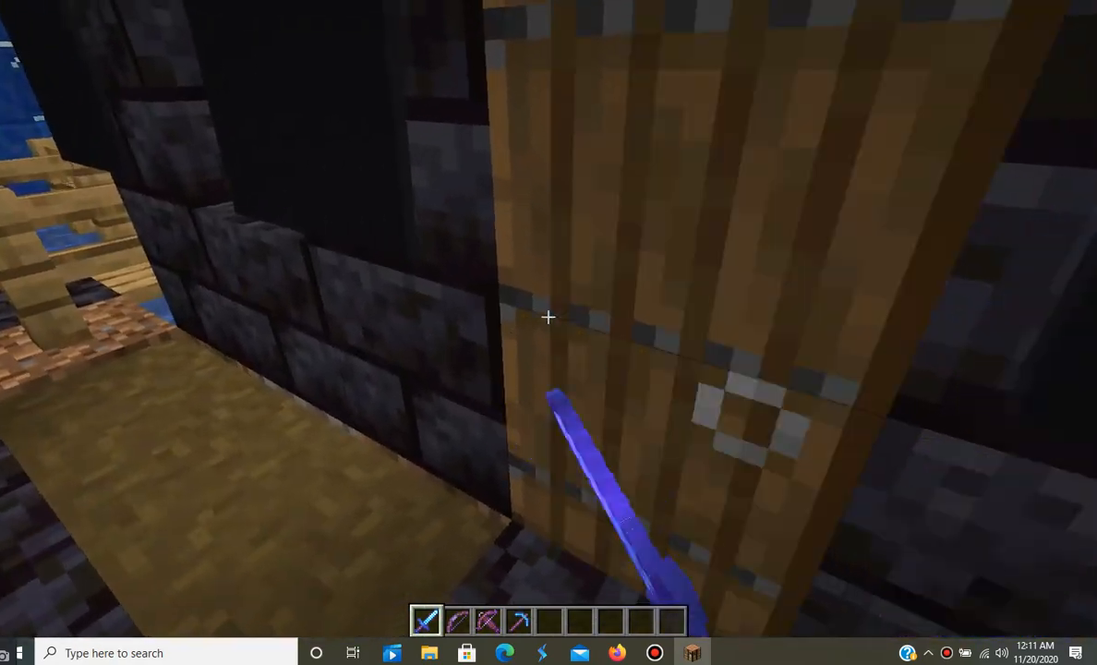
pyautogui.moveTo(548, 332)
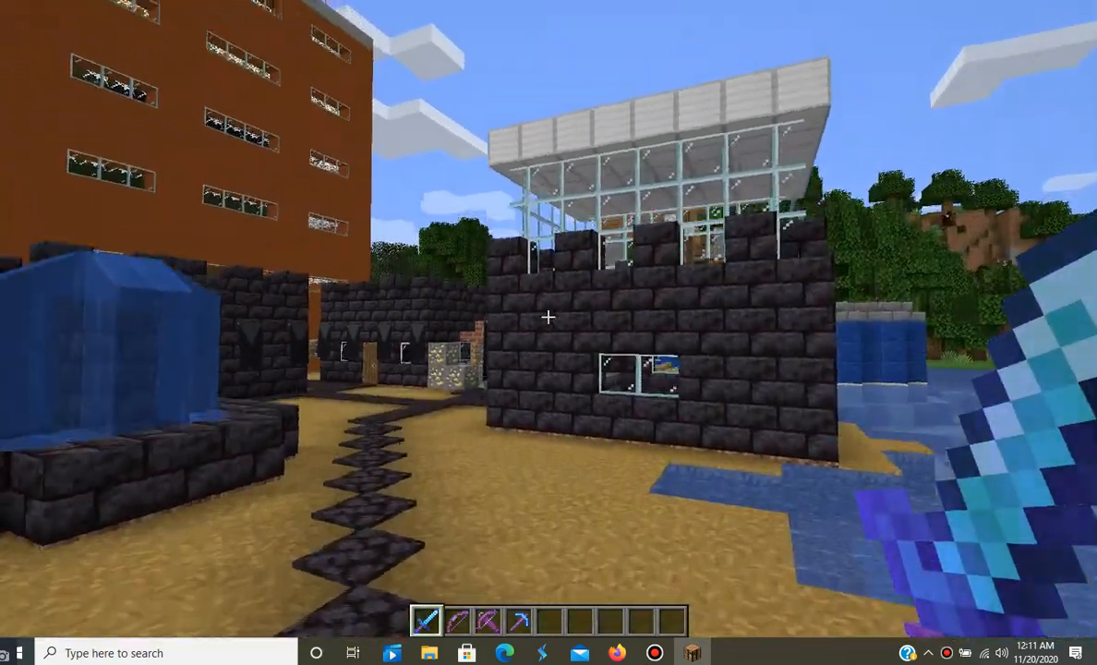
pyautogui.moveTo(549, 317)
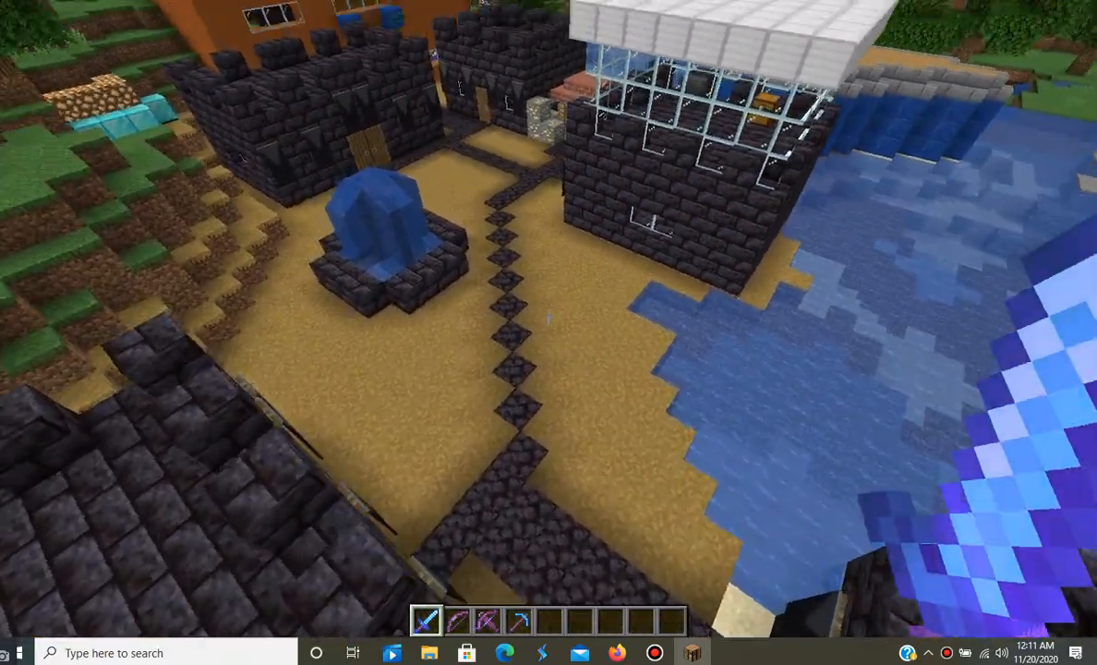
pyautogui.moveTo(548, 332)
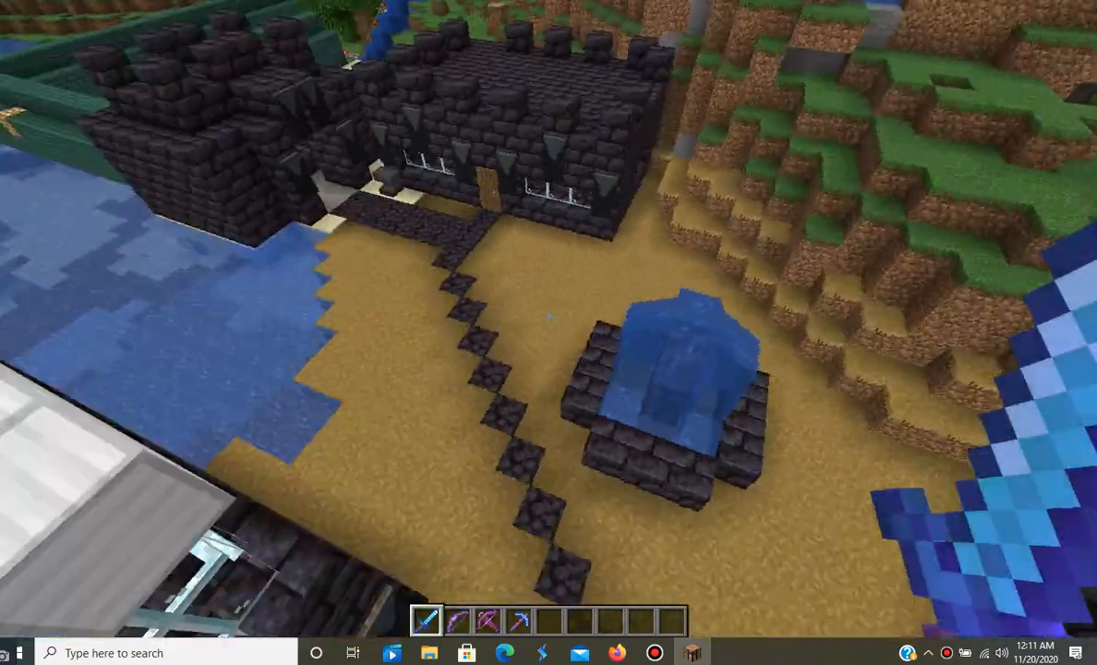
pyautogui.moveTo(548, 333)
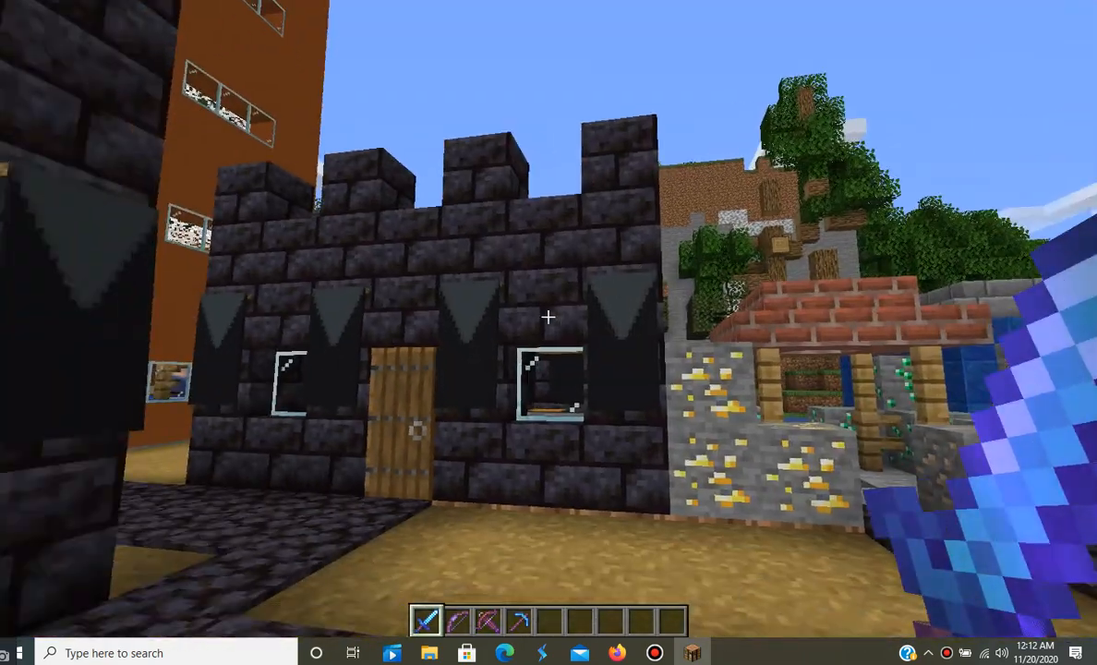
pyautogui.moveTo(549, 332)
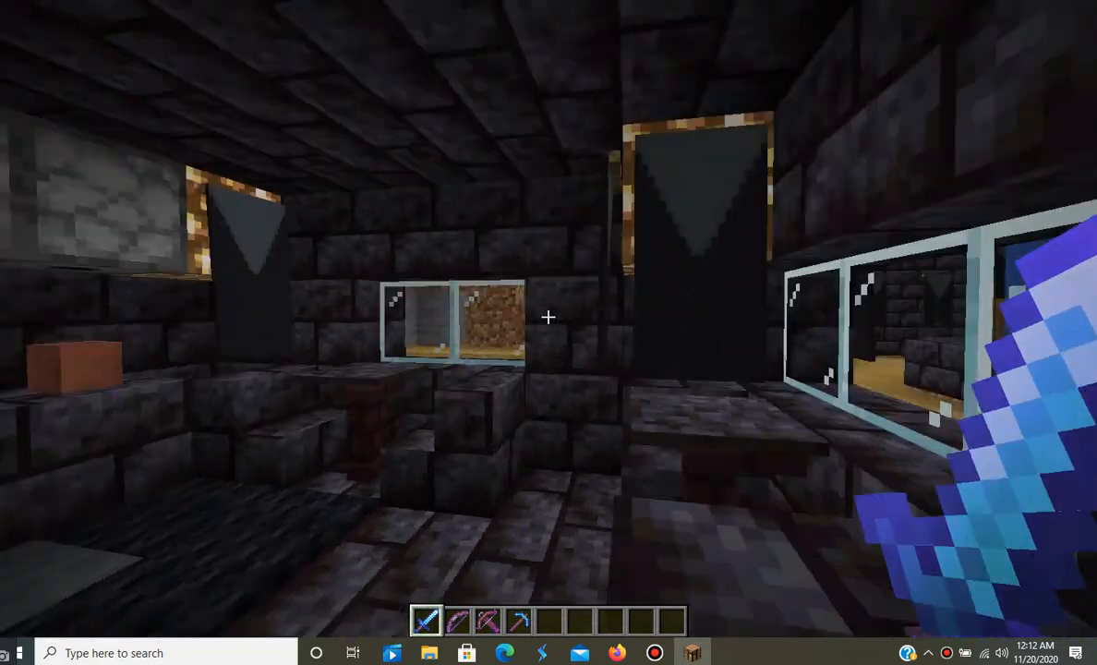
pyautogui.moveTo(549, 317)
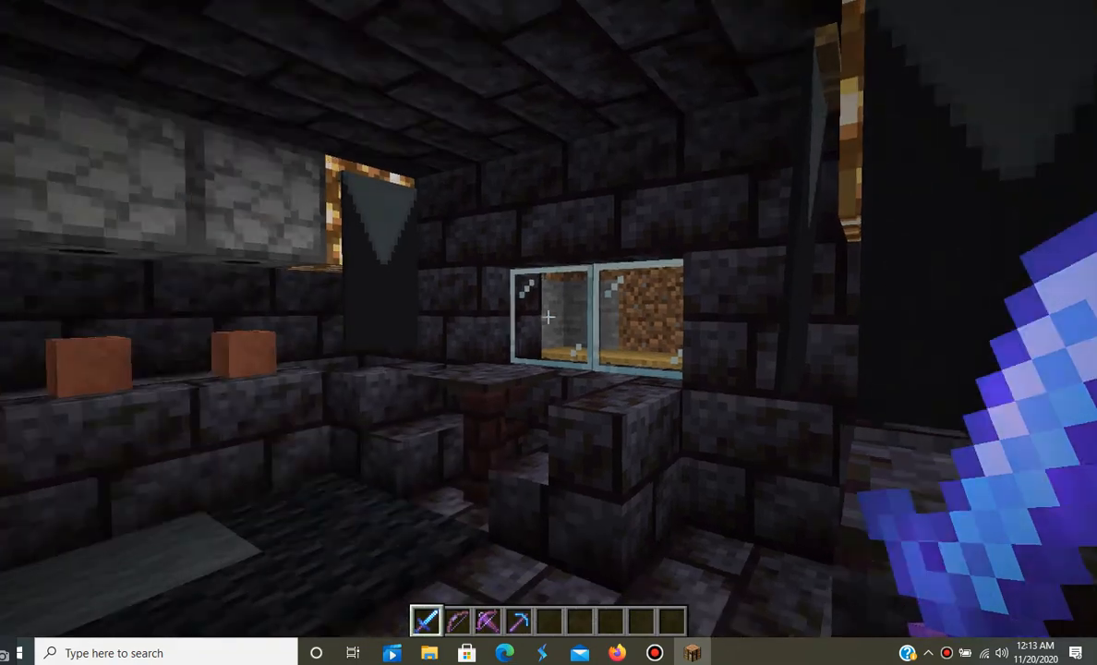
pyautogui.moveTo(549, 318)
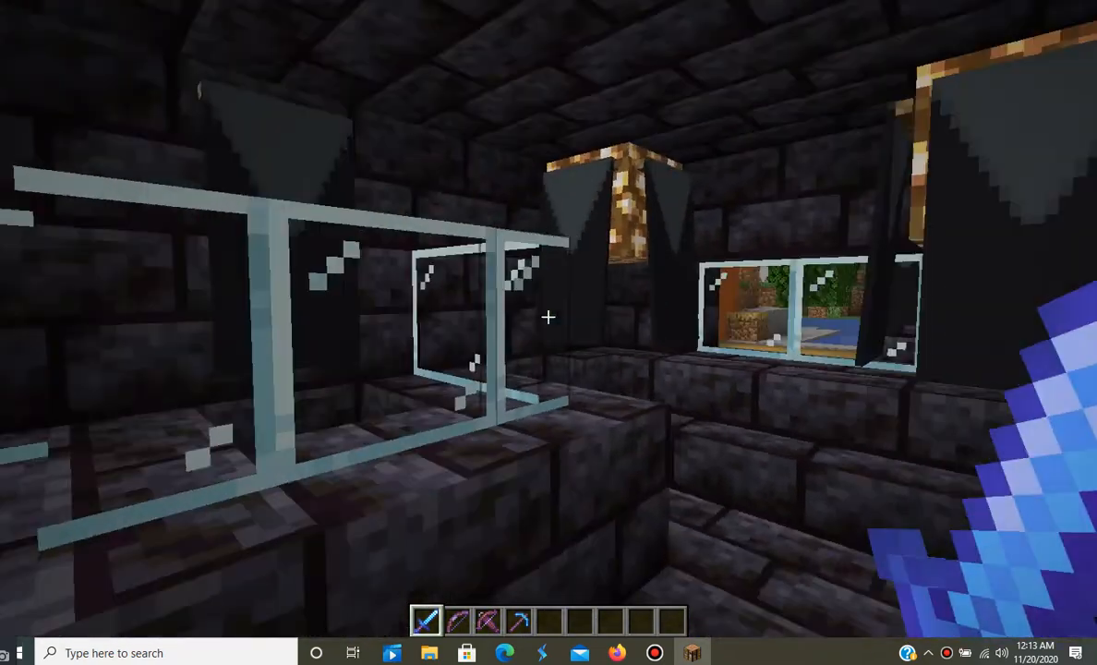
pyautogui.moveTo(546, 317)
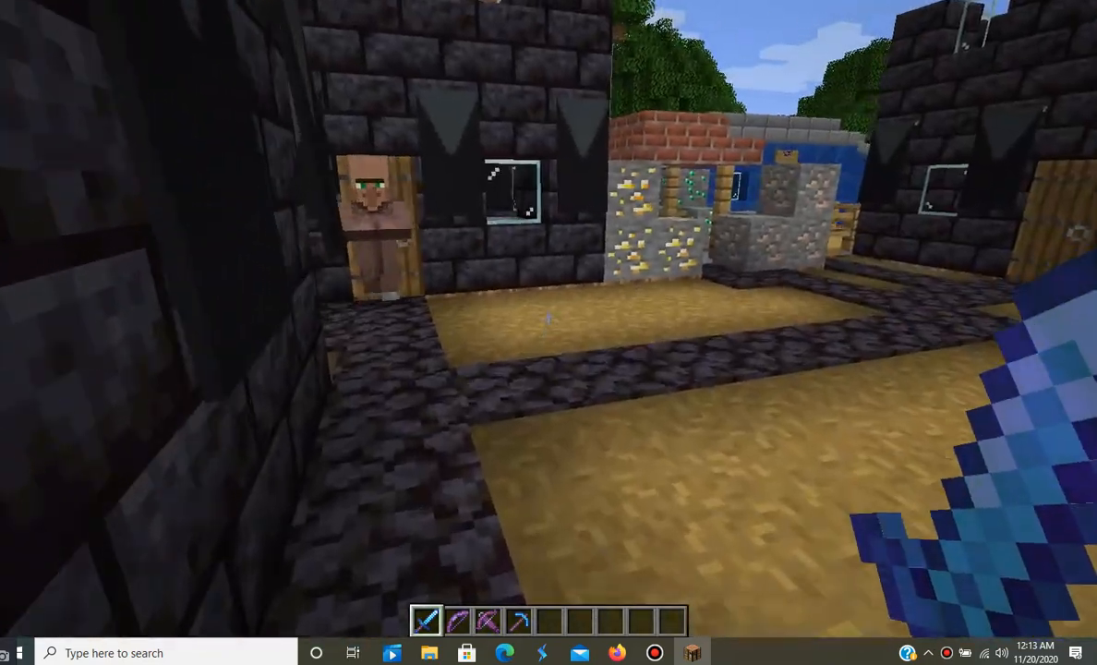
pyautogui.moveTo(548, 332)
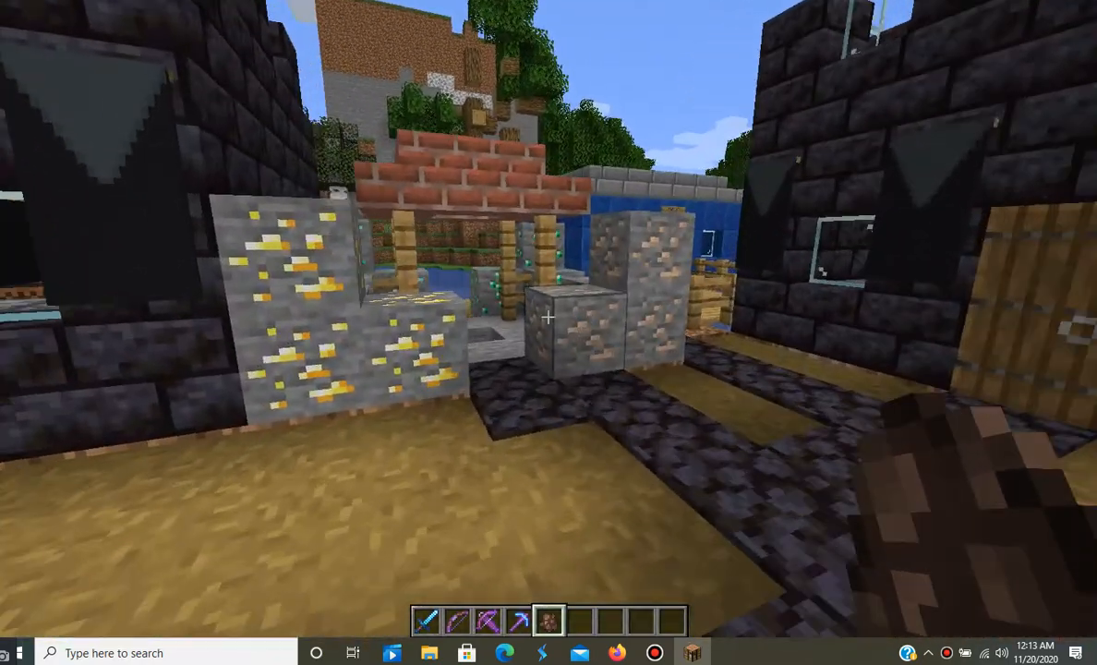
pyautogui.moveTo(548, 318)
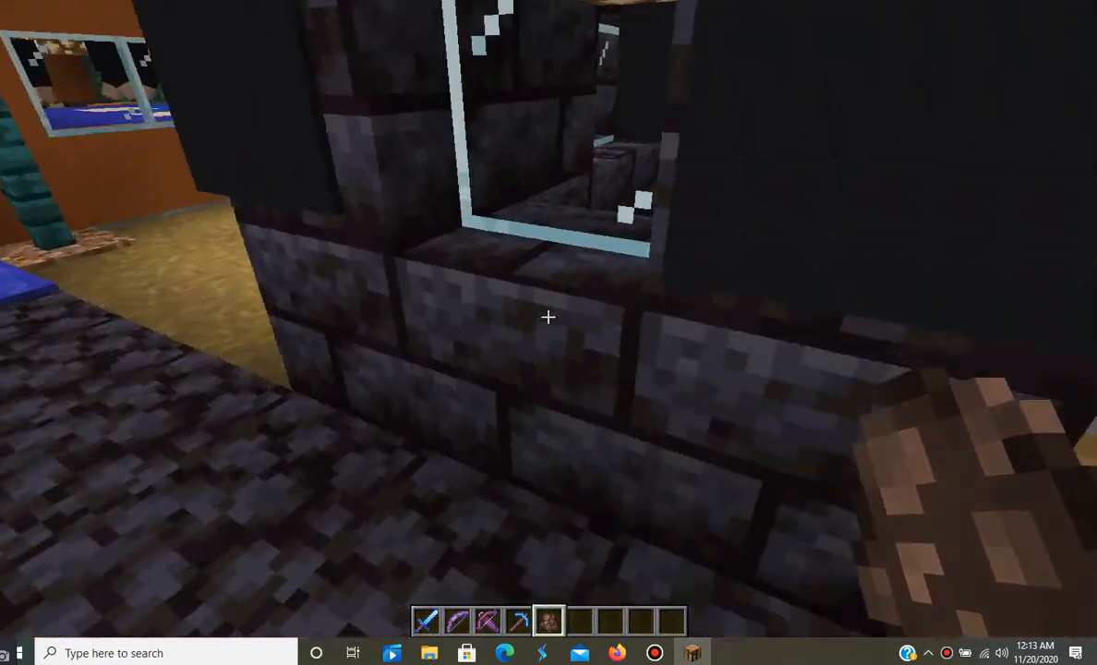
pyautogui.moveTo(546, 318)
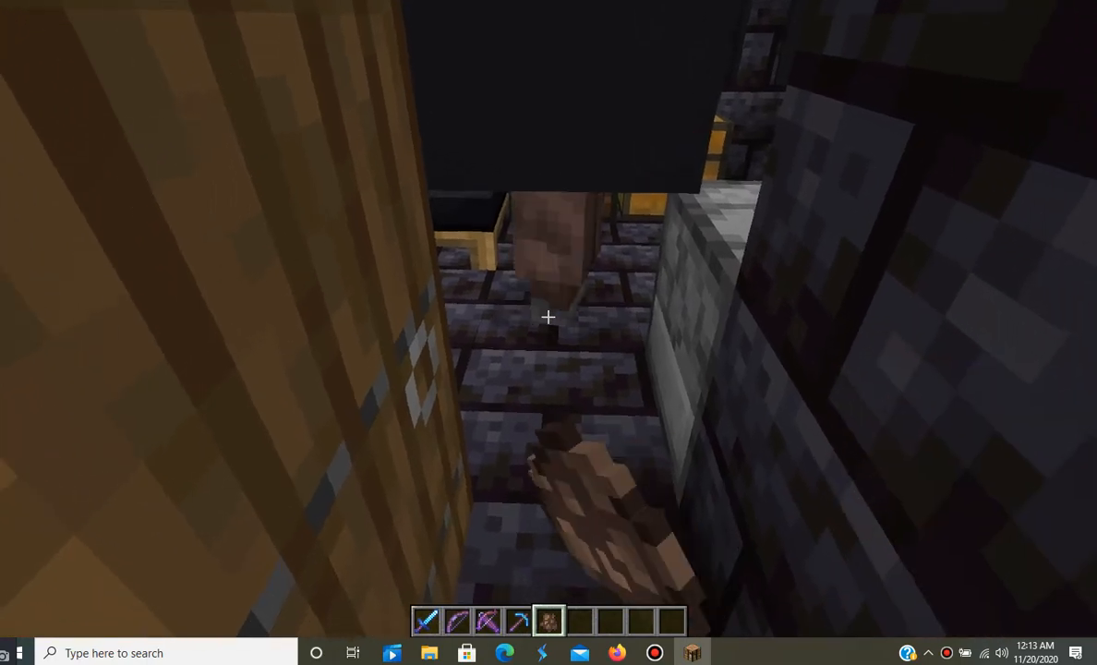
pyautogui.moveTo(547, 317)
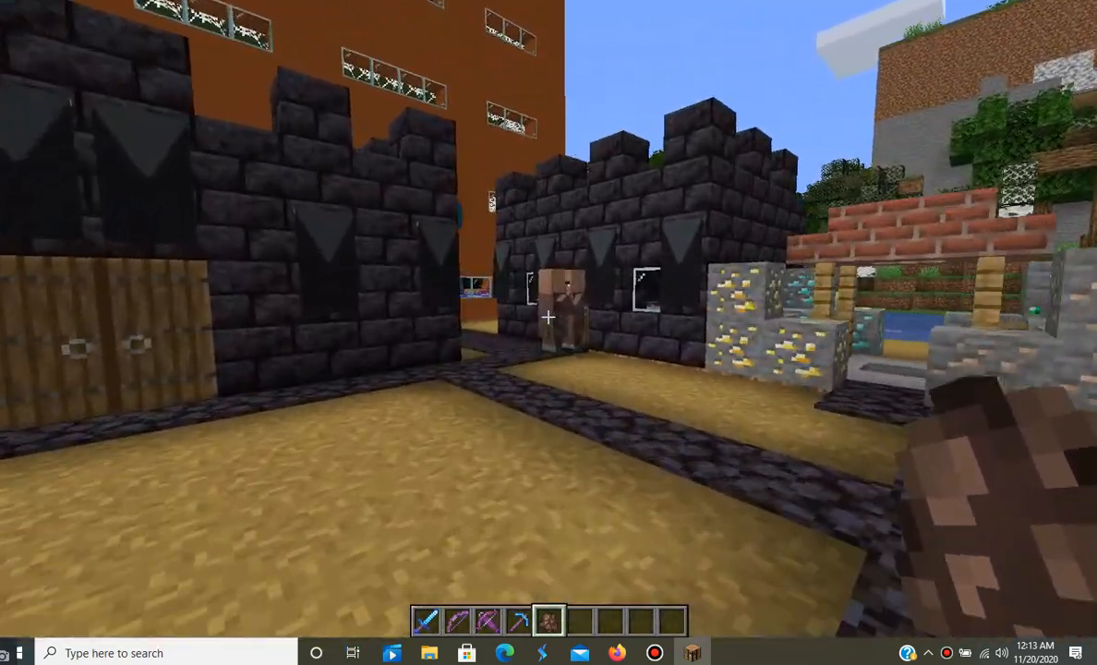
# Check the inventory while crossing the dark cave with the diamond sword equipped.
pyautogui.press('e')
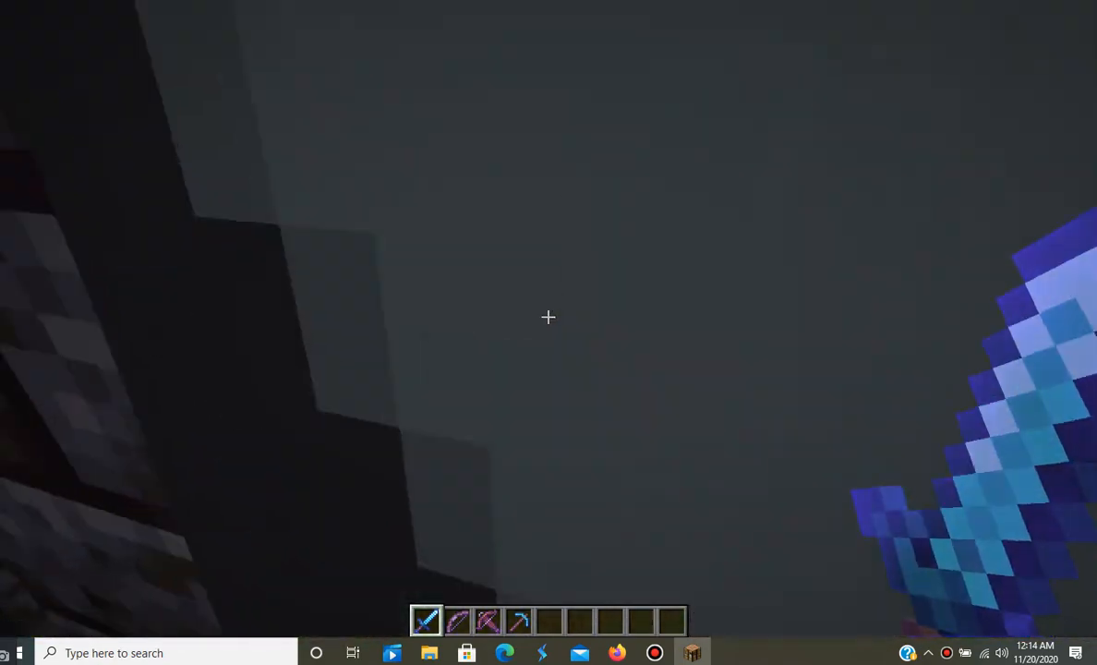
pyautogui.moveTo(548, 318)
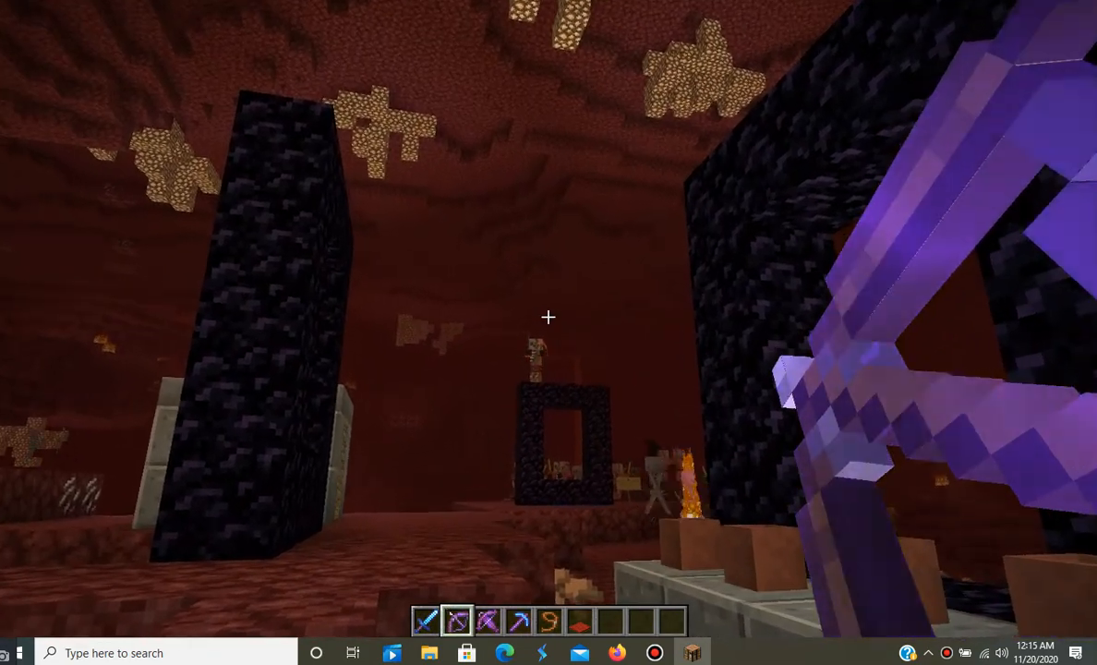
pyautogui.moveTo(549, 318)
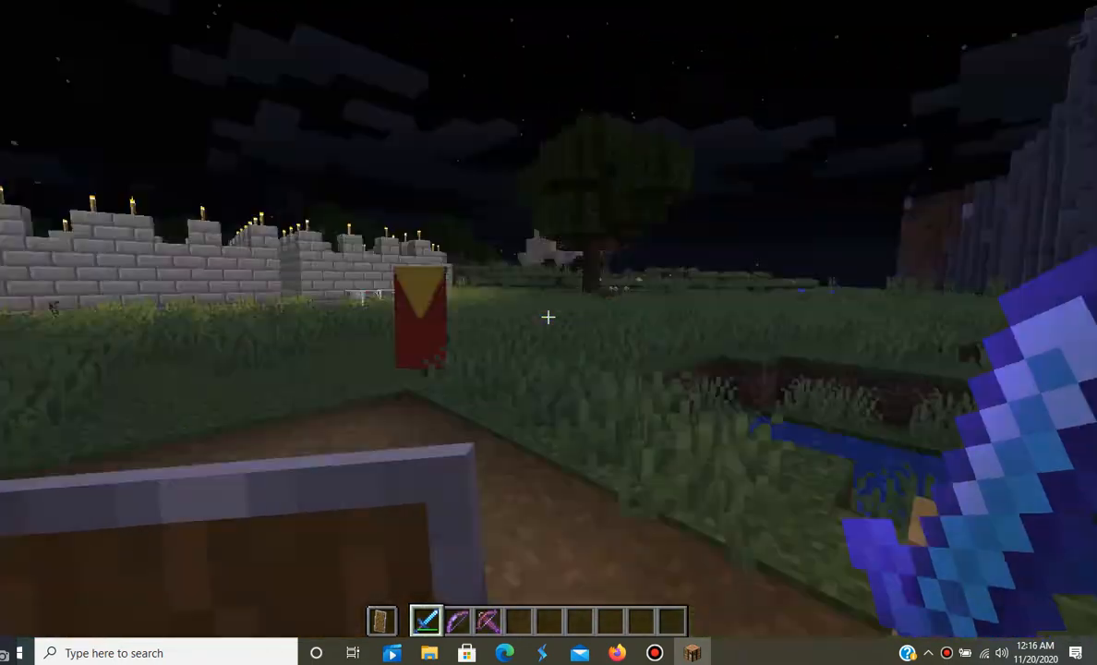
pyautogui.moveTo(546, 318)
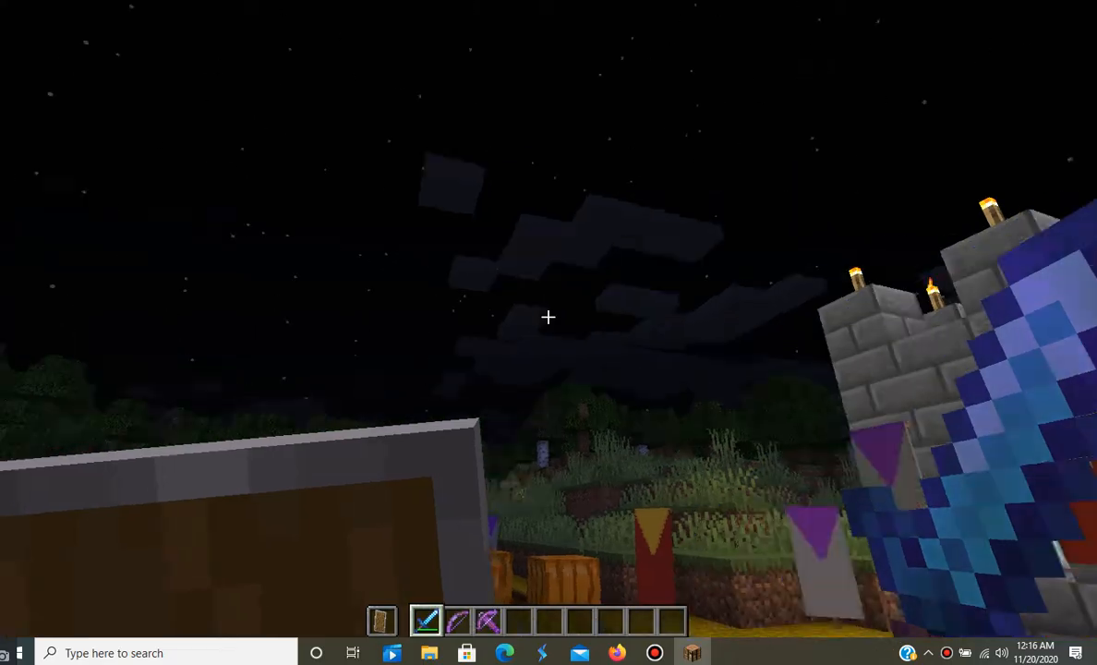
pyautogui.moveTo(548, 317)
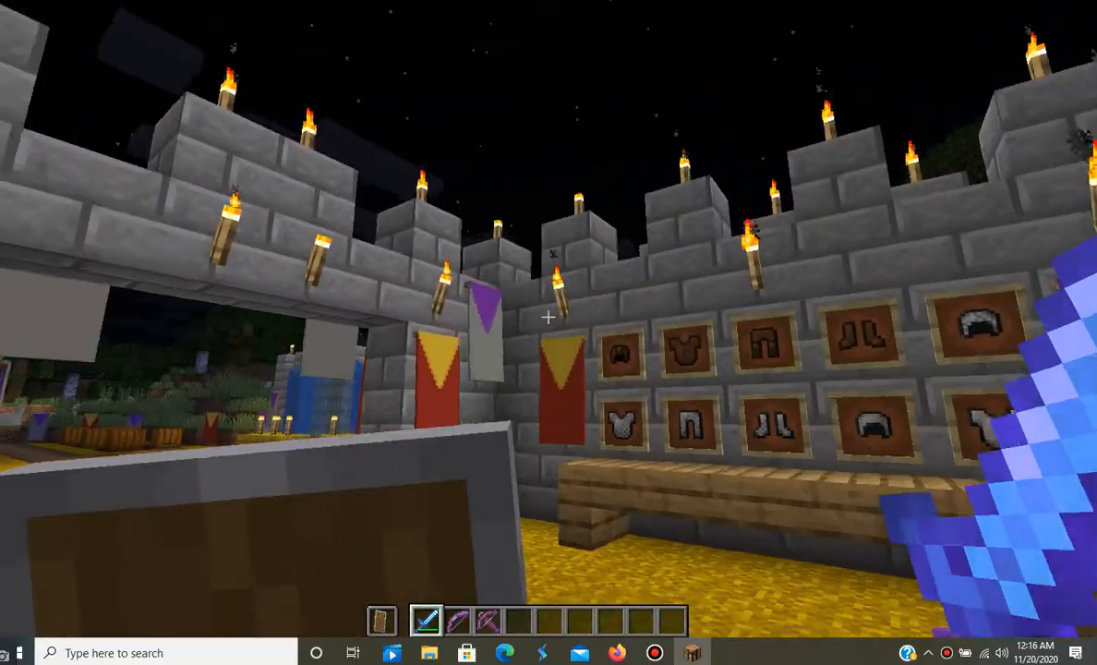
pyautogui.moveTo(548, 317)
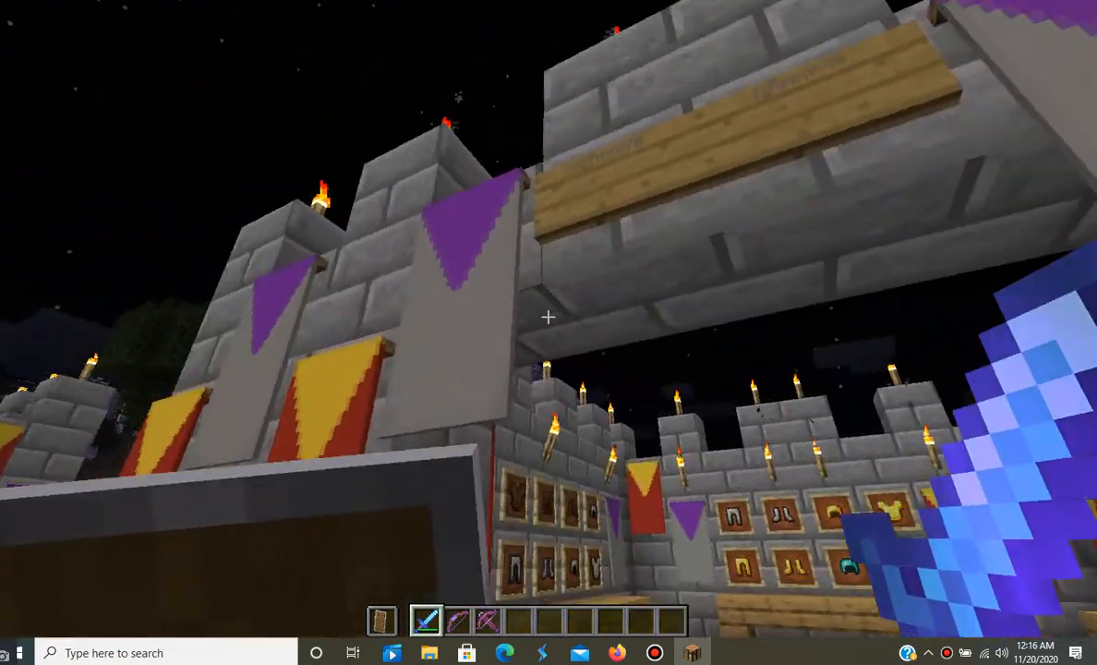
pyautogui.moveTo(547, 318)
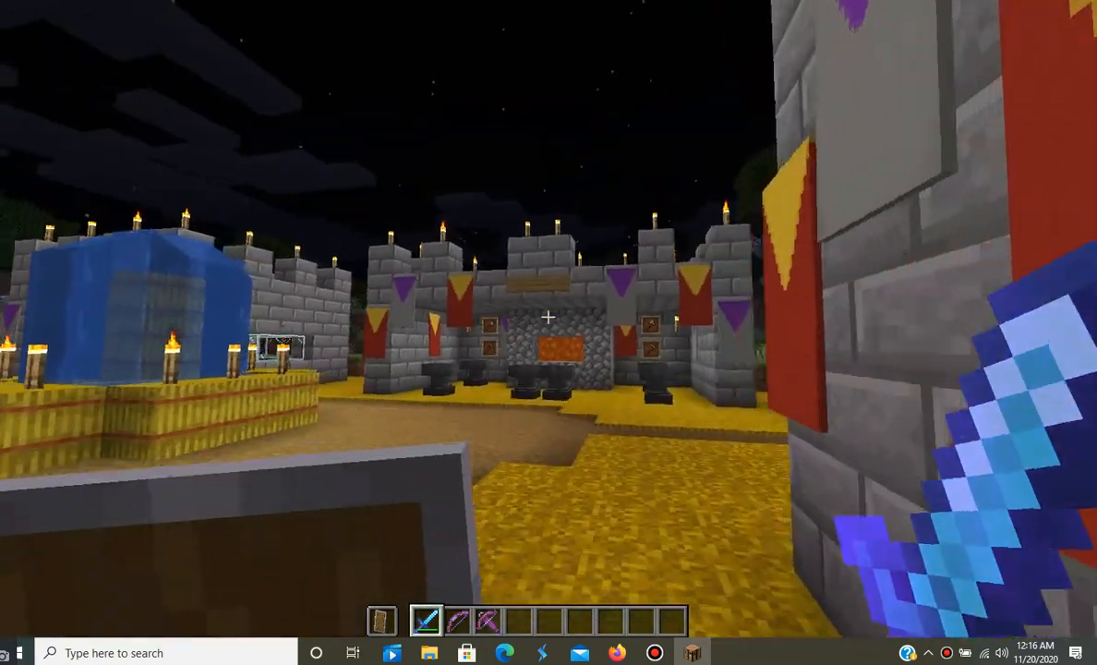
pyautogui.moveTo(549, 317)
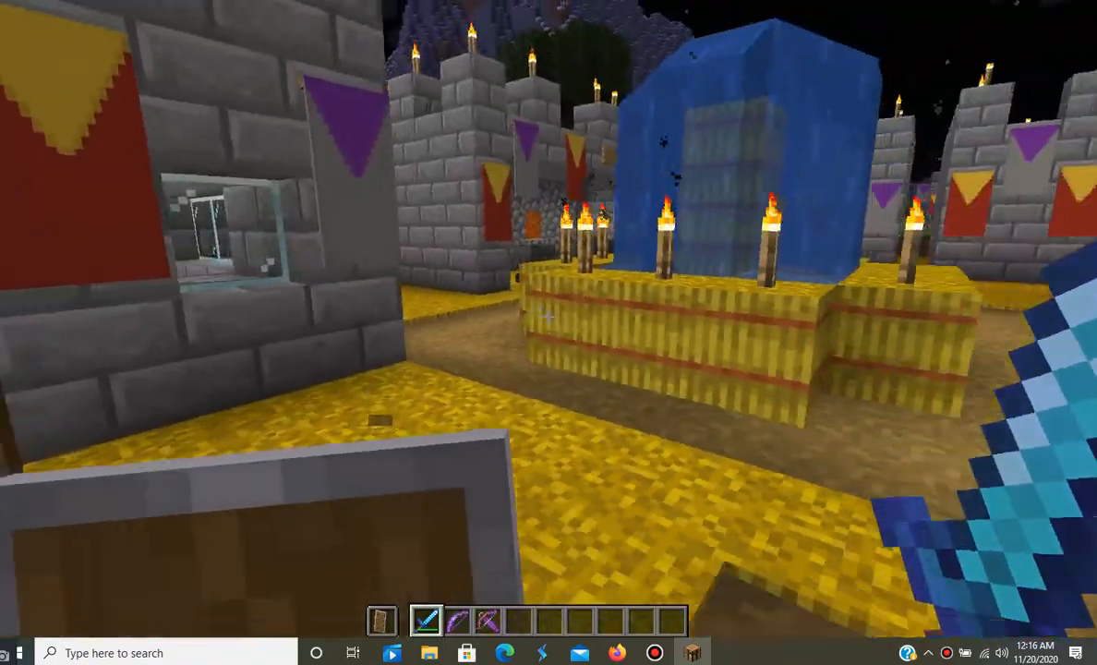
pyautogui.moveTo(549, 333)
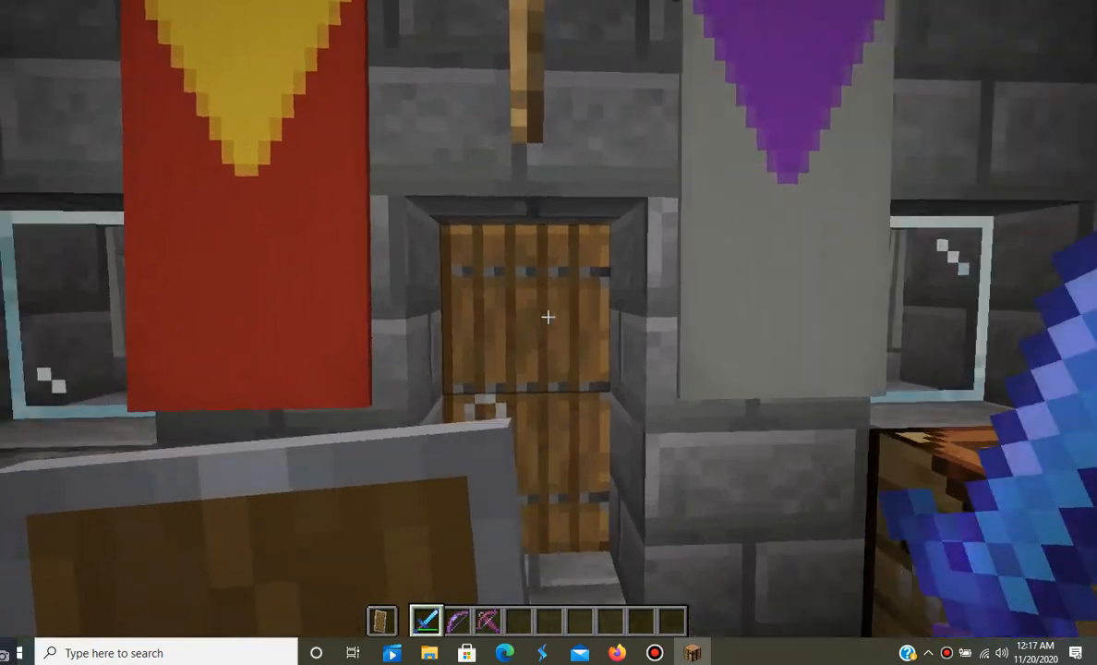
pyautogui.moveTo(549, 318)
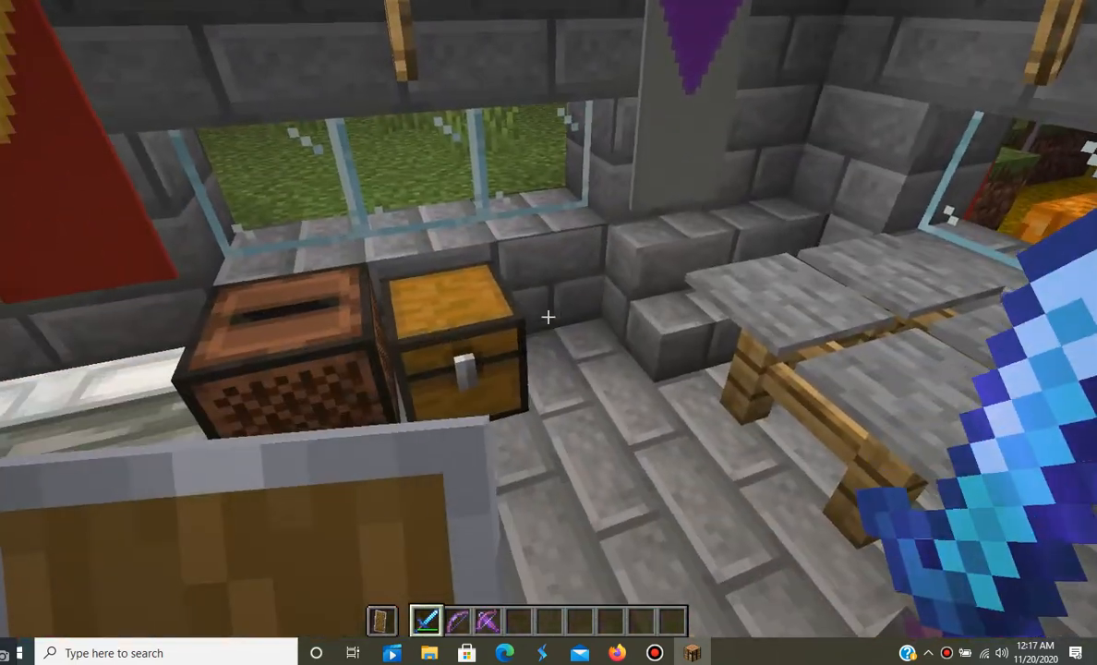
pyautogui.moveTo(546, 318)
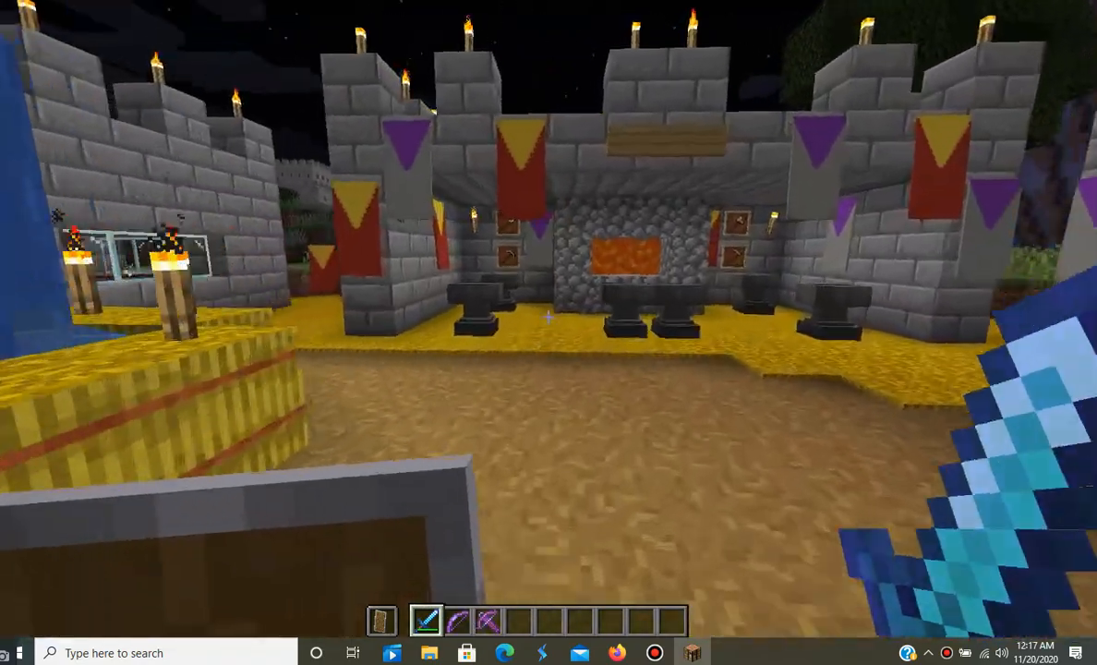
pyautogui.moveTo(548, 318)
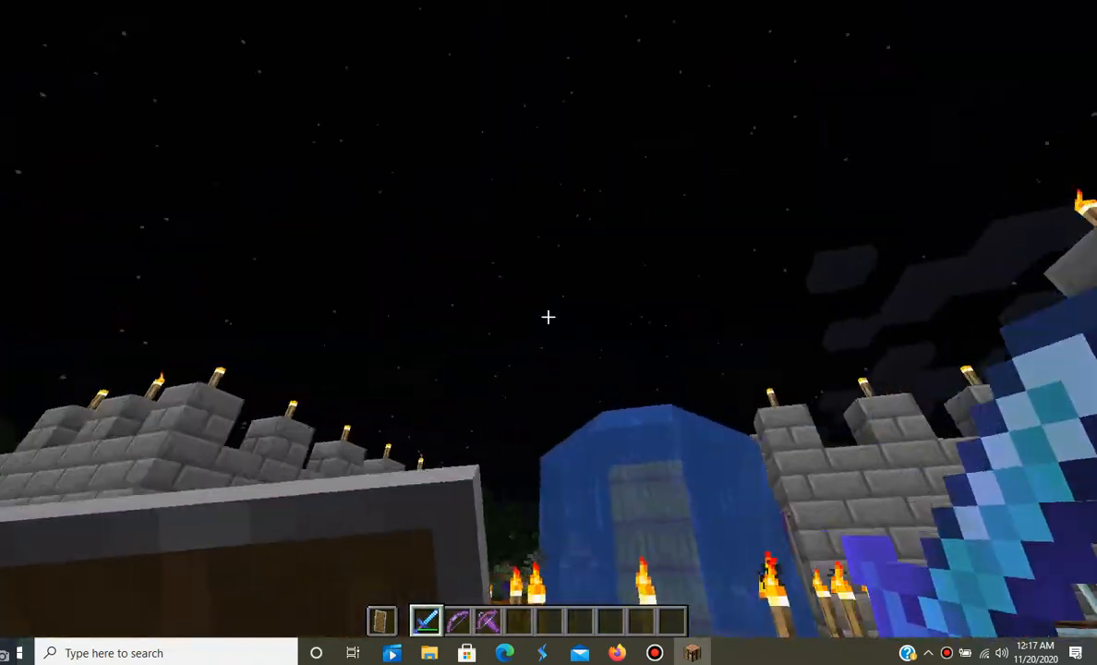
pyautogui.moveTo(548, 318)
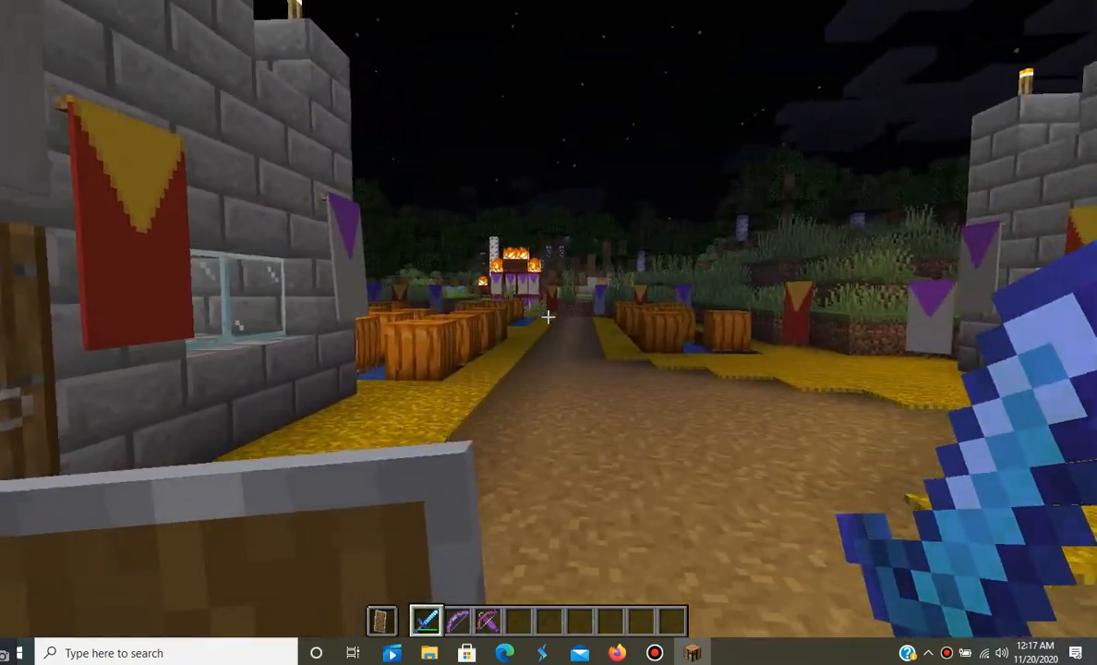
pyautogui.moveTo(549, 318)
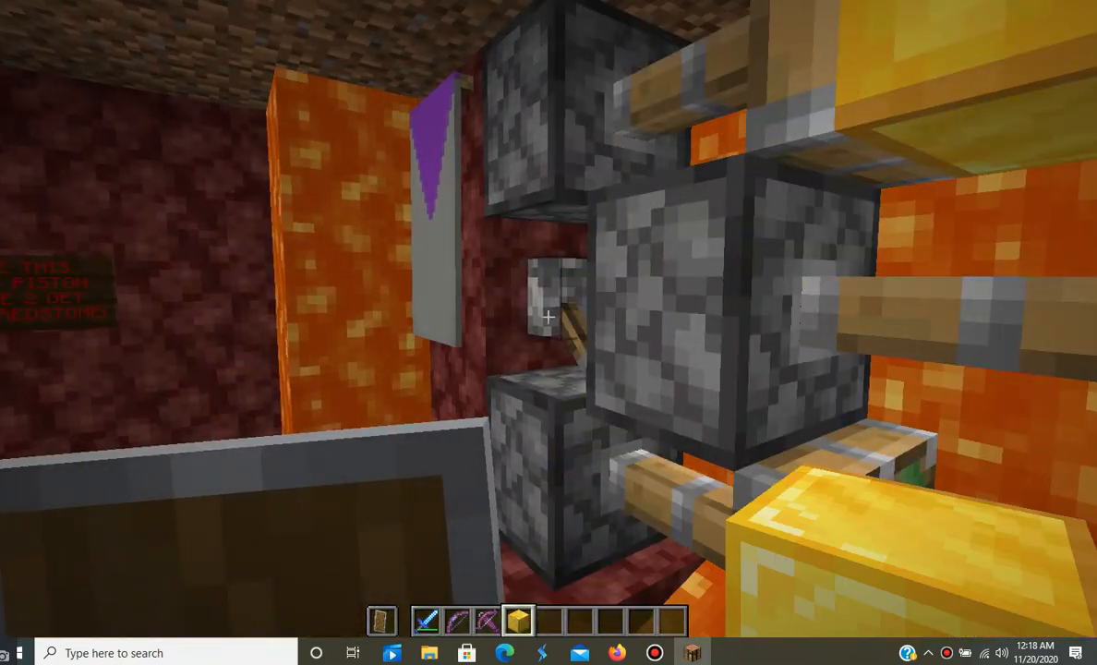
# Discard the gold block from the hotbar via the creative inventory and return to the cave.
pyautogui.press('e')
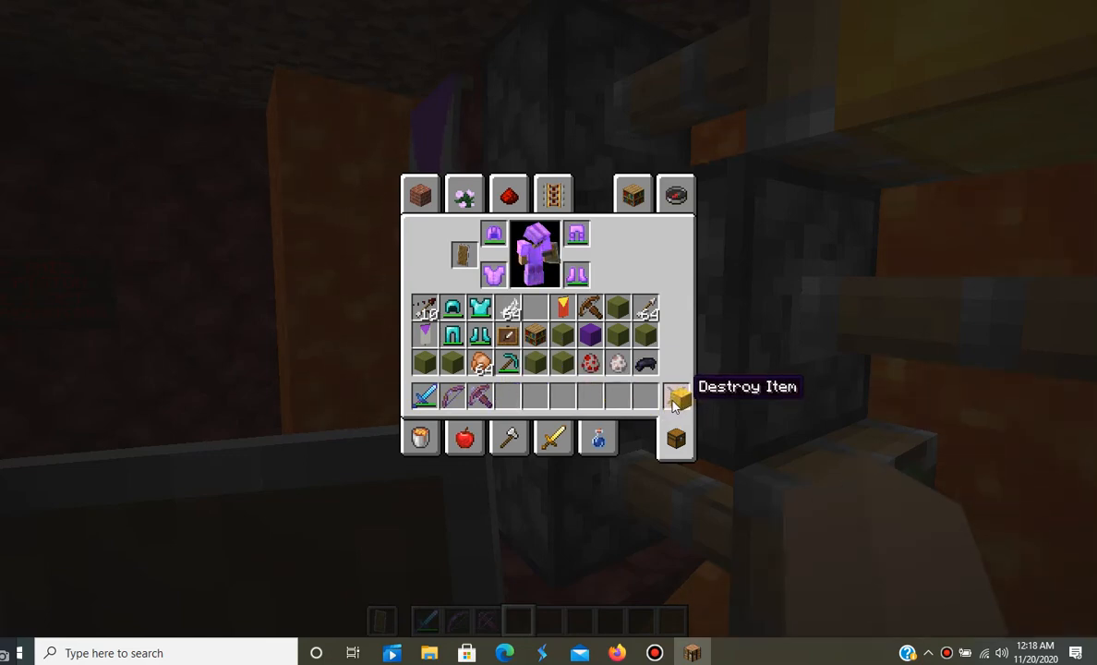
pyautogui.press('Escape')
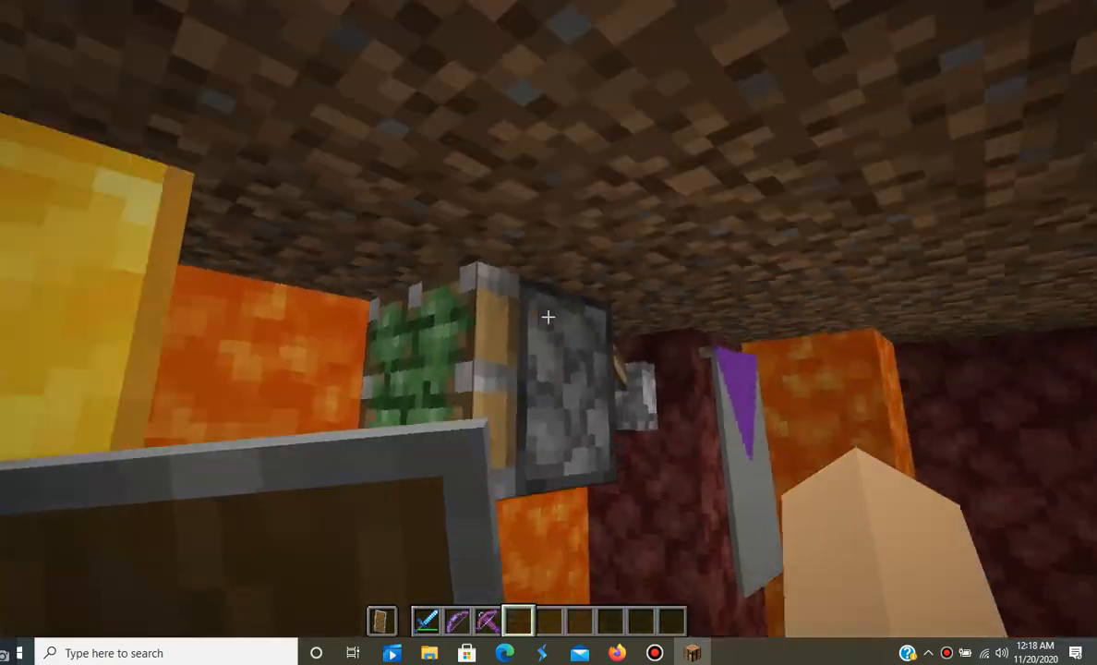
pyautogui.moveTo(549, 317)
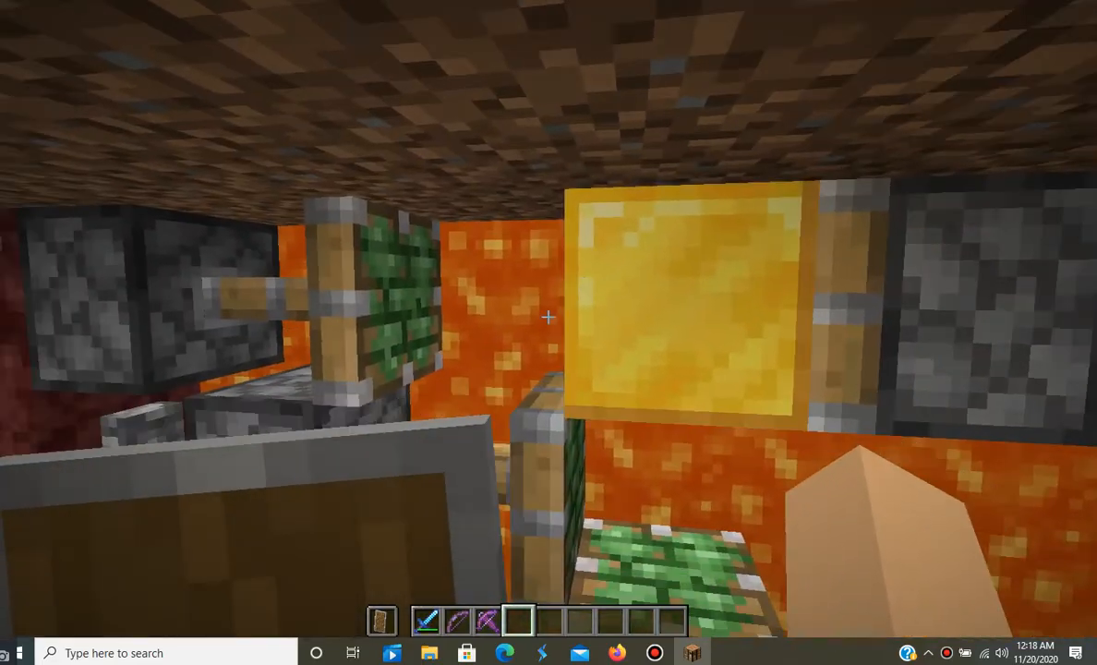
pyautogui.moveTo(549, 318)
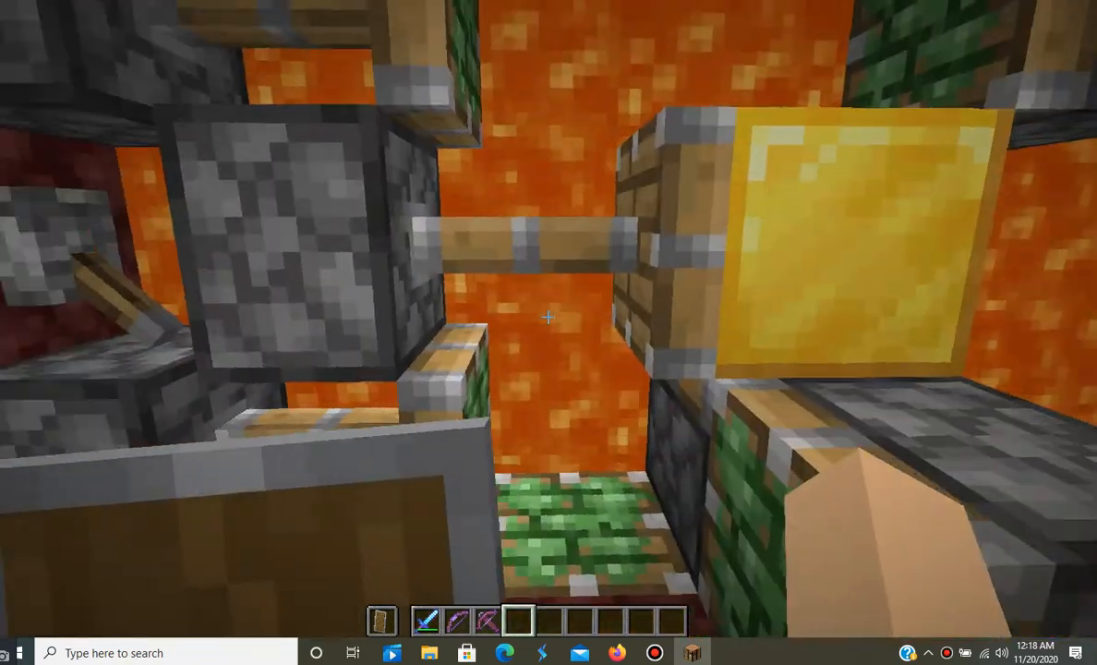
pyautogui.moveTo(549, 318)
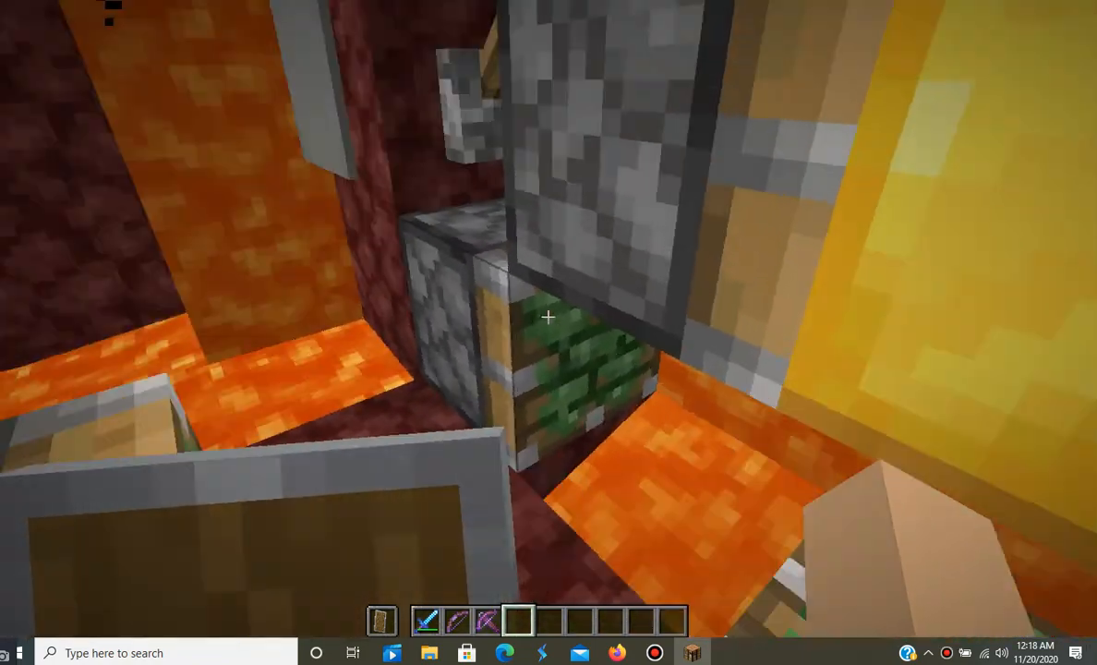
pyautogui.moveTo(548, 317)
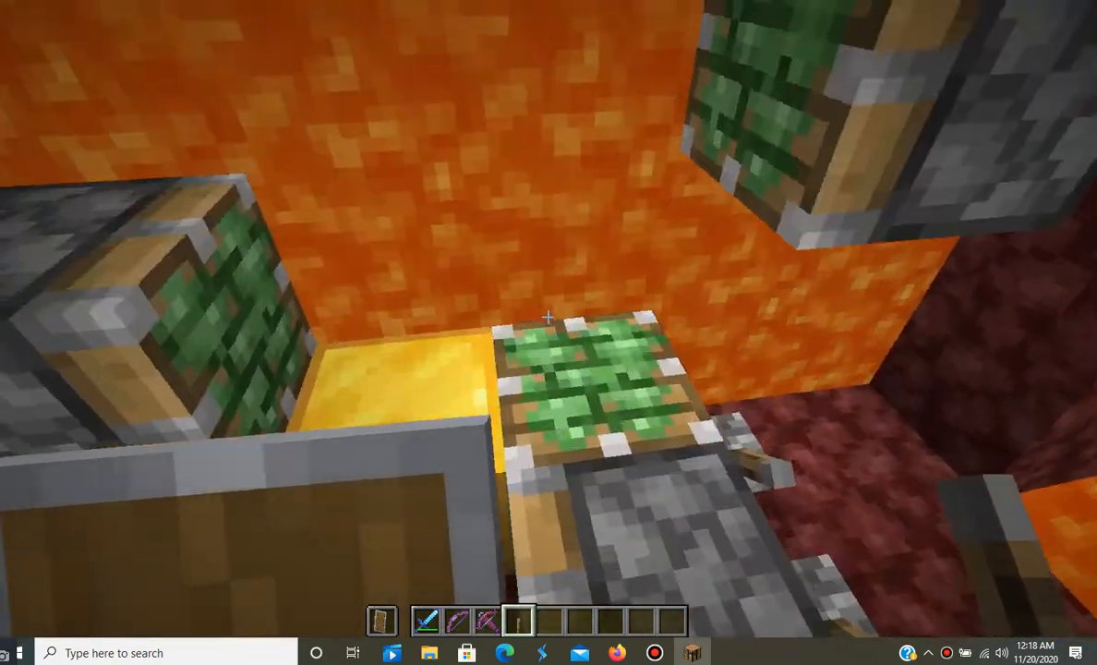
pyautogui.moveTo(548, 318)
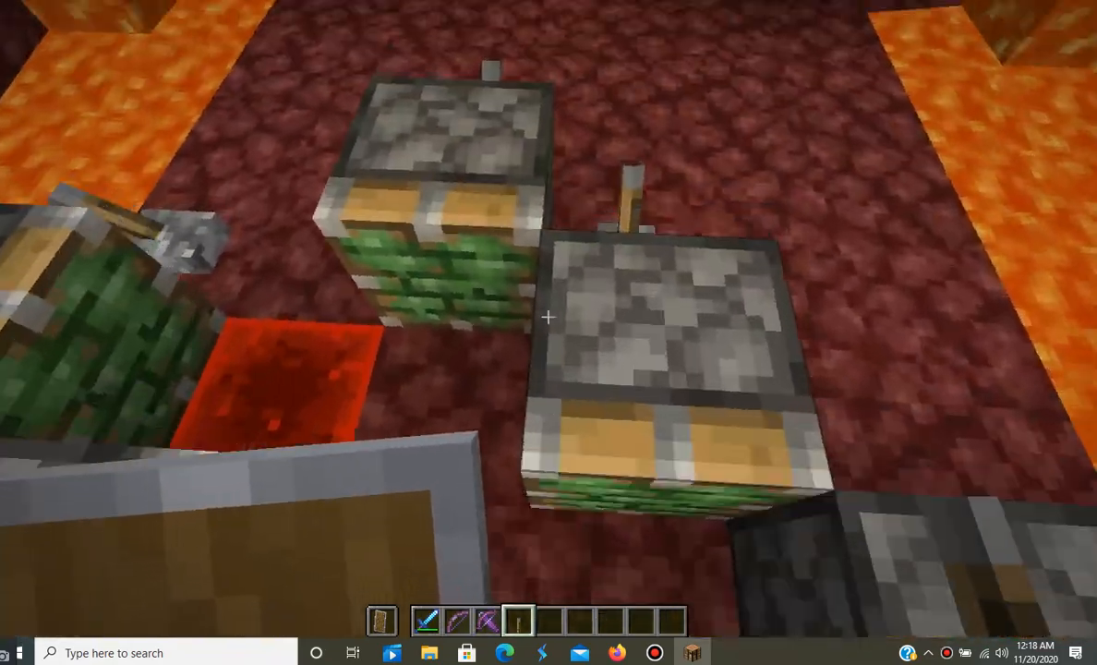
pyautogui.moveTo(548, 318)
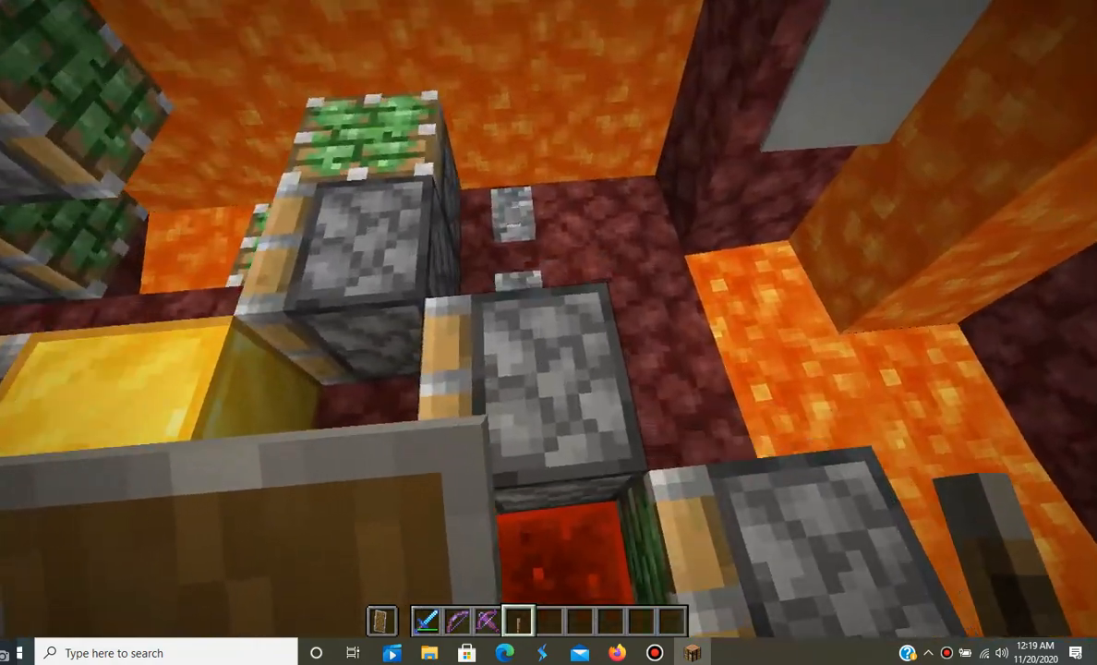
pyautogui.moveTo(548, 317)
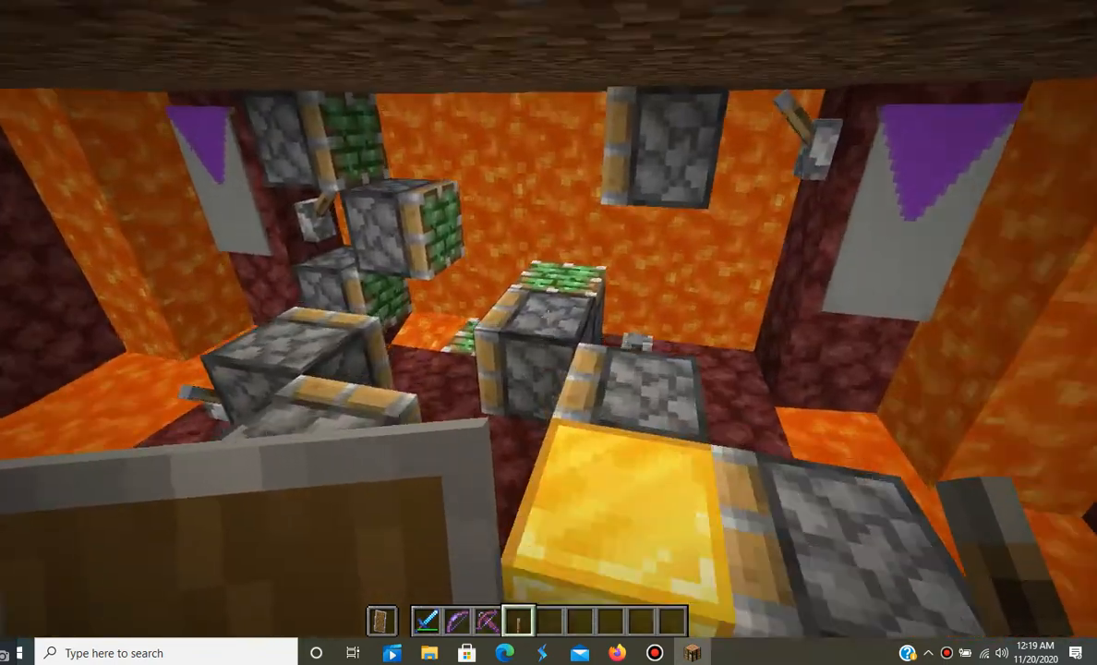
pyautogui.moveTo(548, 317)
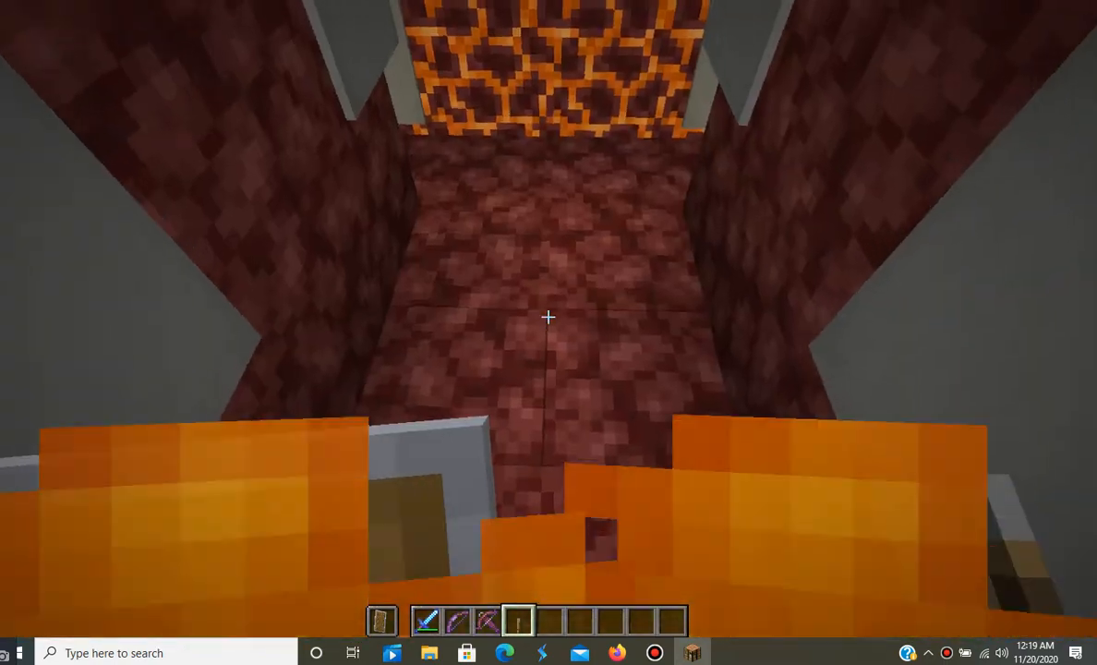
pyautogui.moveTo(549, 317)
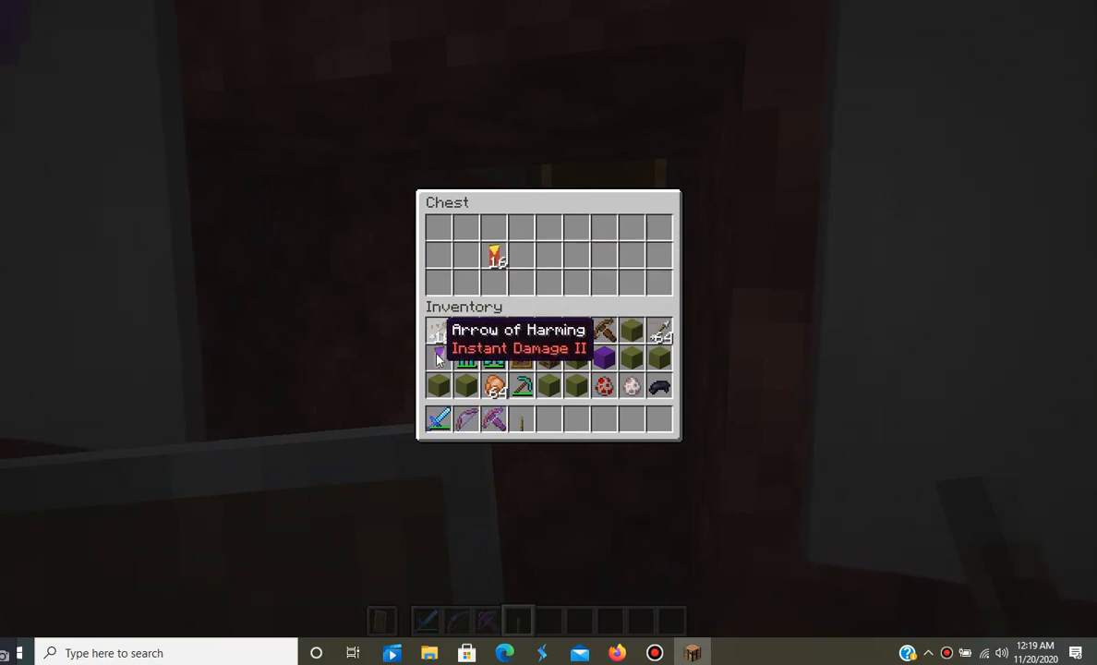
# Move the second stack of tipped arrows into the open chest.
pyautogui.click(587, 254)
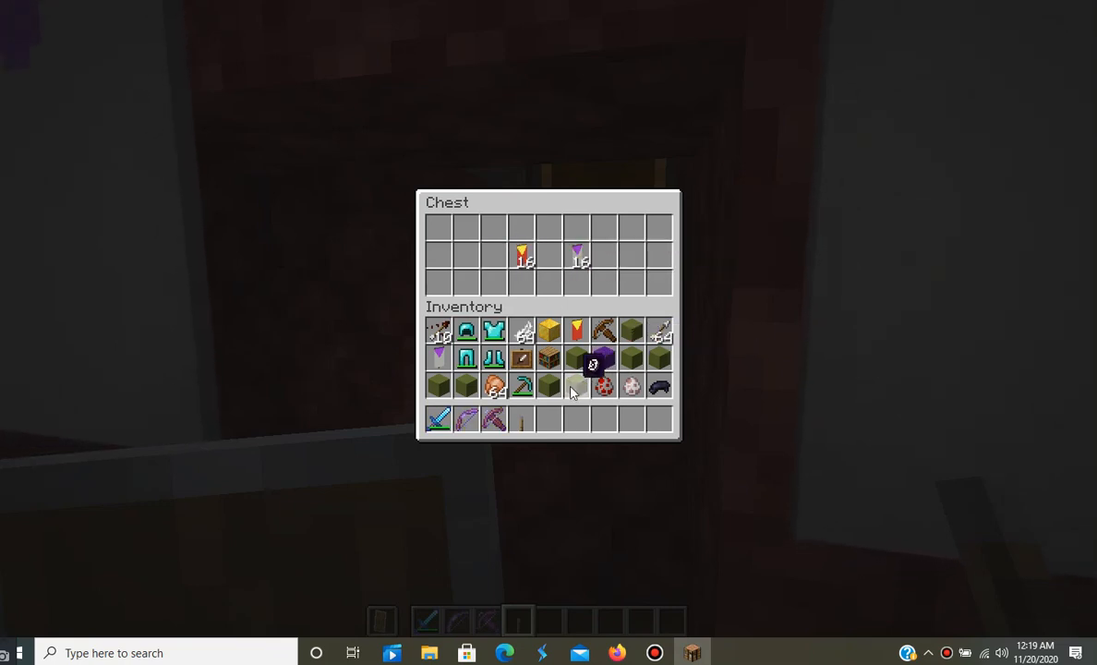
pyautogui.moveTo(576, 358)
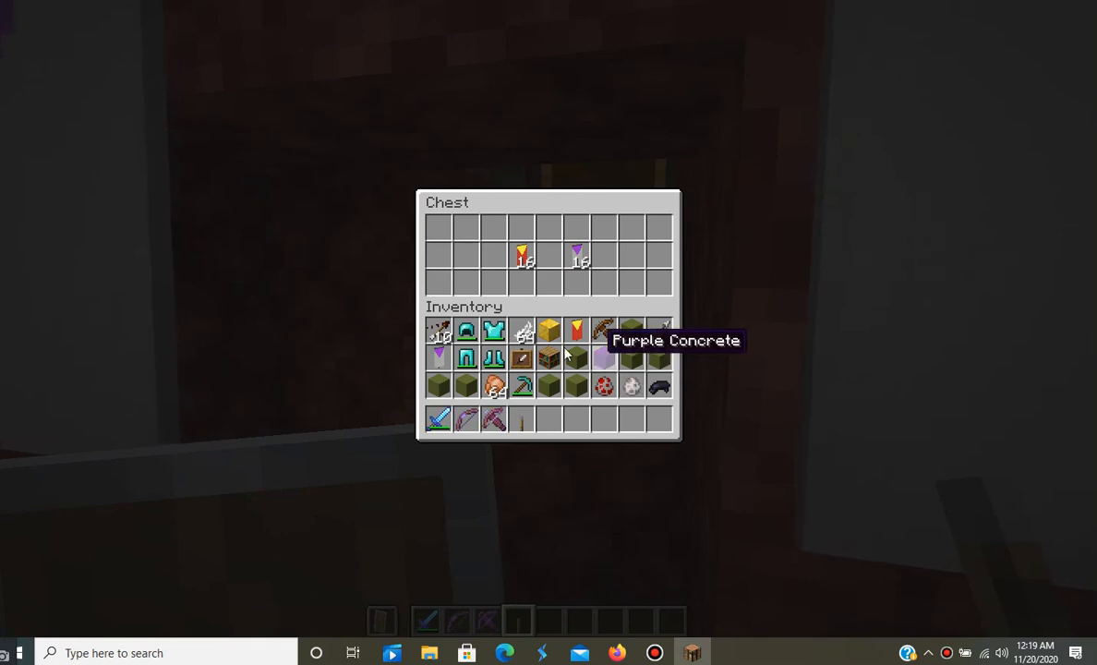
pyautogui.moveTo(465, 330)
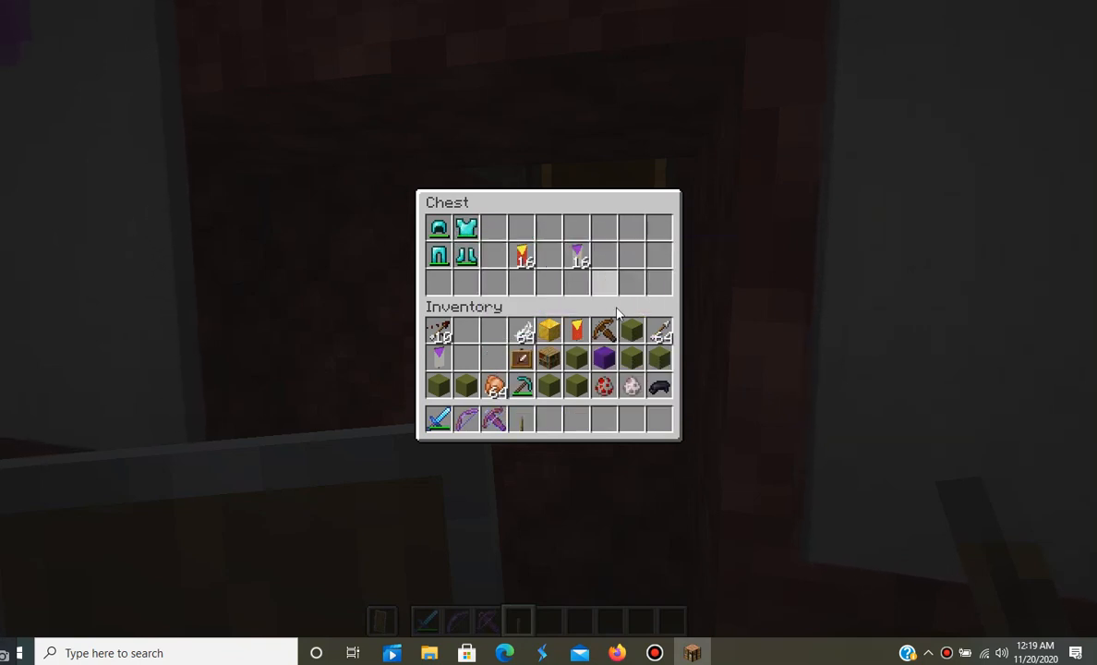
pyautogui.moveTo(602, 386)
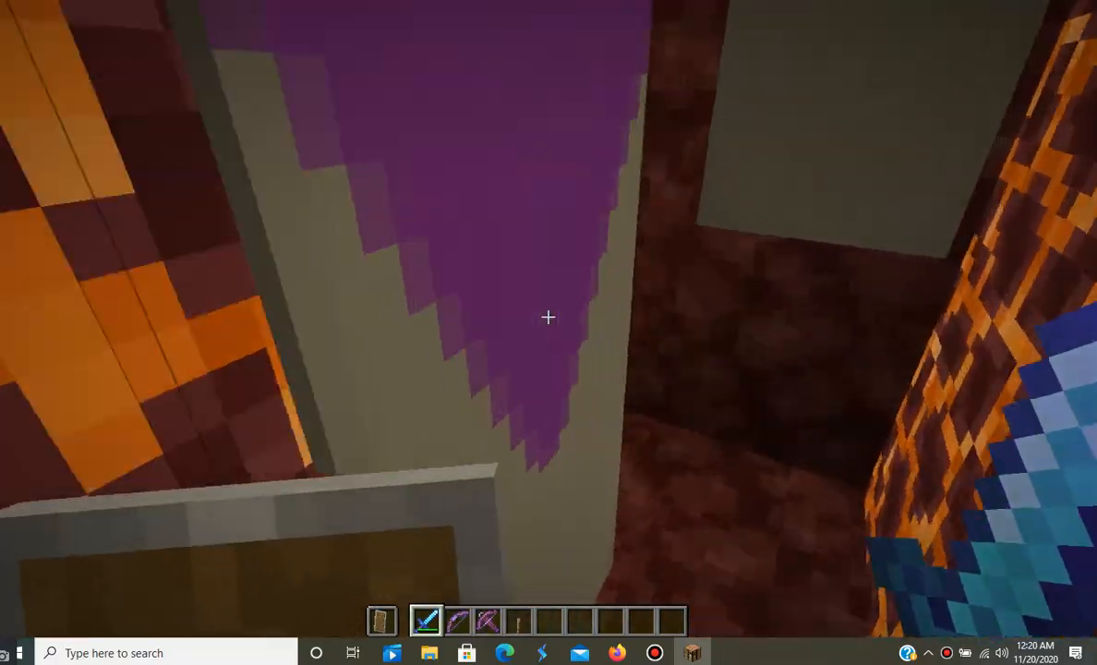
pyautogui.moveTo(548, 318)
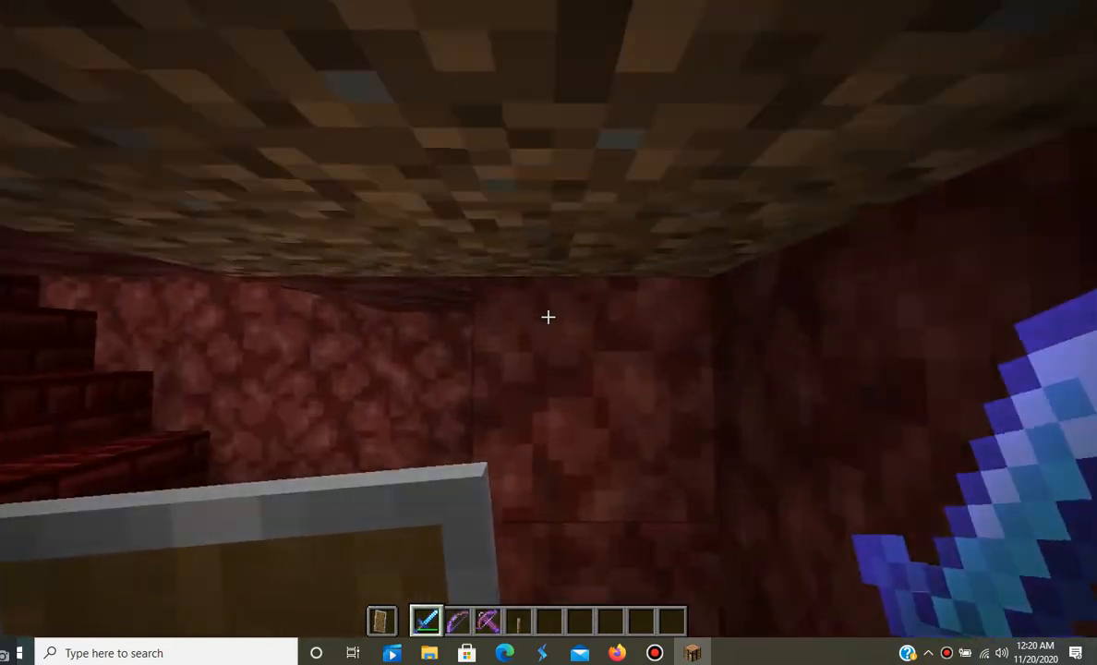
# Close the chest before climbing out of the nether-brick cave to the surface.
pyautogui.press('e')
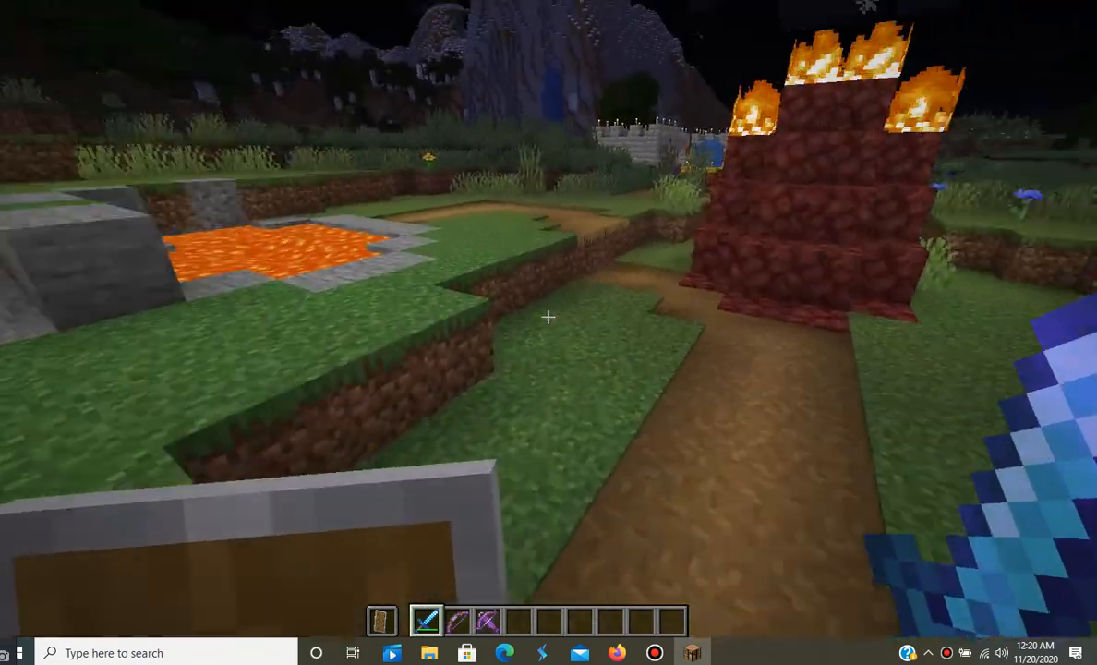
pyautogui.moveTo(549, 318)
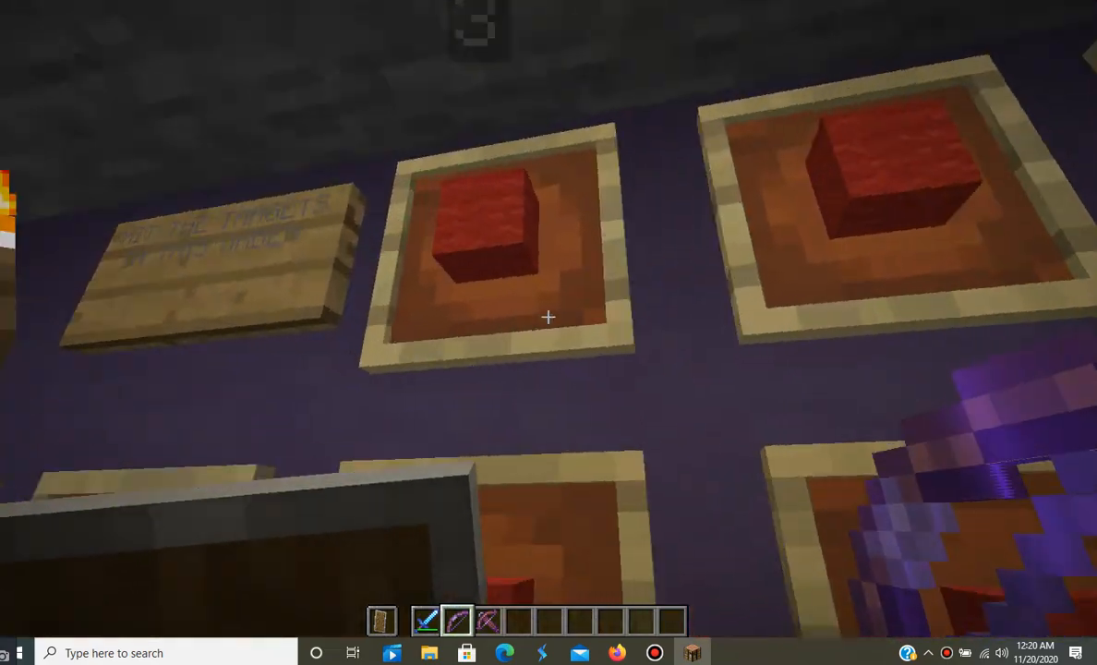
pyautogui.moveTo(549, 318)
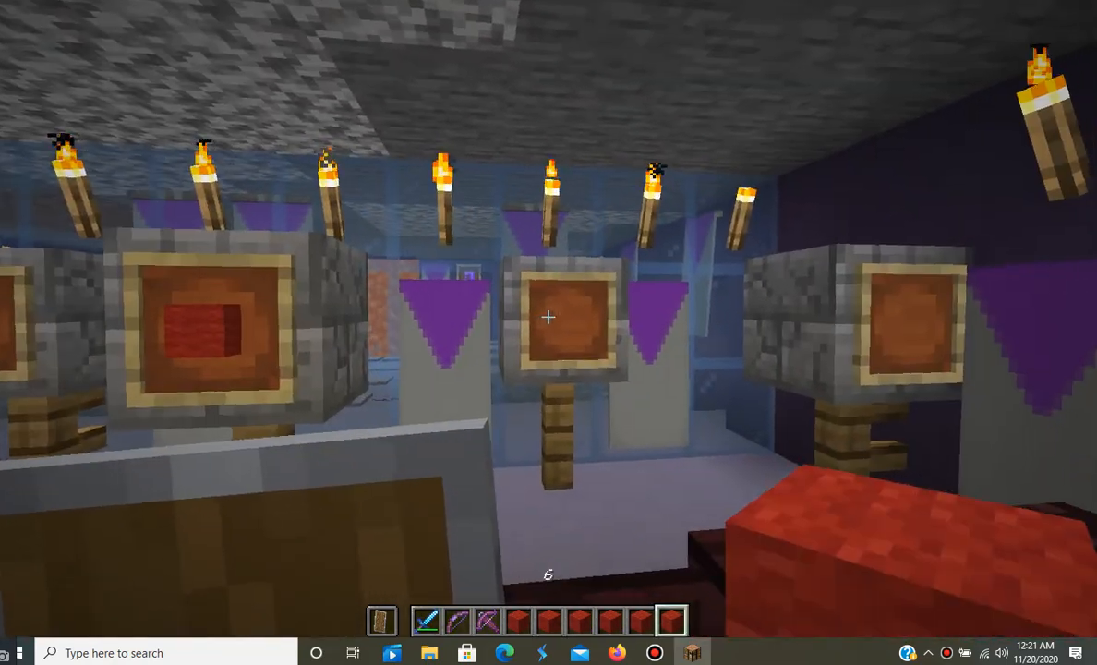
# Clear the collected red blocks from the hotbar using the creative inventory.
pyautogui.press('e')
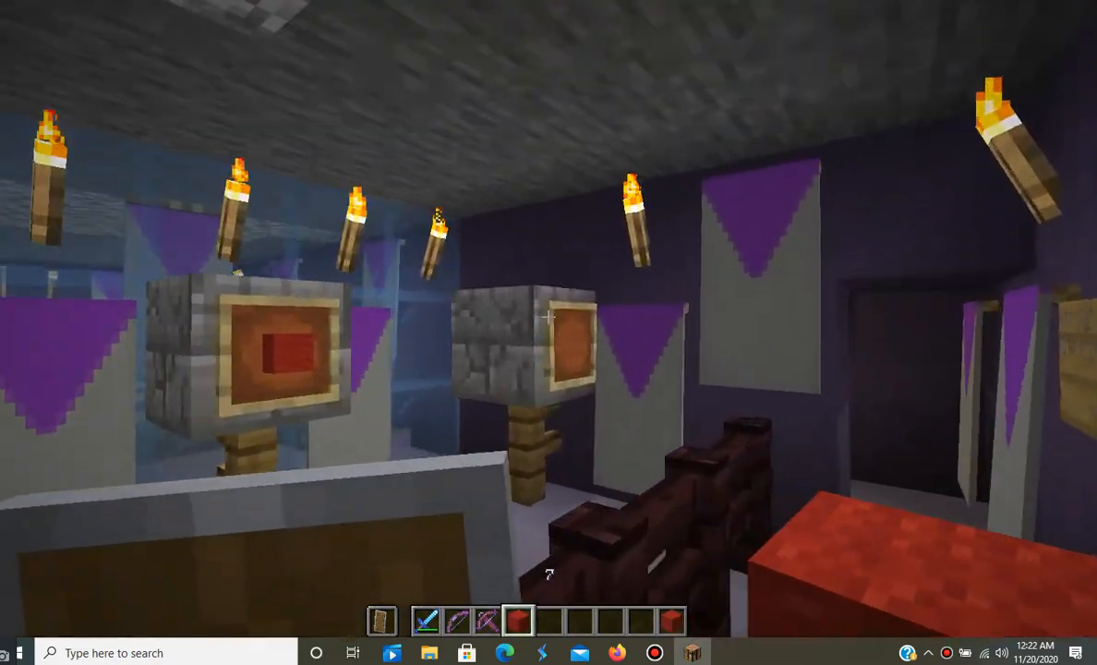
pyautogui.press('e')
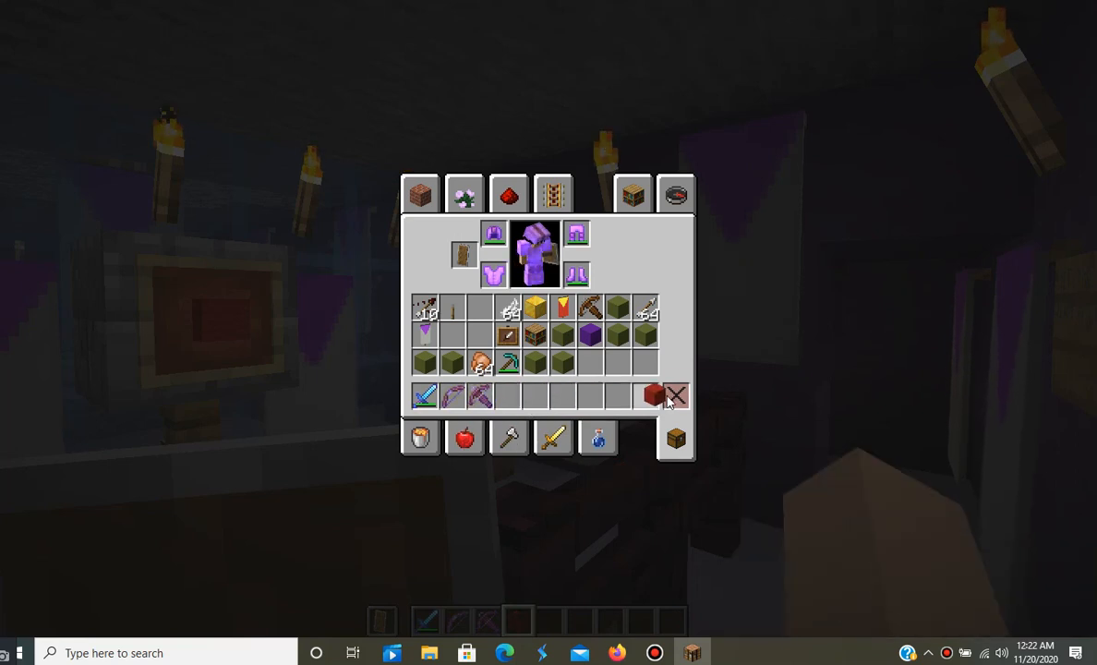
pyautogui.press('e')
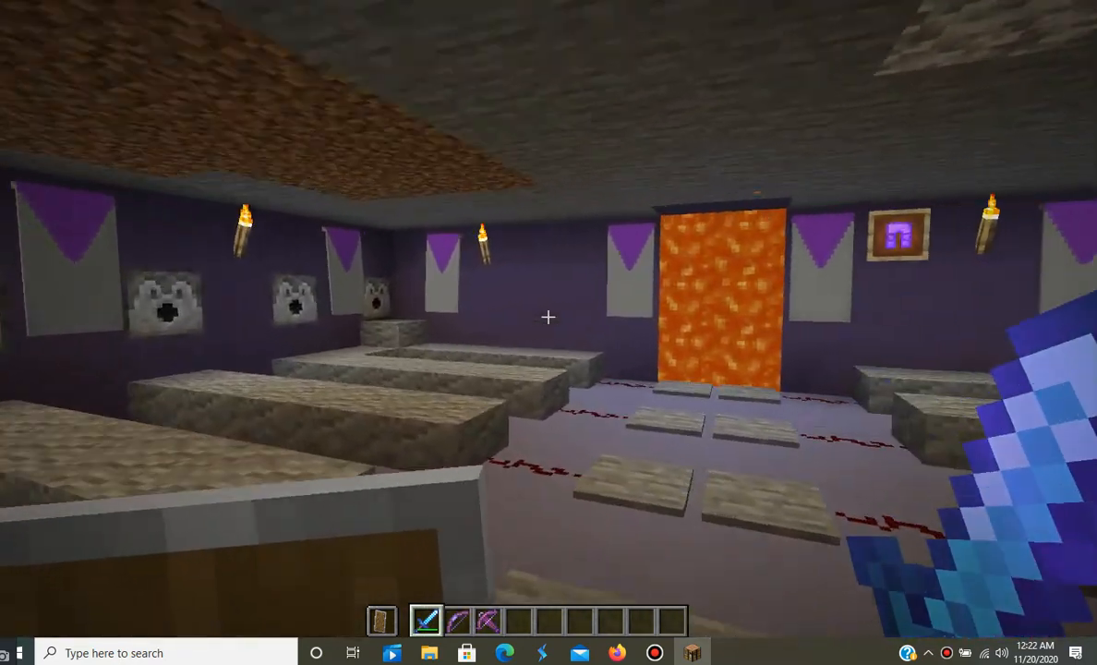
pyautogui.moveTo(548, 318)
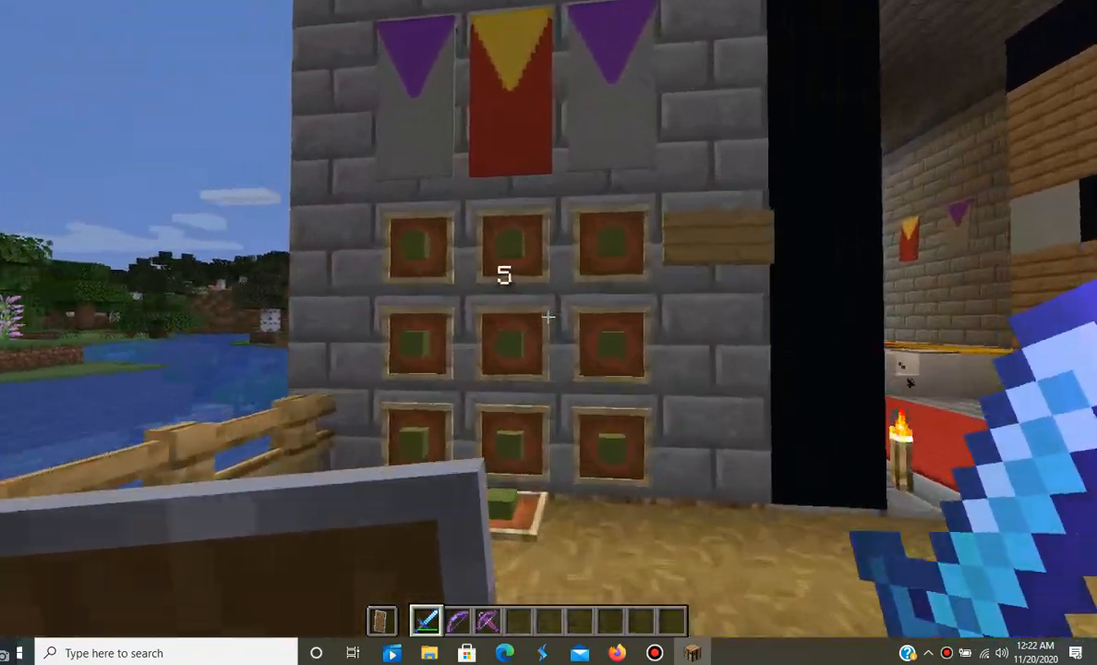
pyautogui.moveTo(549, 318)
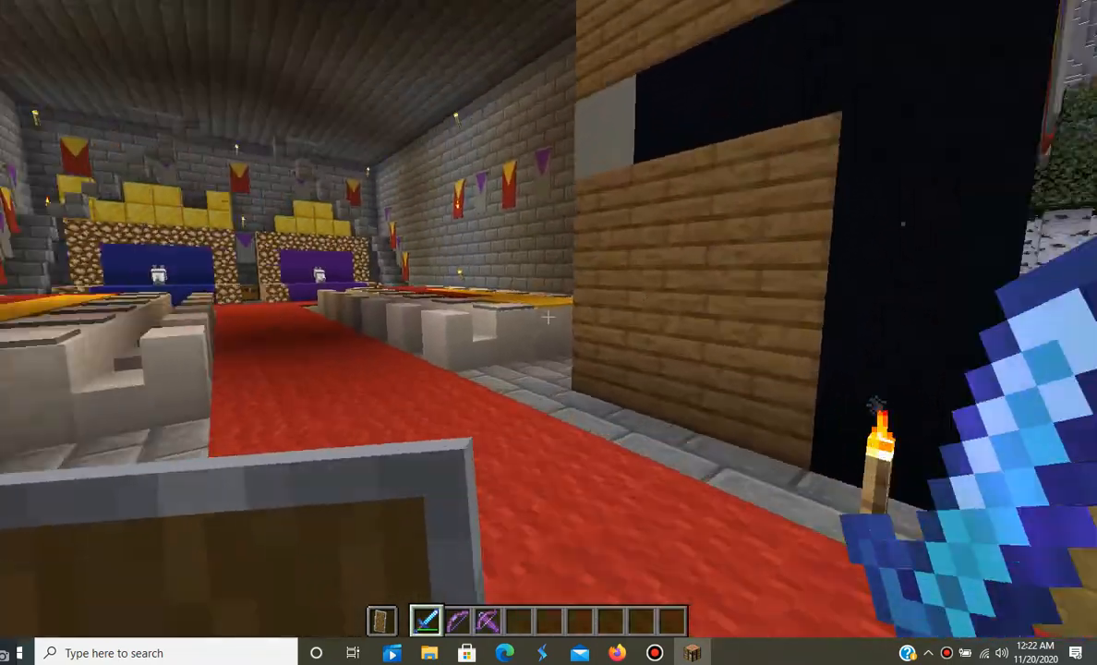
pyautogui.moveTo(548, 333)
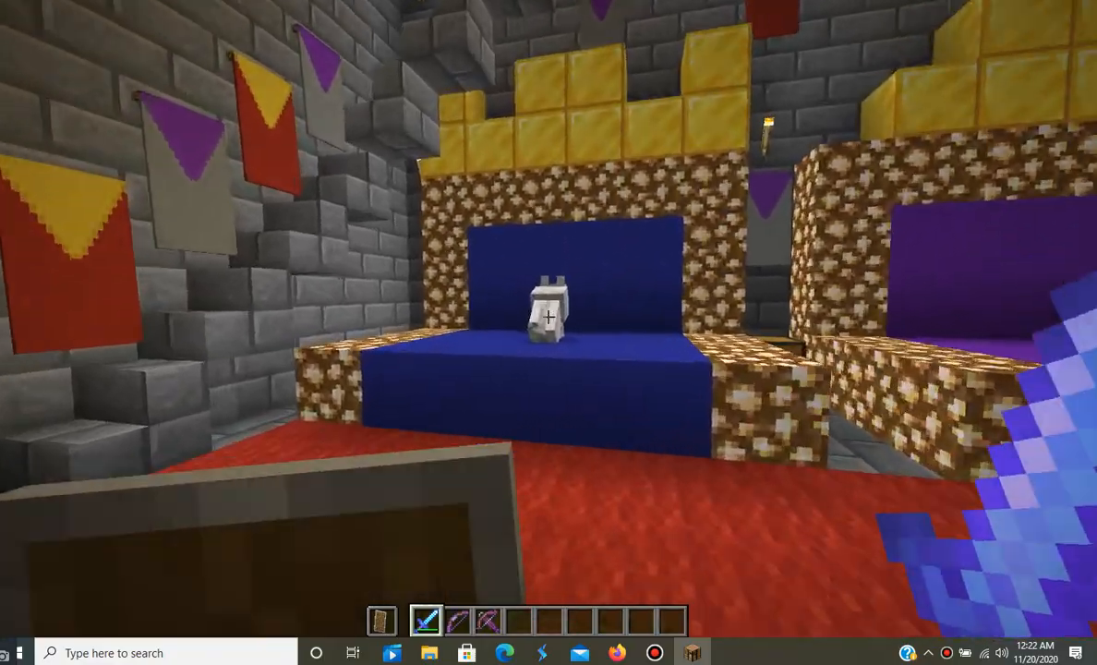
# Glance at the creative Foodstuffs tab while walking the red-carpeted throne hall.
pyautogui.press('e')
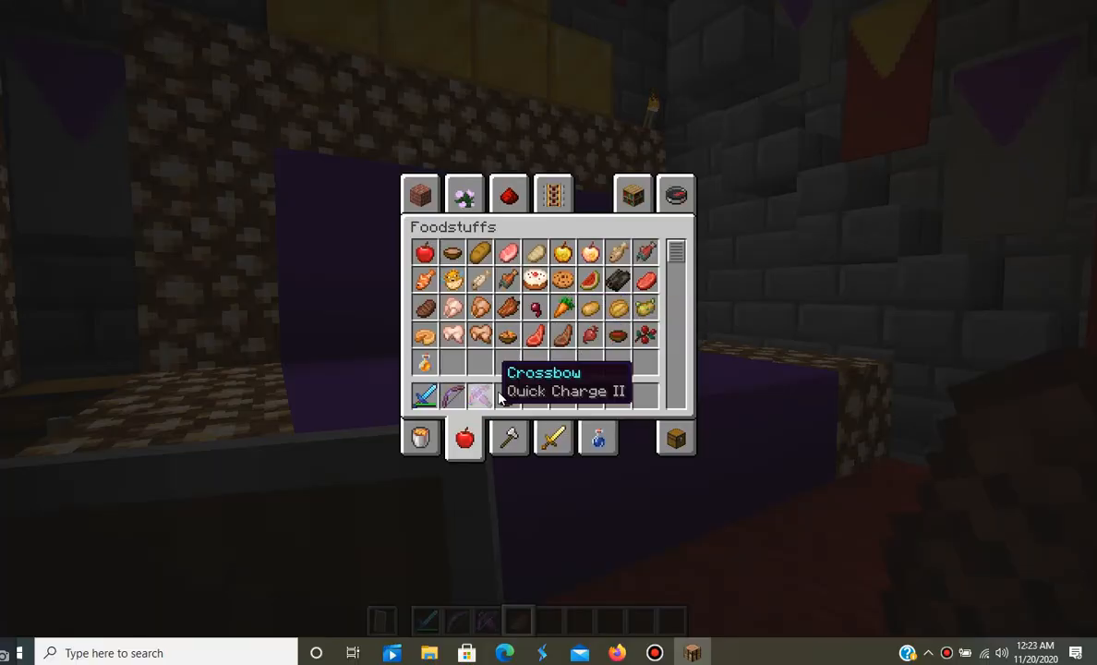
pyautogui.press('Escape')
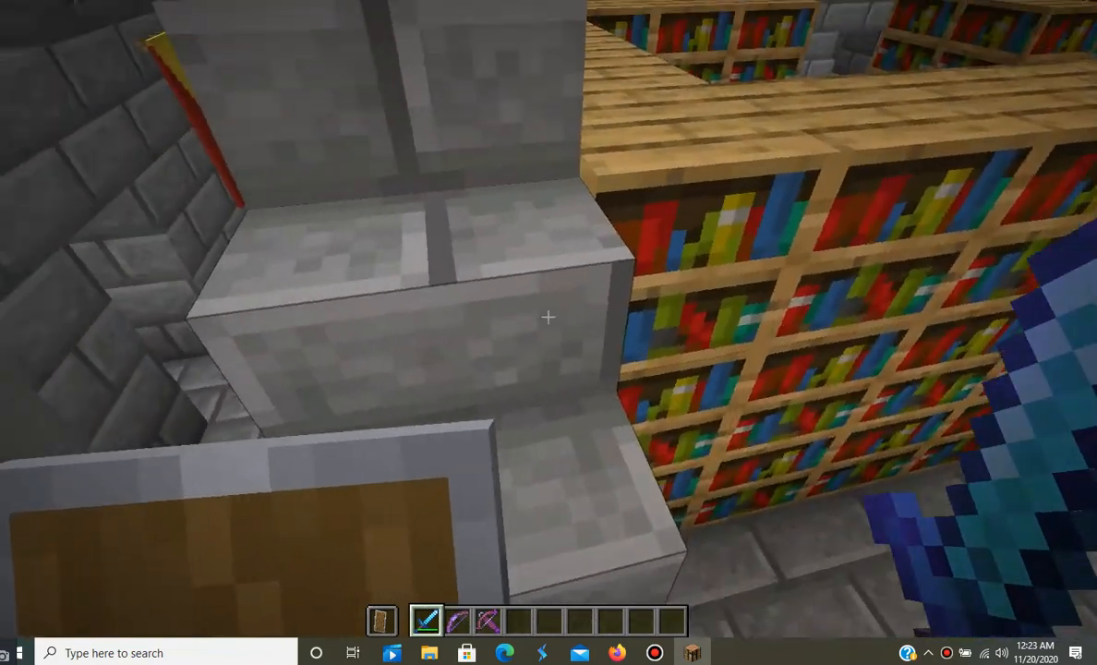
pyautogui.moveTo(548, 317)
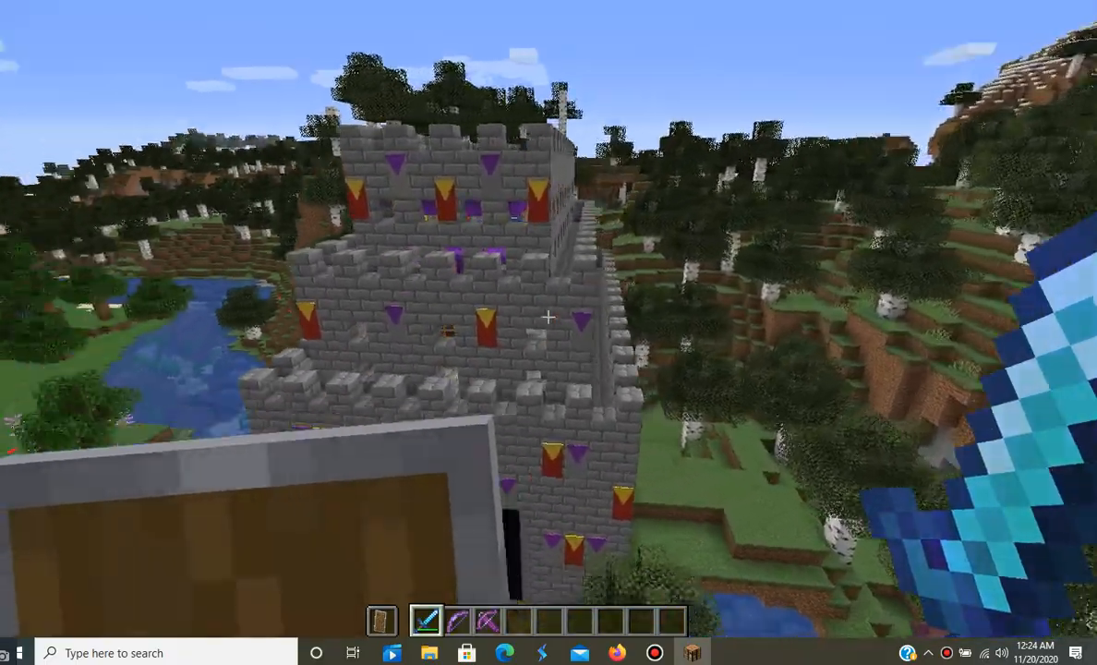
pyautogui.moveTo(548, 317)
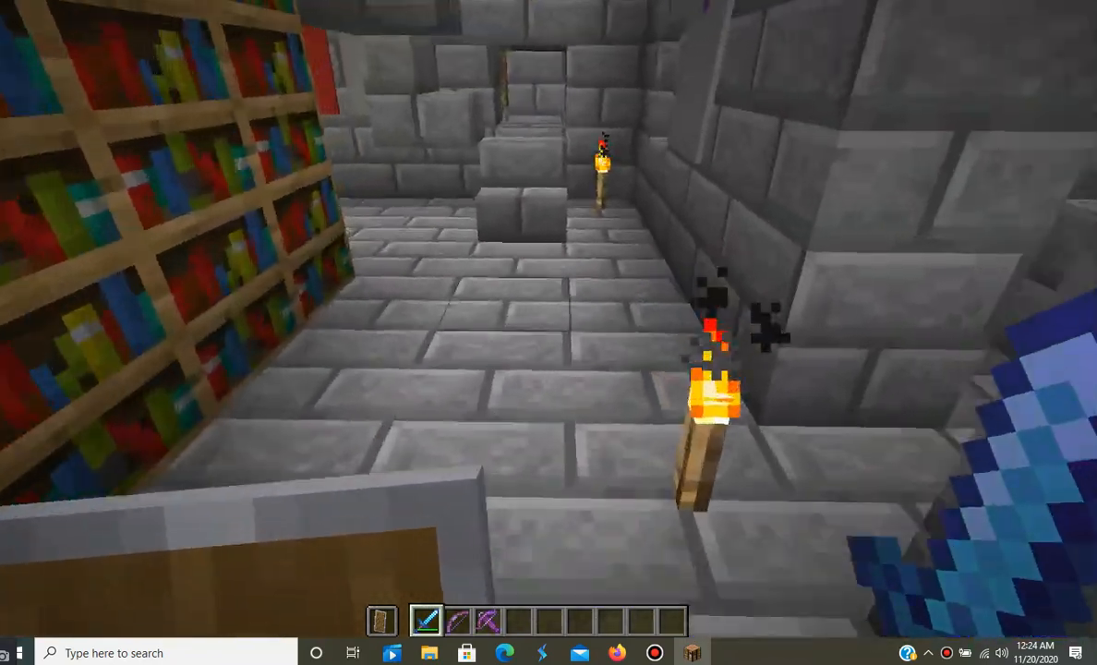
pyautogui.moveTo(548, 332)
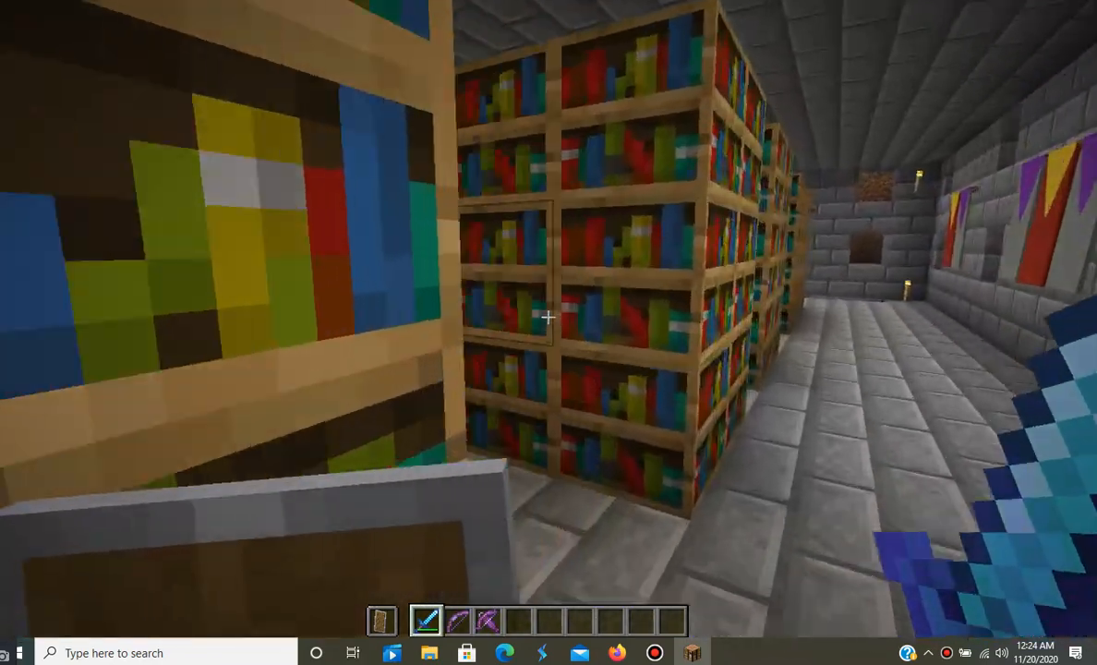
pyautogui.moveTo(548, 332)
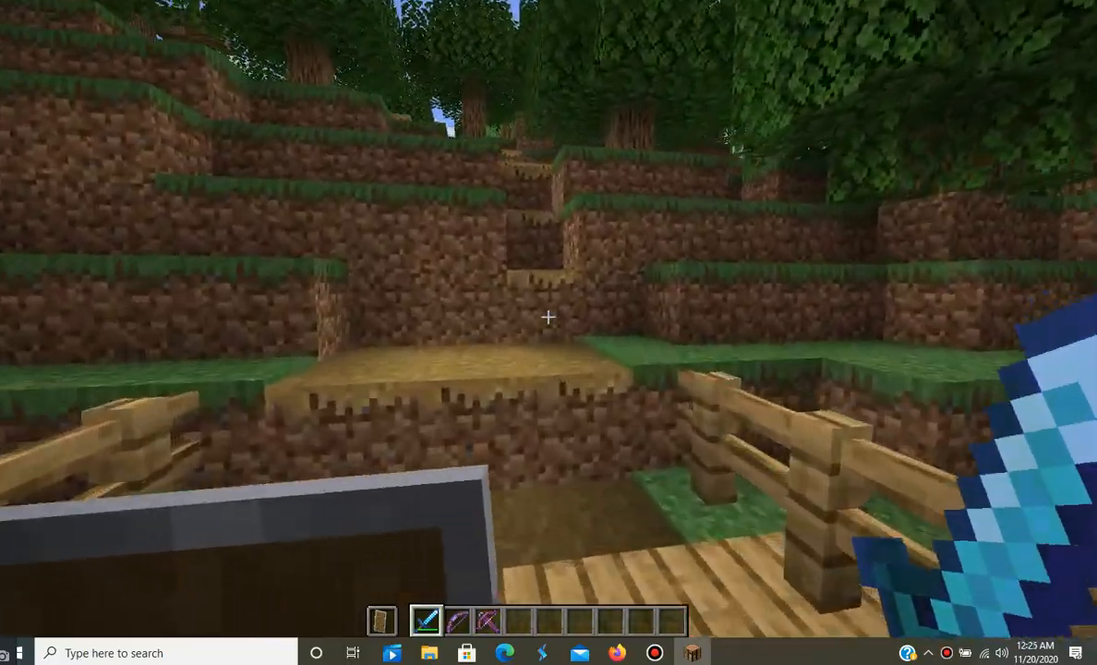
pyautogui.moveTo(547, 318)
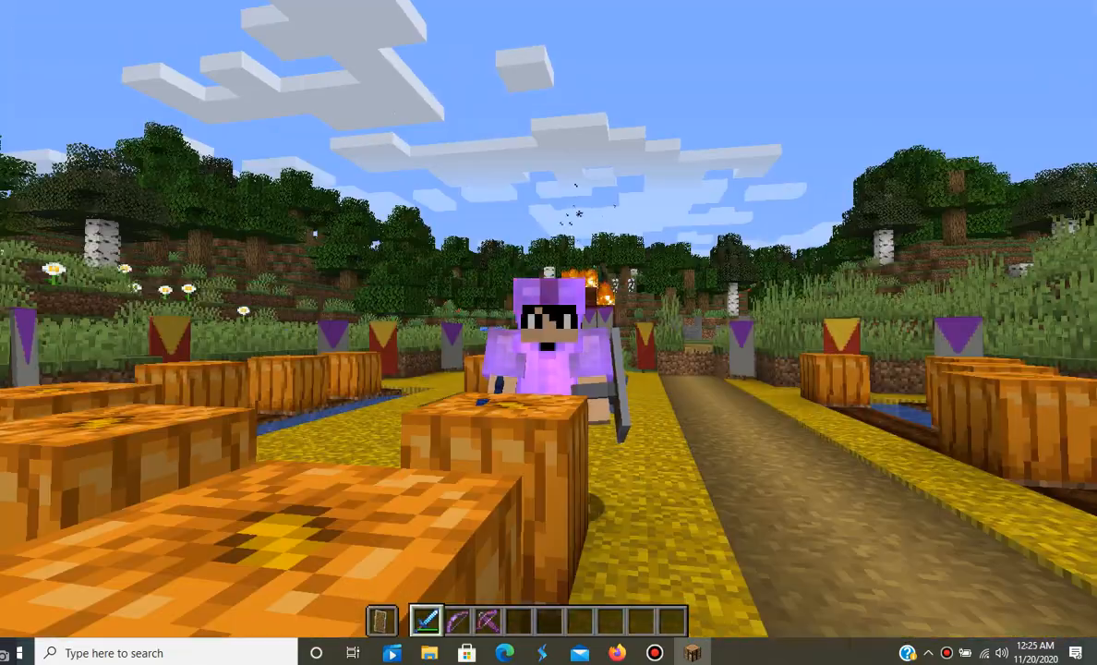
pyautogui.moveTo(548, 333)
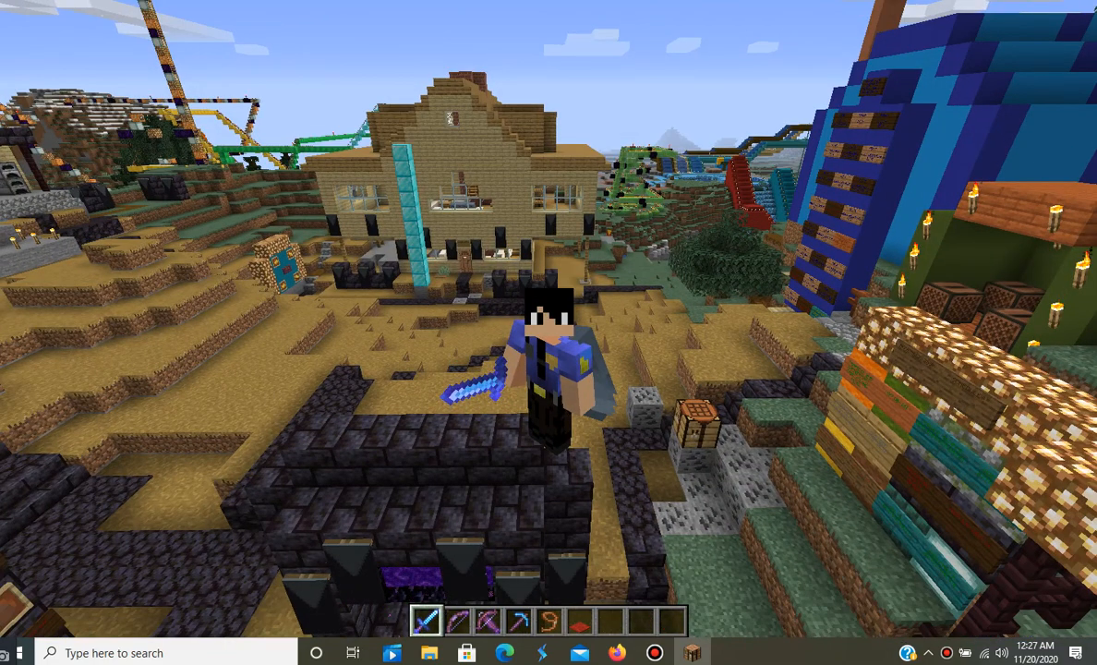
pyautogui.press('e')
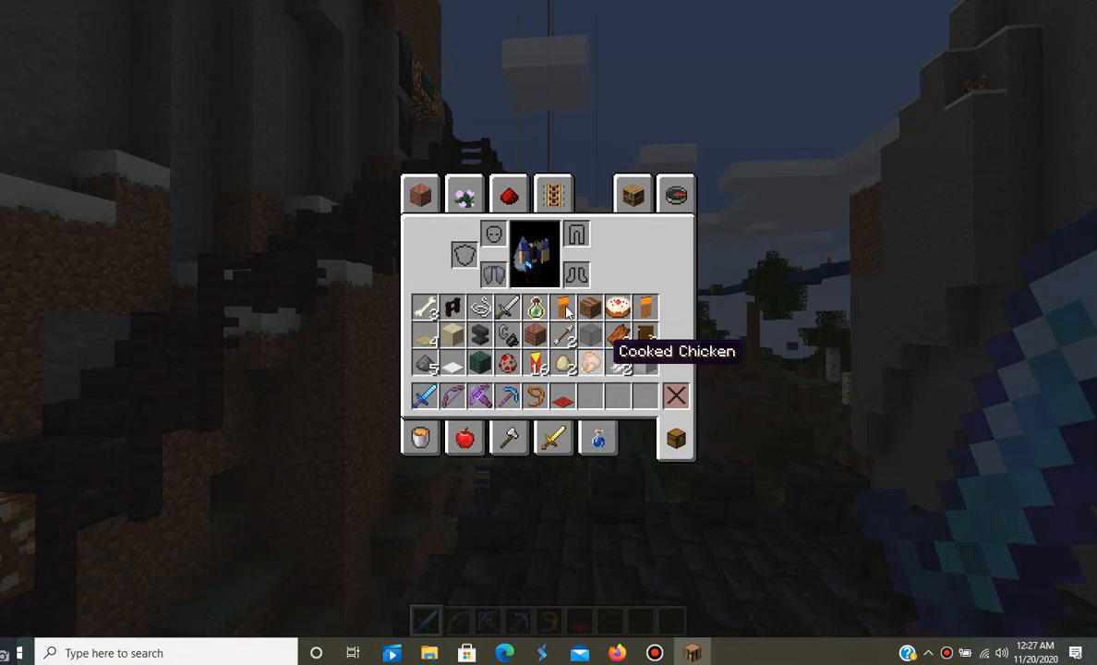
# Browse the Decoration Blocks and Miscellaneous tabs, then open the chest of coloured banners.
pyautogui.click(465, 195)
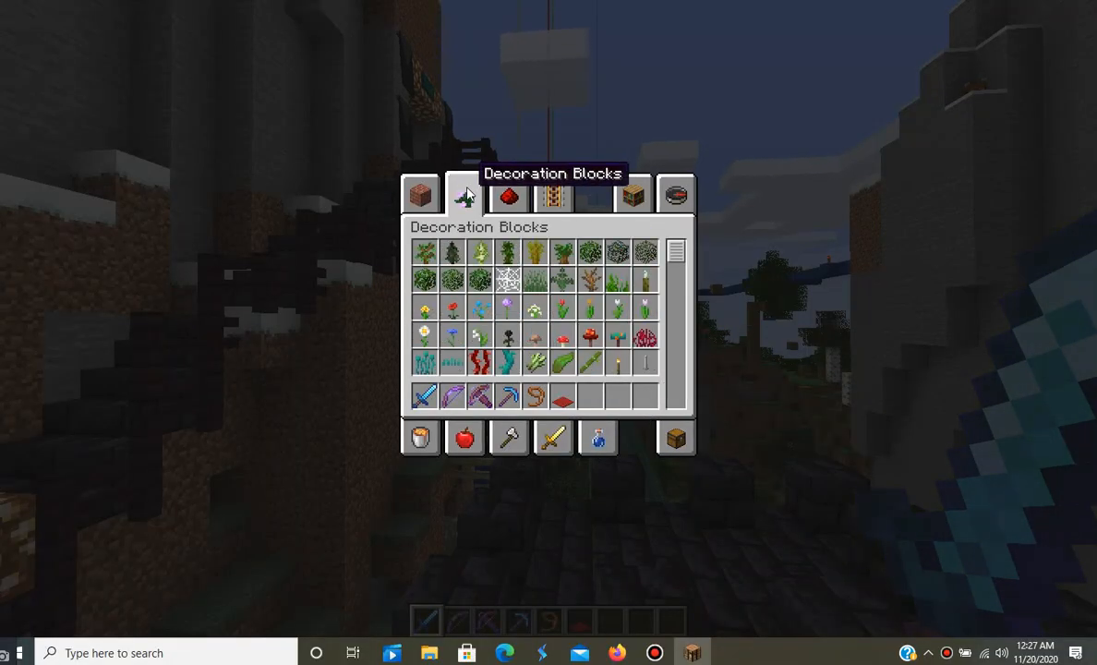
pyautogui.scroll(-3)
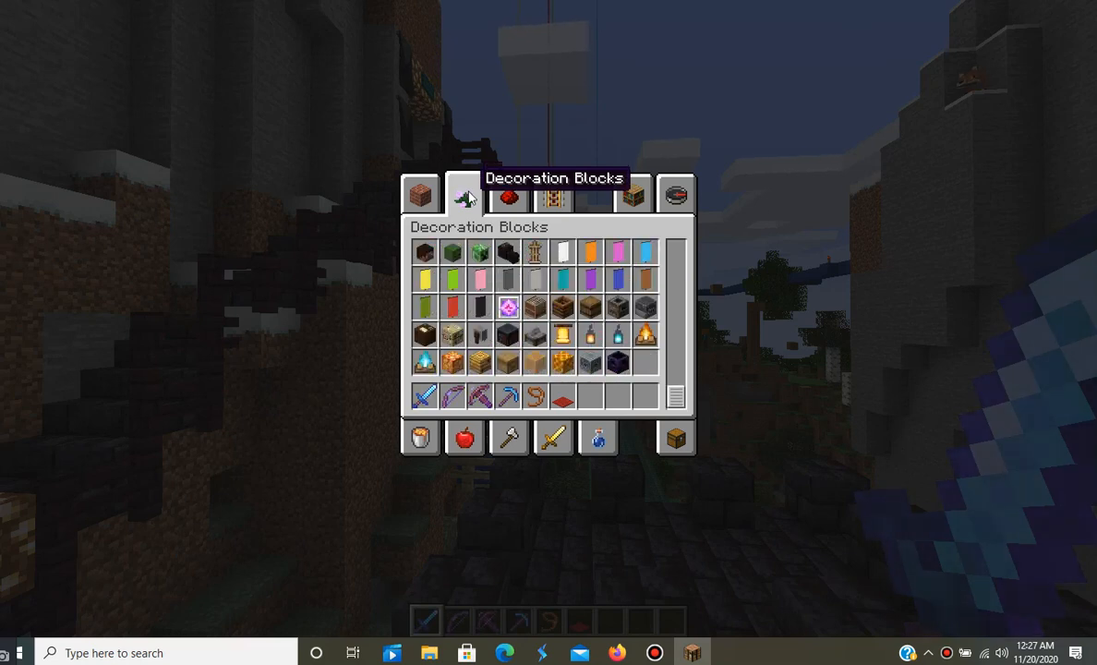
pyautogui.moveTo(462, 195)
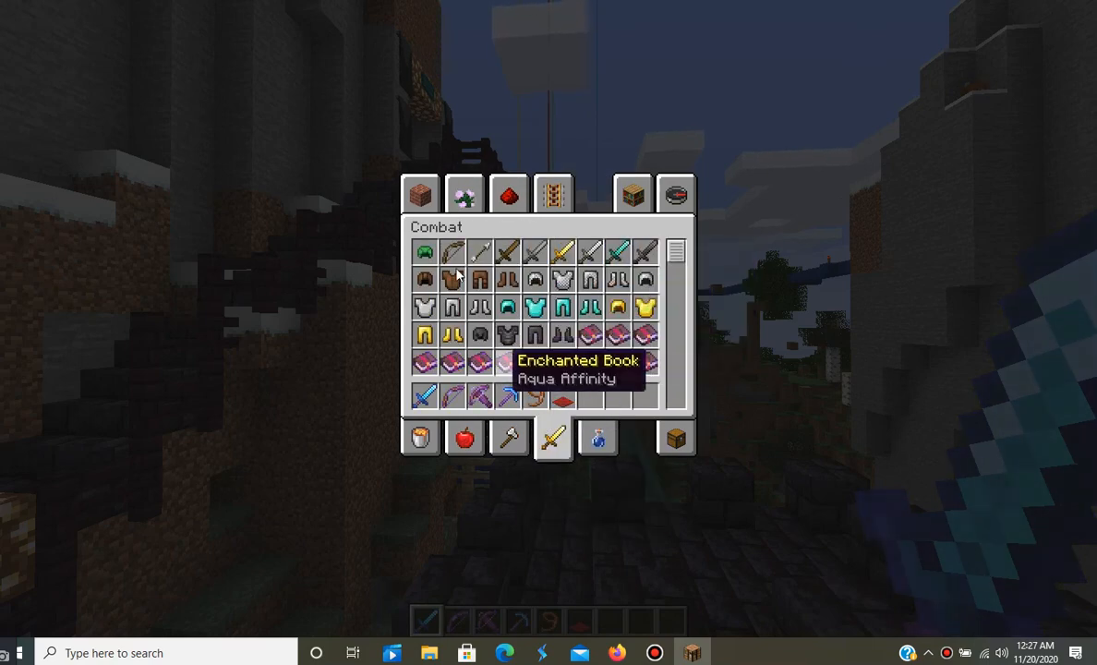
pyautogui.click(465, 194)
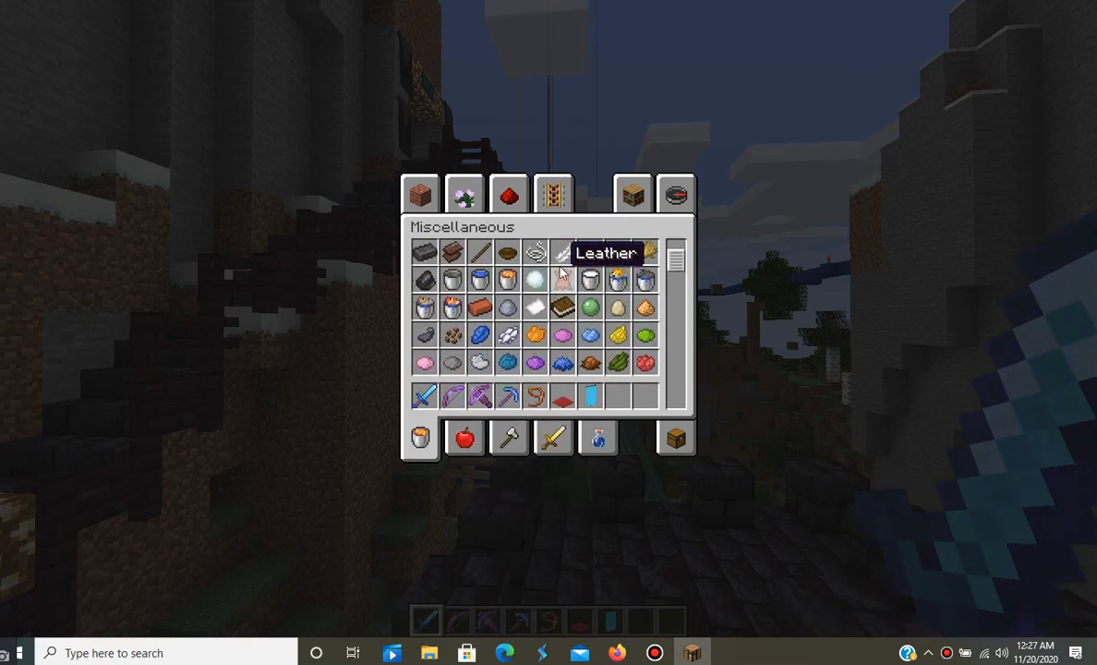
pyautogui.moveTo(561, 397)
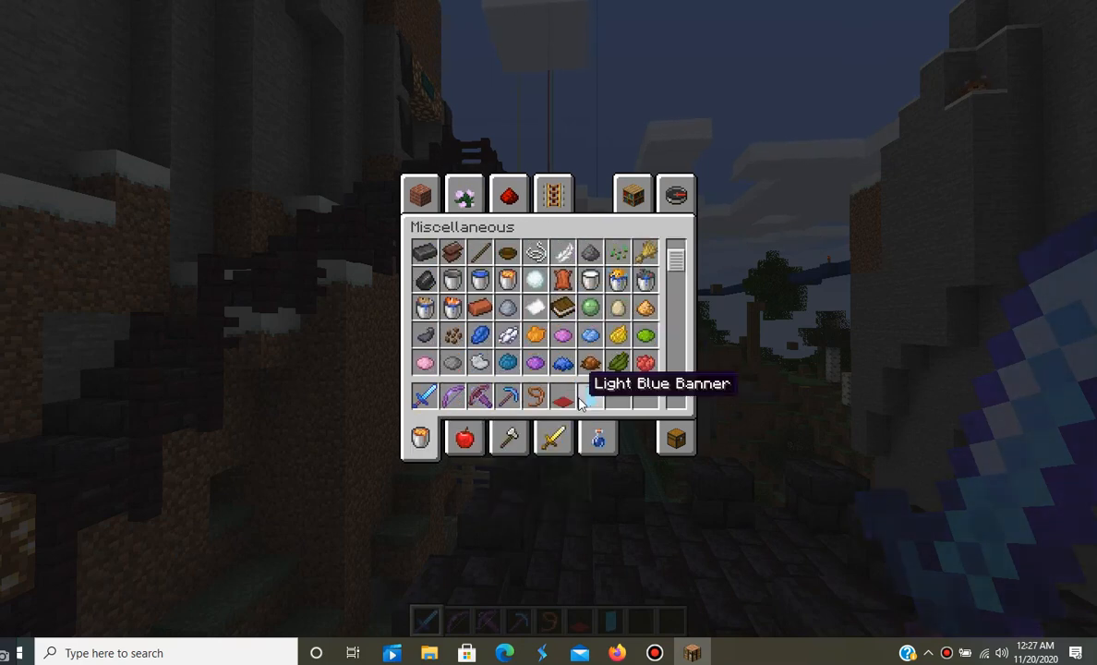
pyautogui.press('Escape')
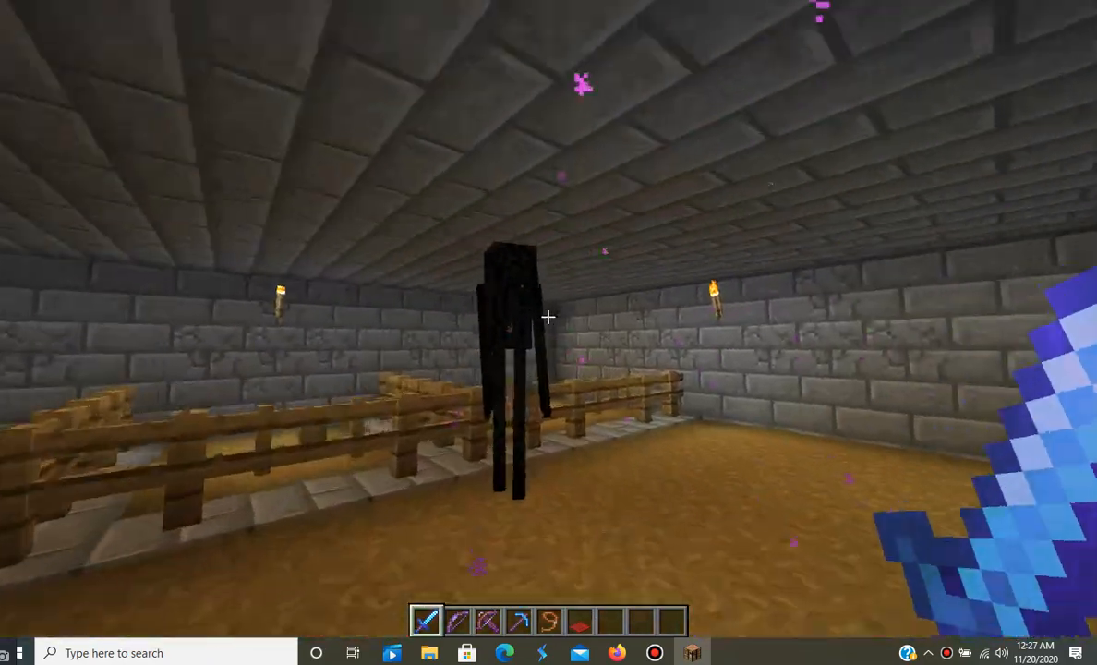
pyautogui.click(549, 317)
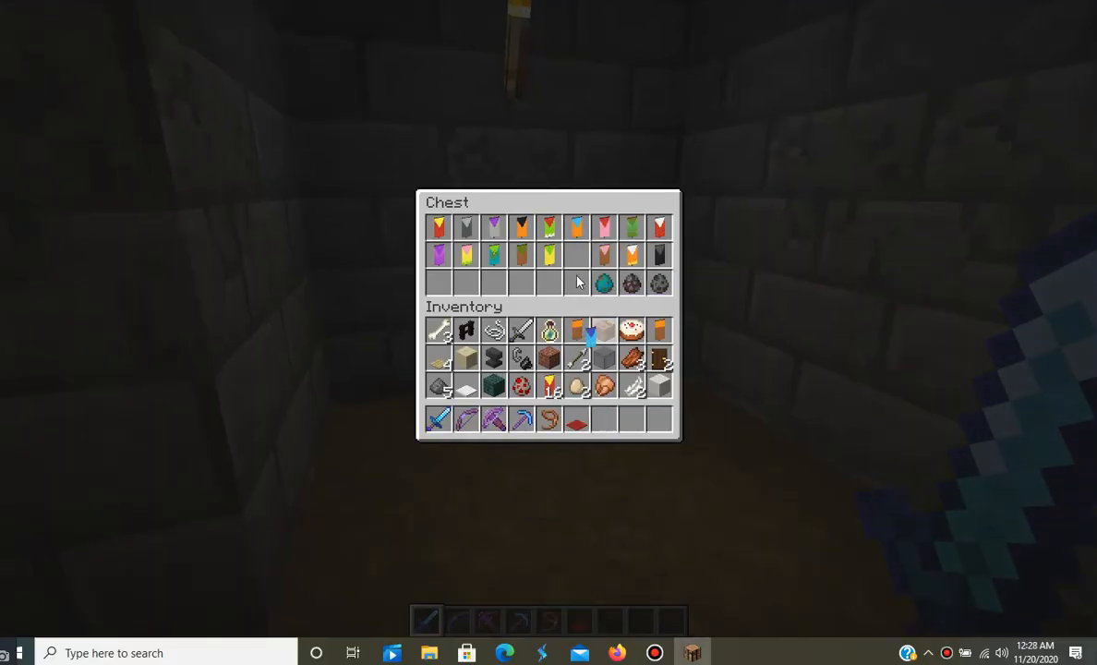
# Take a Light Blue Banner from the chest into the hotbar and close the inventory.
pyautogui.click(576, 255)
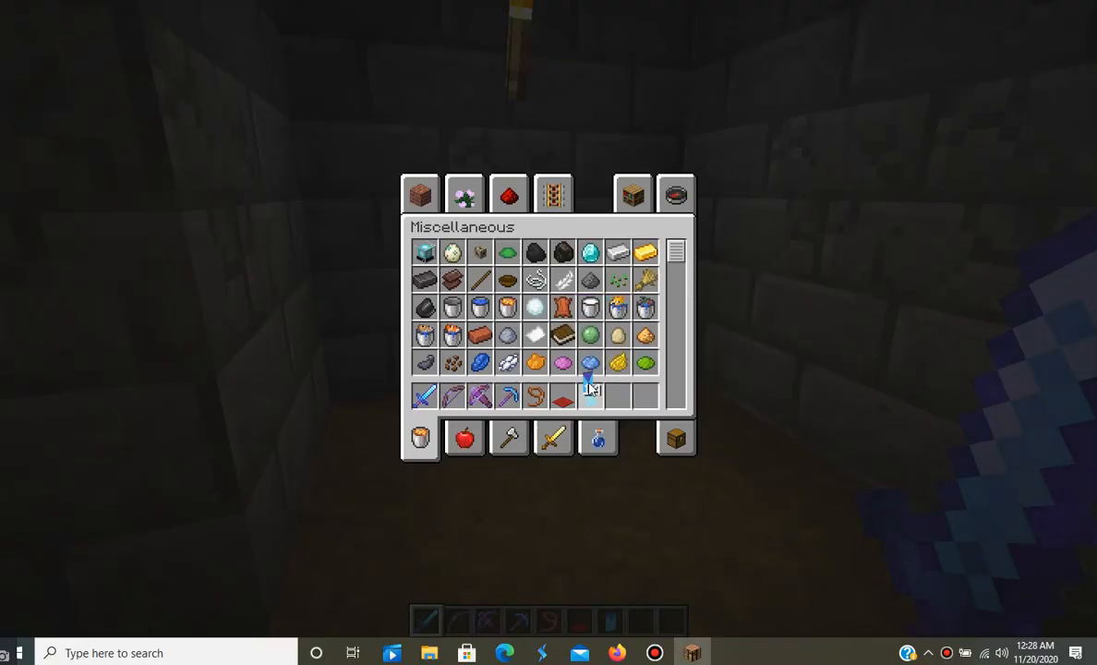
pyautogui.press('Escape')
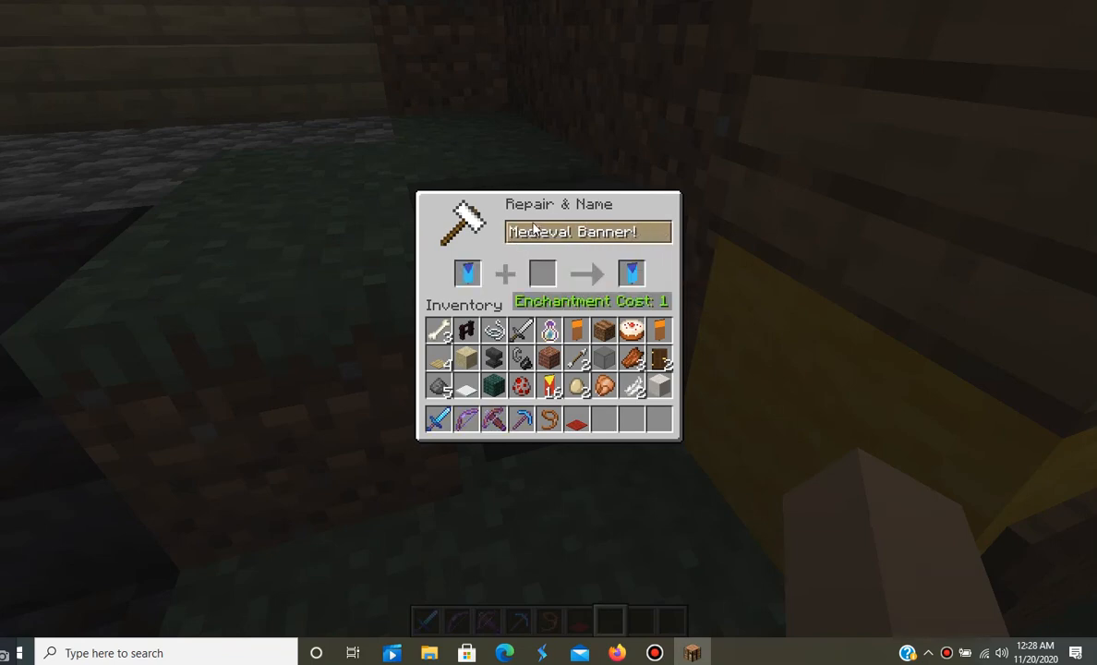
# Name the light blue banner with the new kingdom name at the anvil and keep it in the hotbar.
pyautogui.write("Lego's Island KMedie")
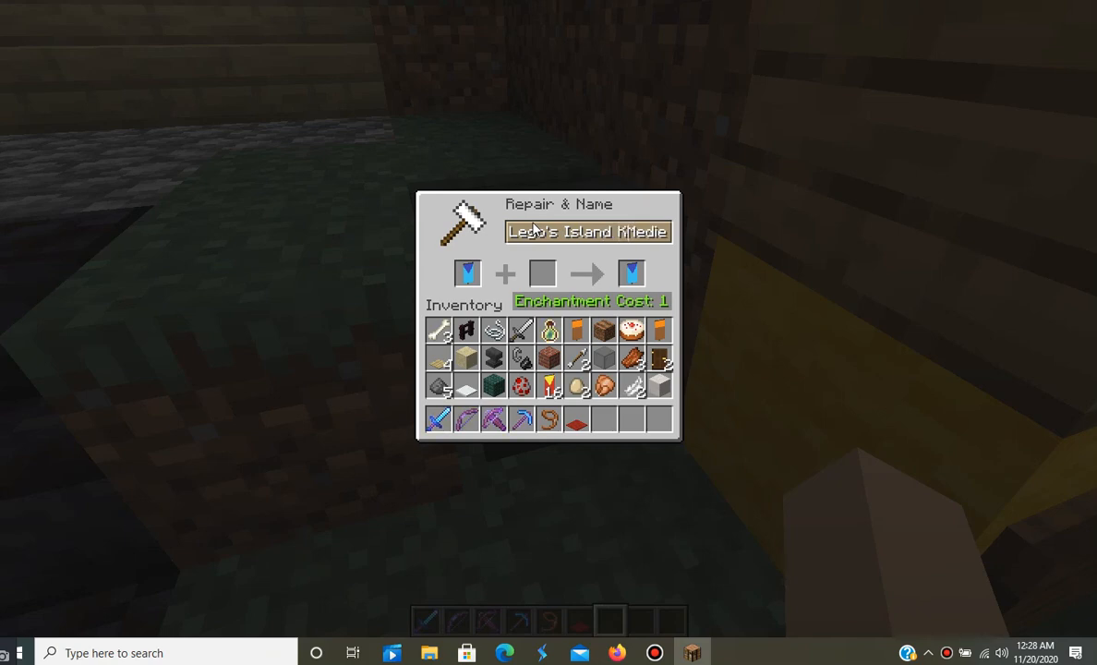
pyautogui.write('om')
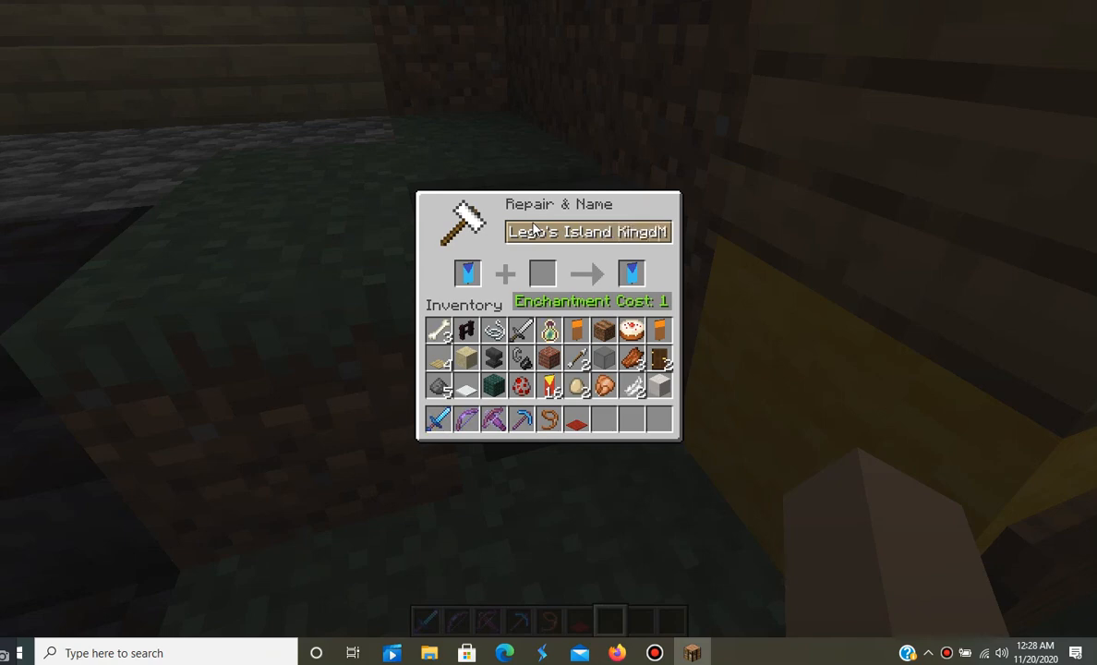
pyautogui.moveTo(632, 273)
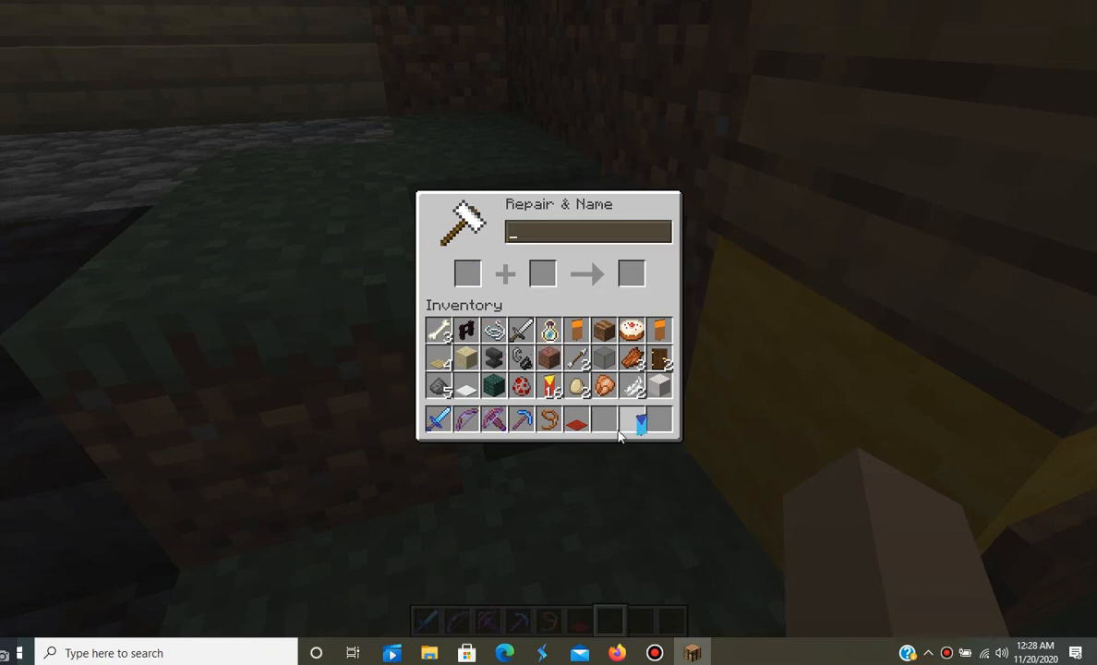
pyautogui.press('Escape')
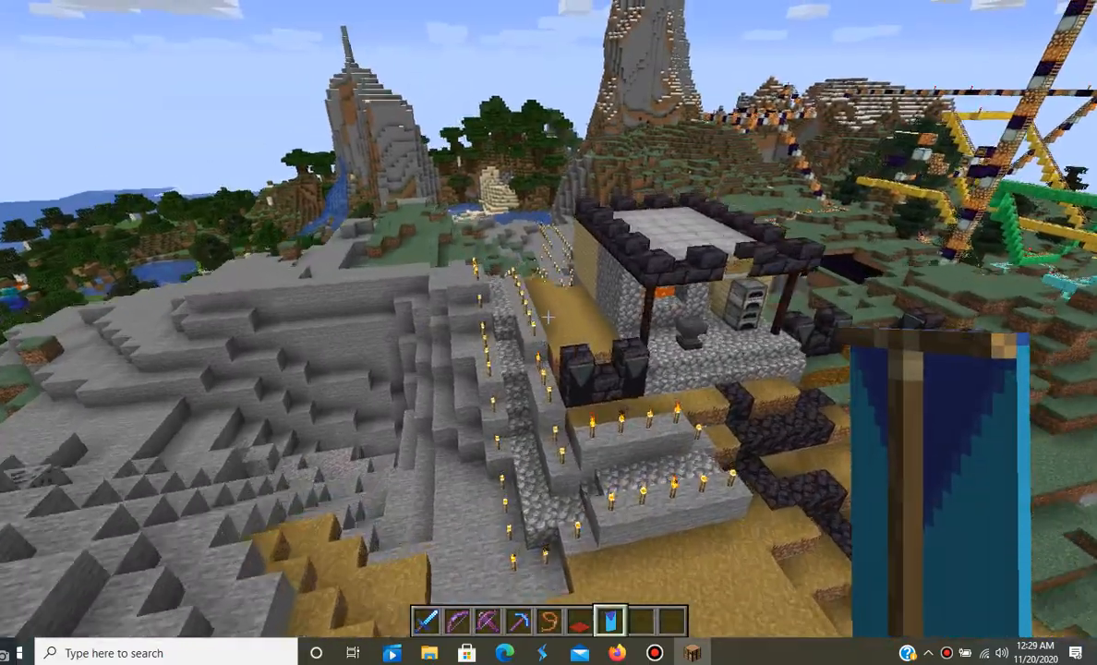
pyautogui.moveTo(549, 317)
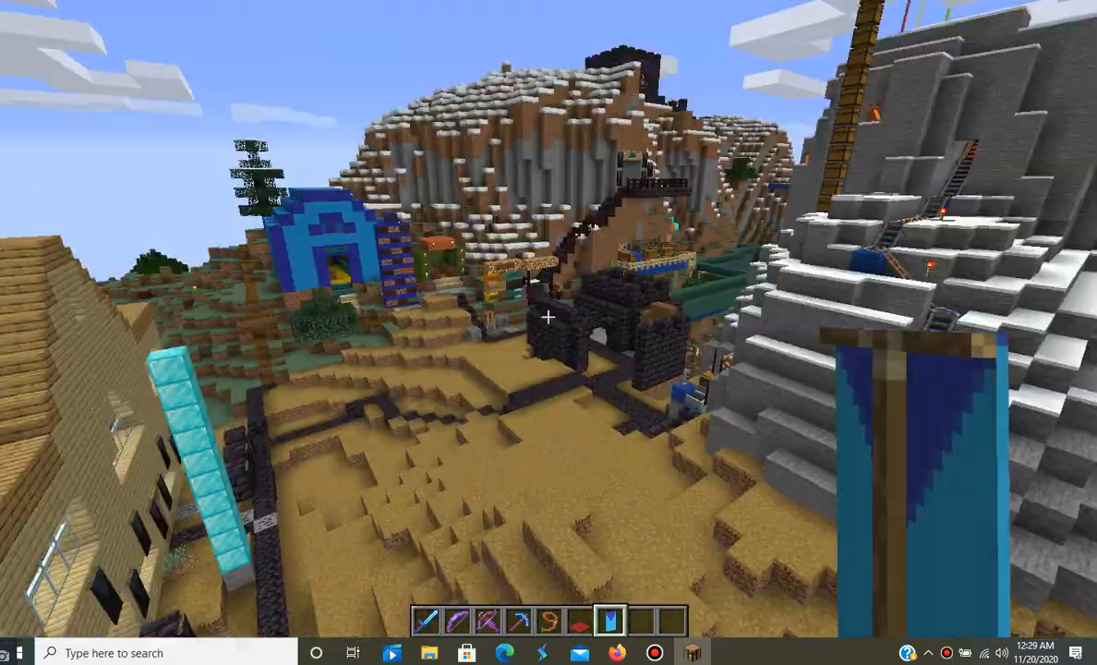
pyautogui.moveTo(548, 333)
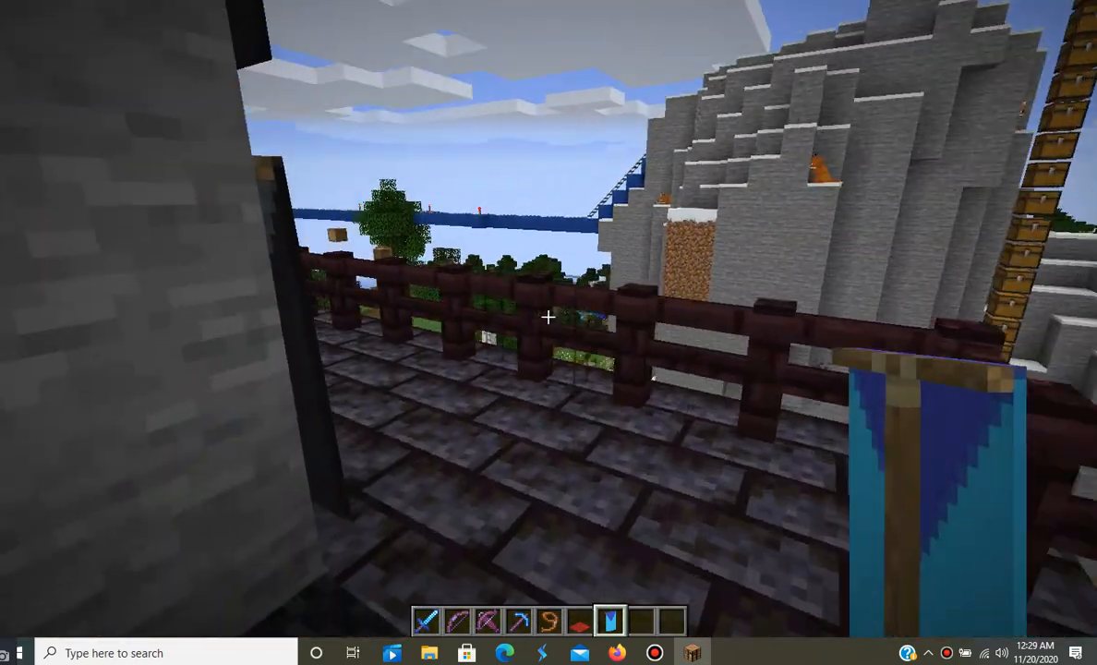
pyautogui.moveTo(547, 318)
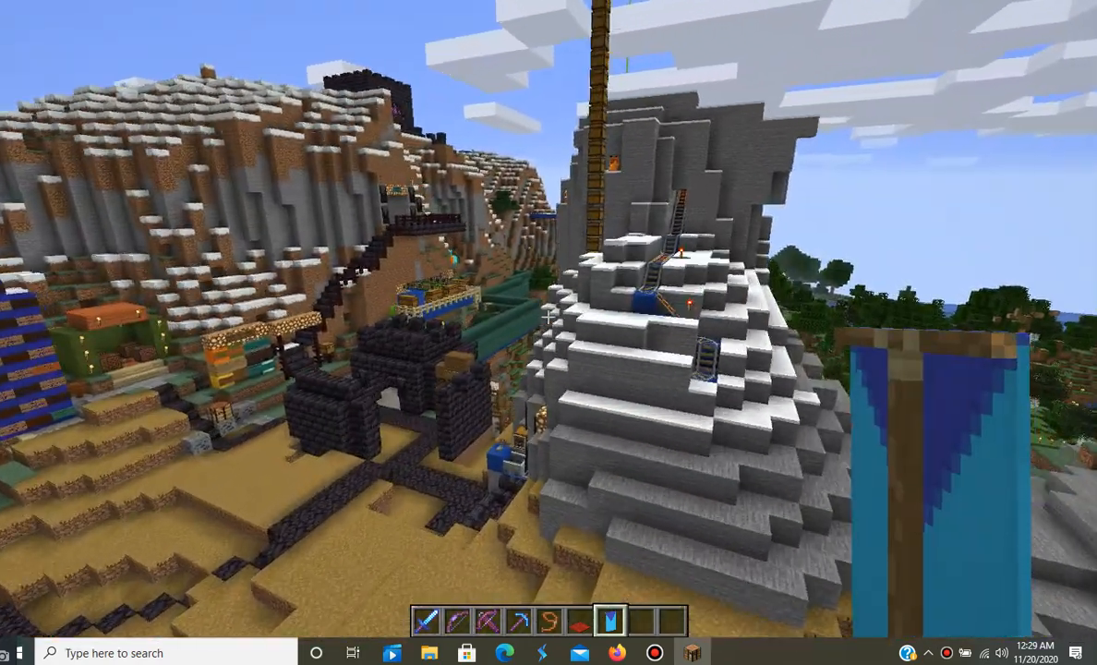
pyautogui.moveTo(548, 316)
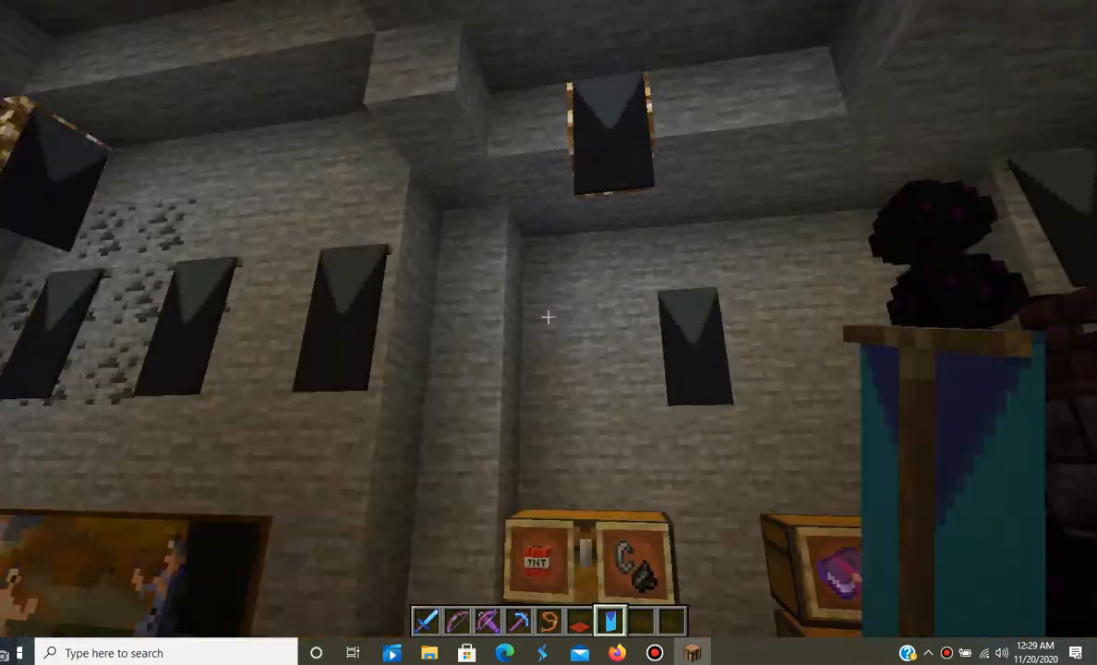
pyautogui.moveTo(547, 318)
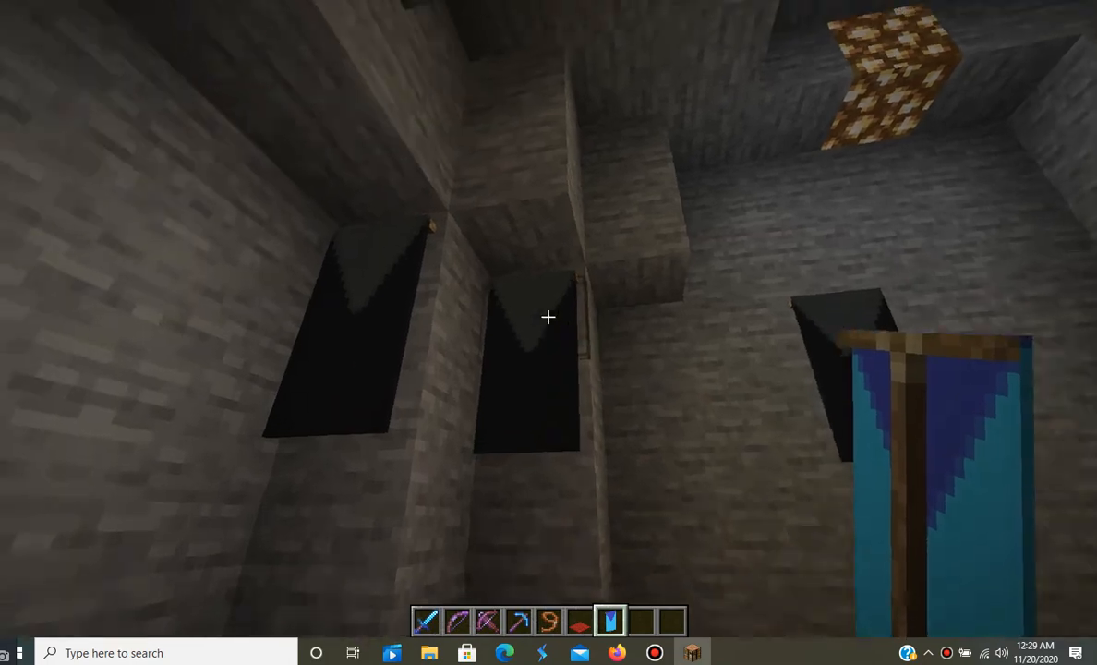
pyautogui.moveTo(548, 317)
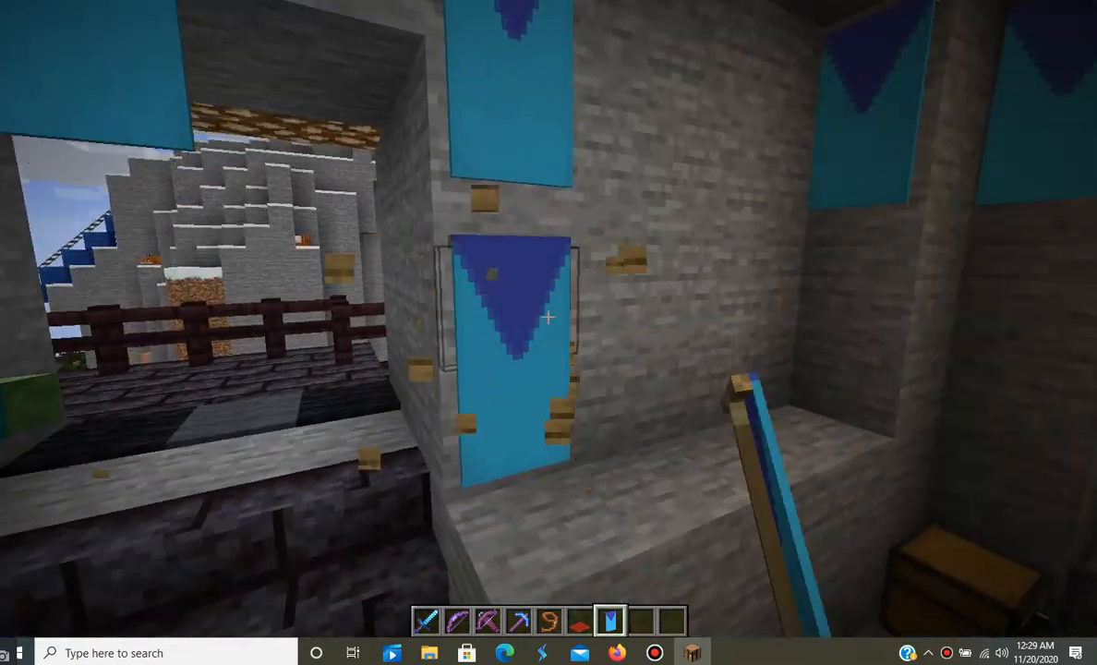
pyautogui.moveTo(549, 314)
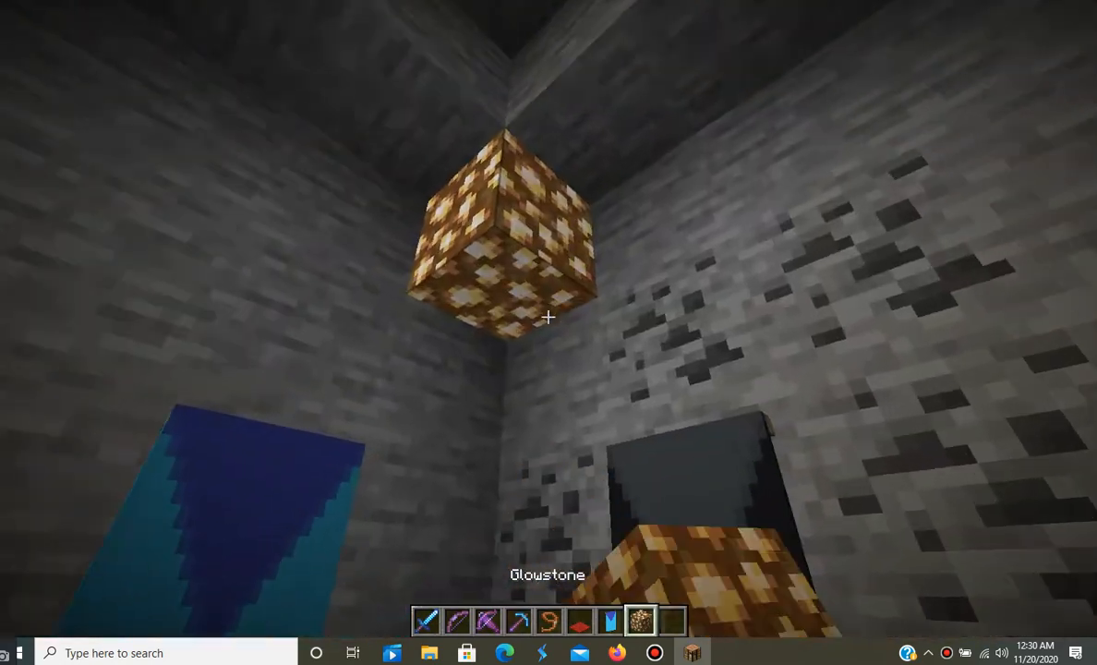
pyautogui.moveTo(548, 318)
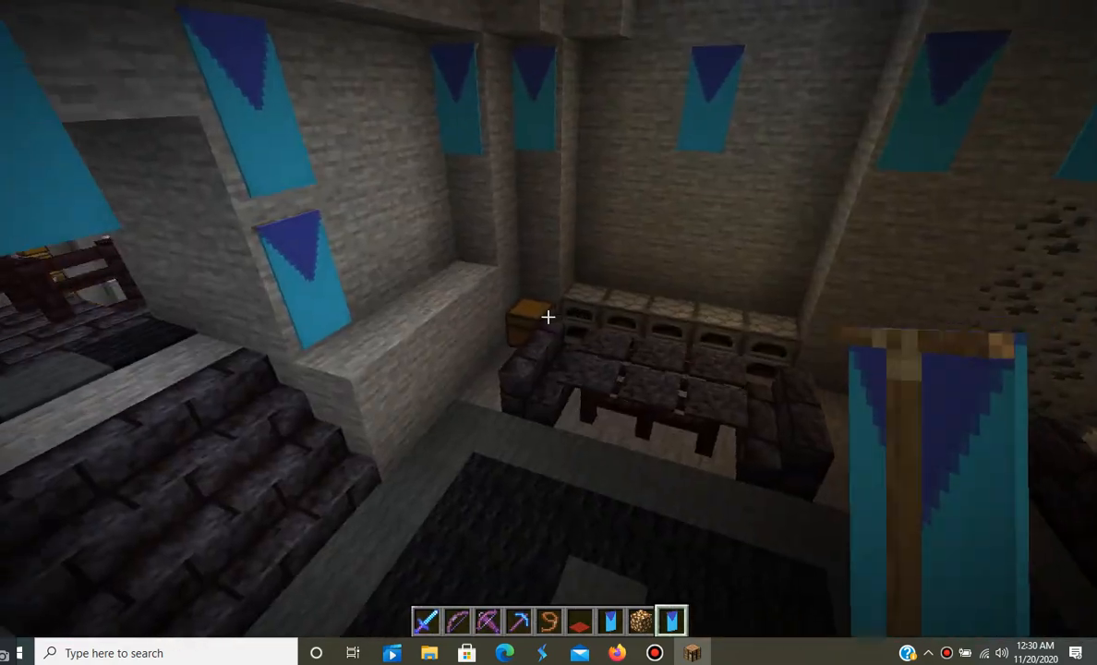
pyautogui.moveTo(546, 318)
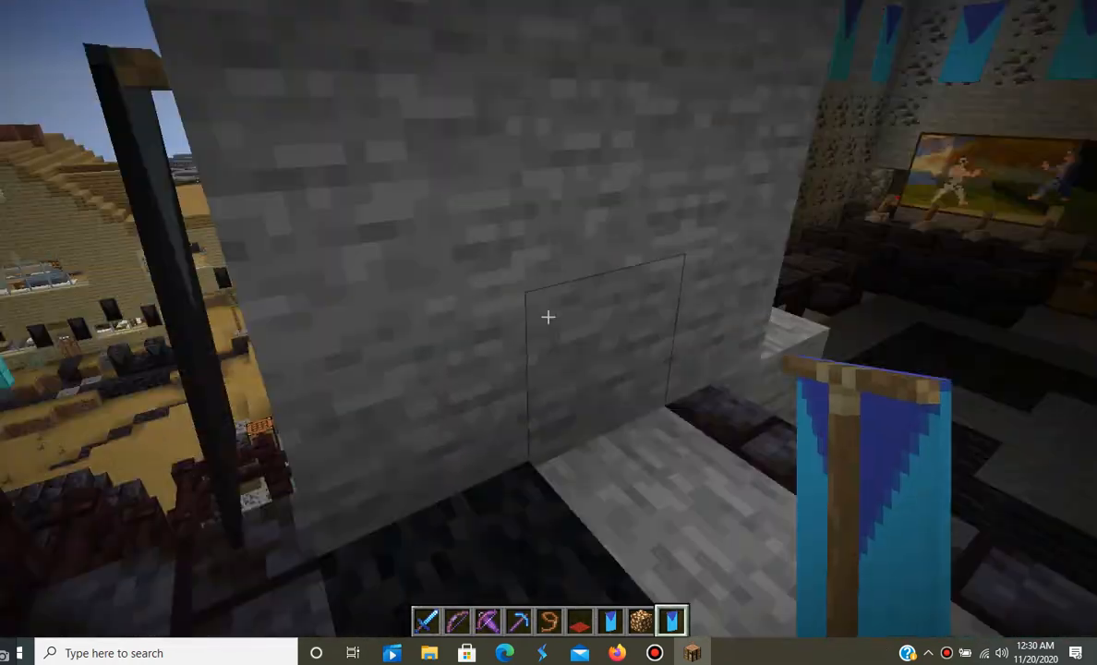
pyautogui.moveTo(548, 318)
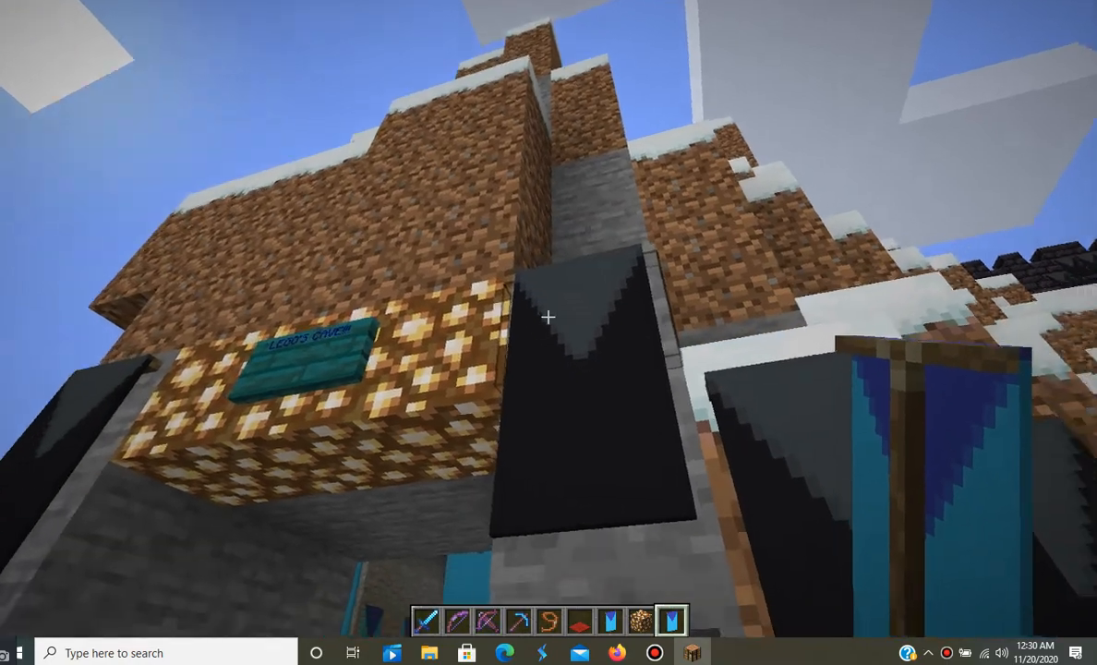
pyautogui.moveTo(548, 318)
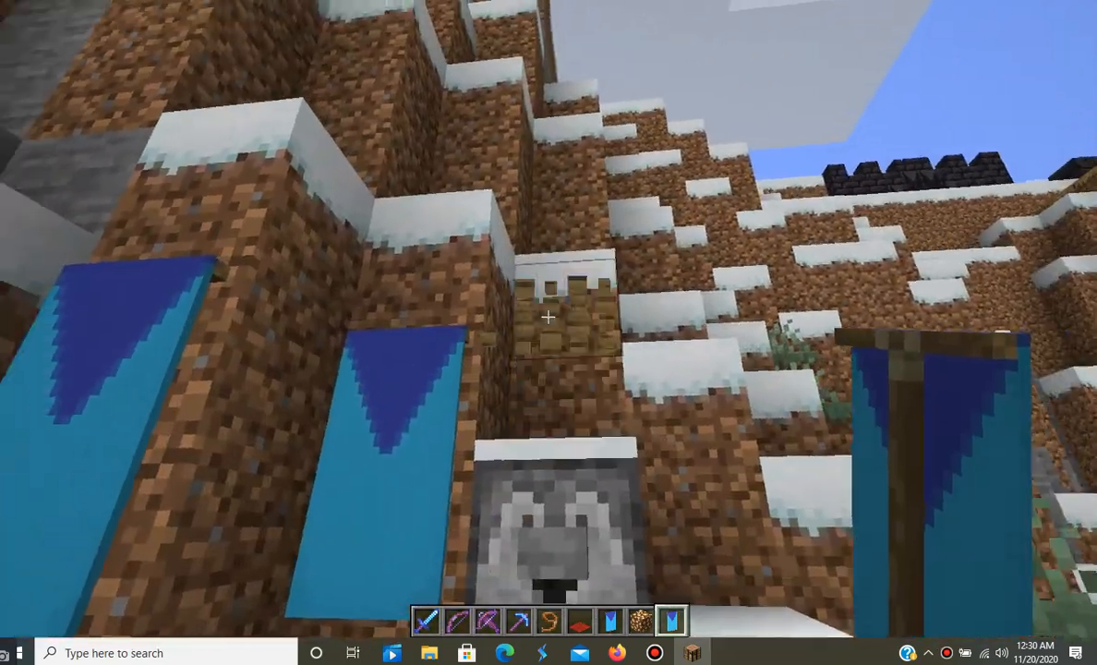
pyautogui.moveTo(549, 317)
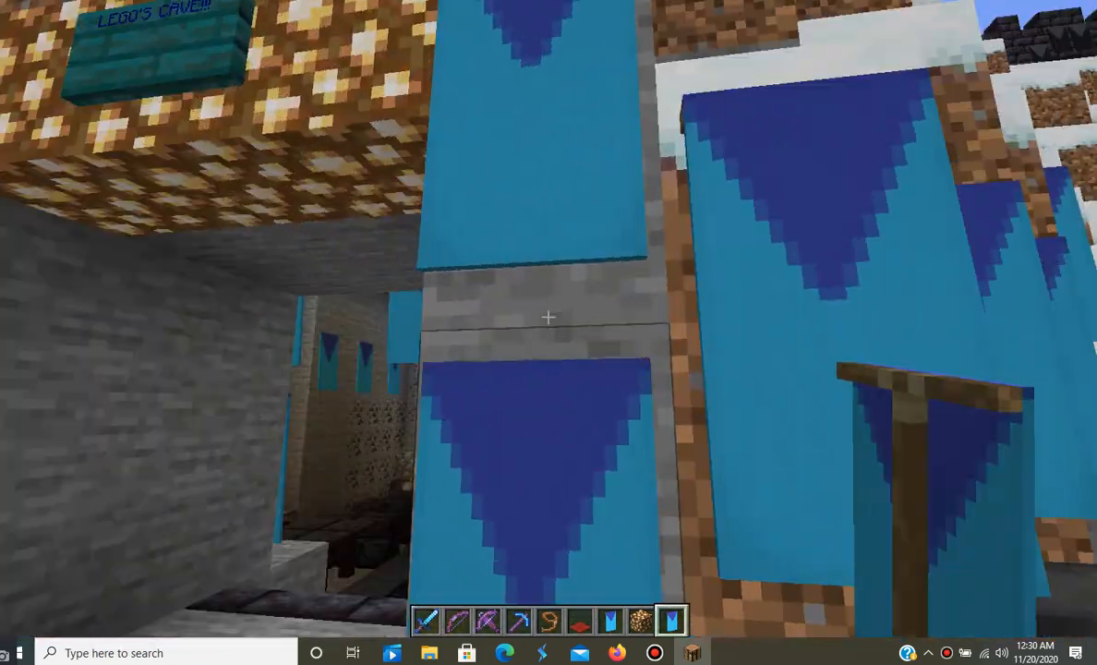
pyautogui.moveTo(549, 318)
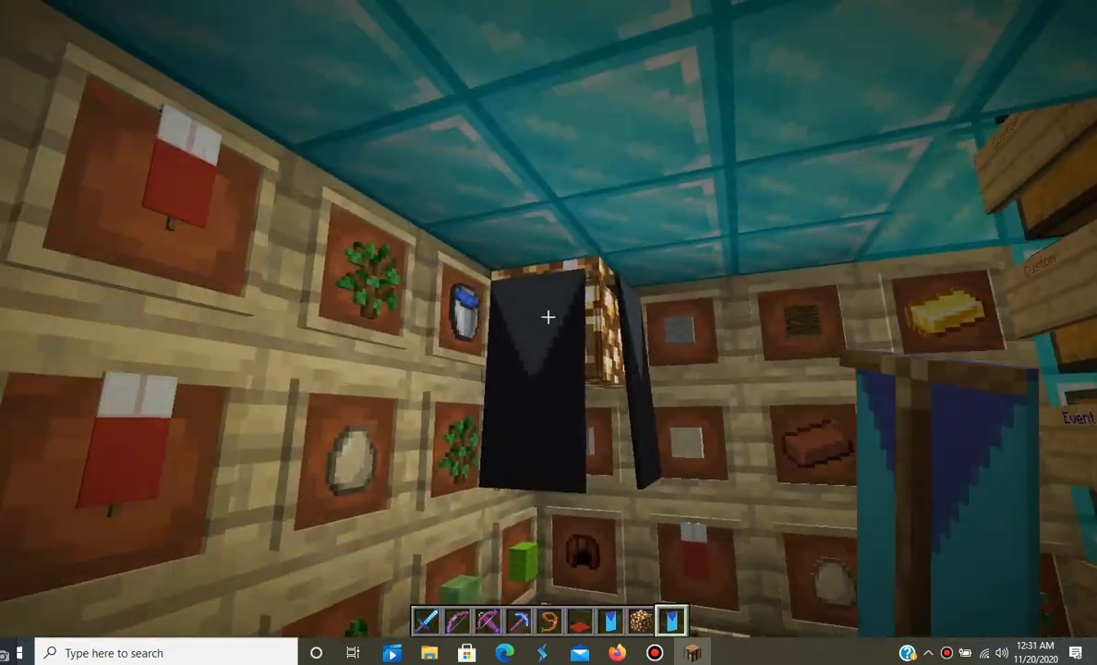
pyautogui.moveTo(548, 333)
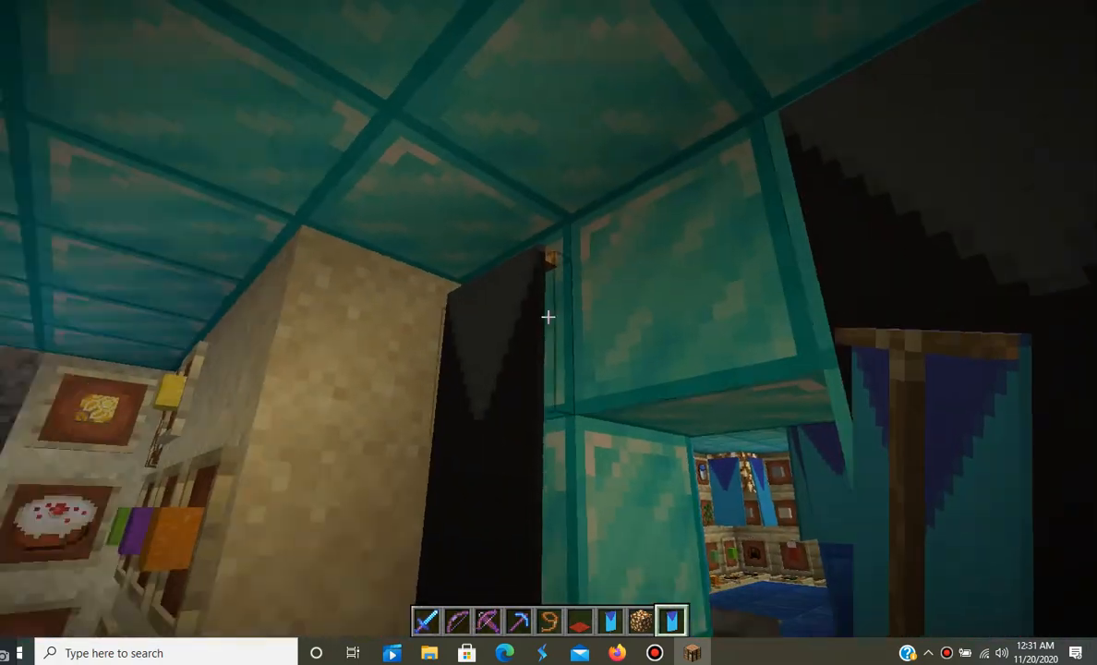
pyautogui.moveTo(548, 317)
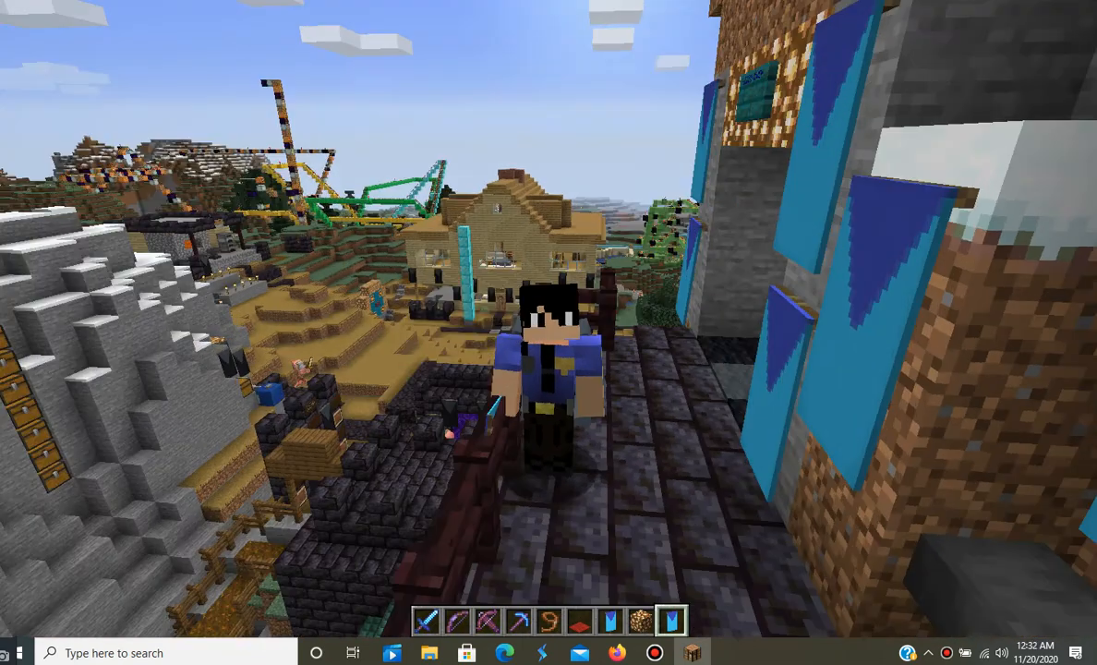
pyautogui.moveTo(549, 317)
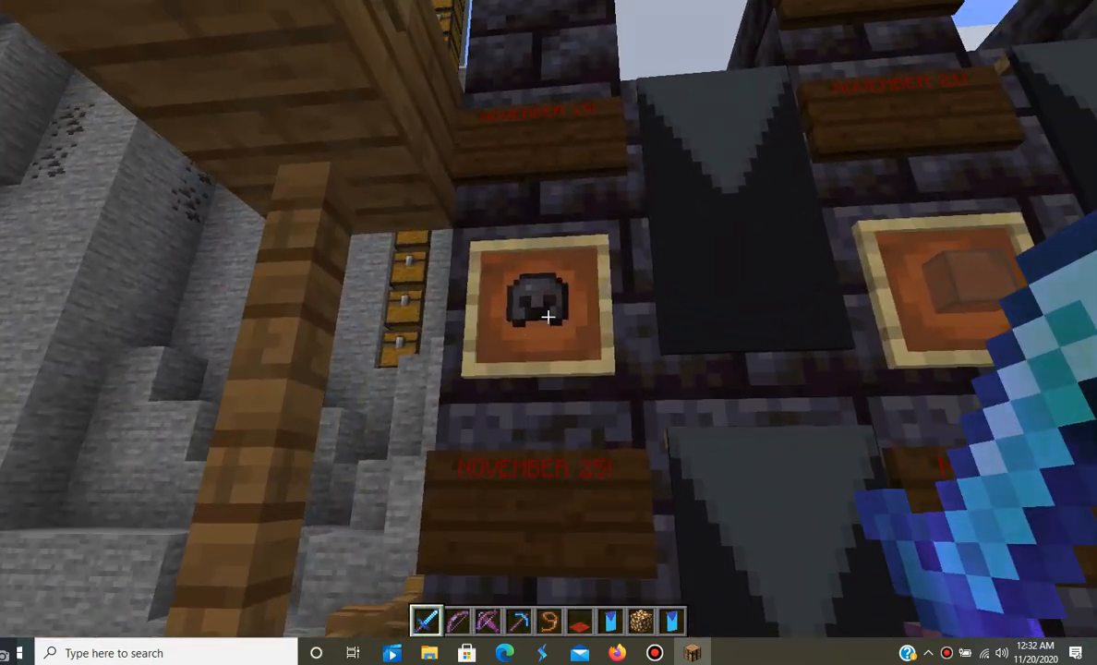
# Check the inventory while heading to the quest board for the netherite helmet.
pyautogui.press('e')
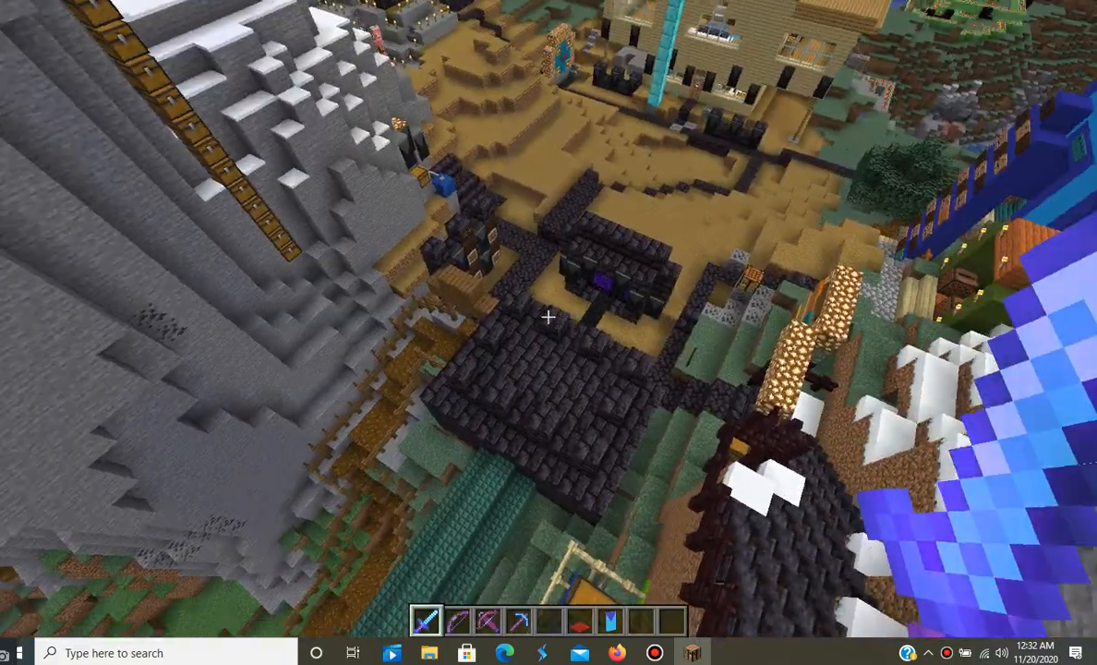
pyautogui.moveTo(548, 317)
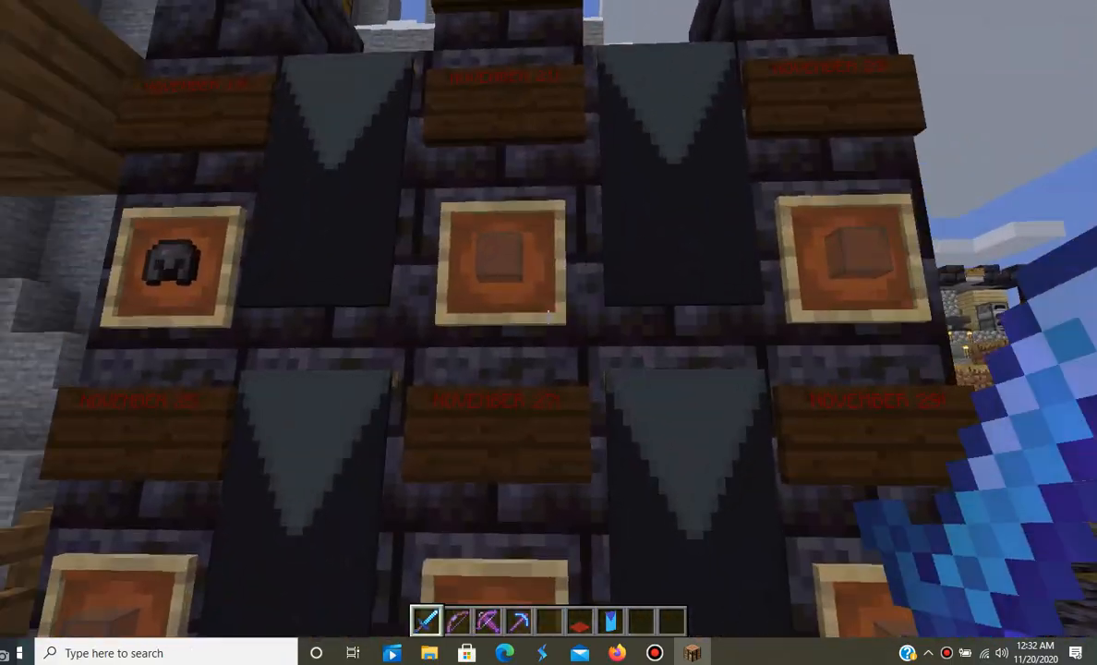
pyautogui.press('e')
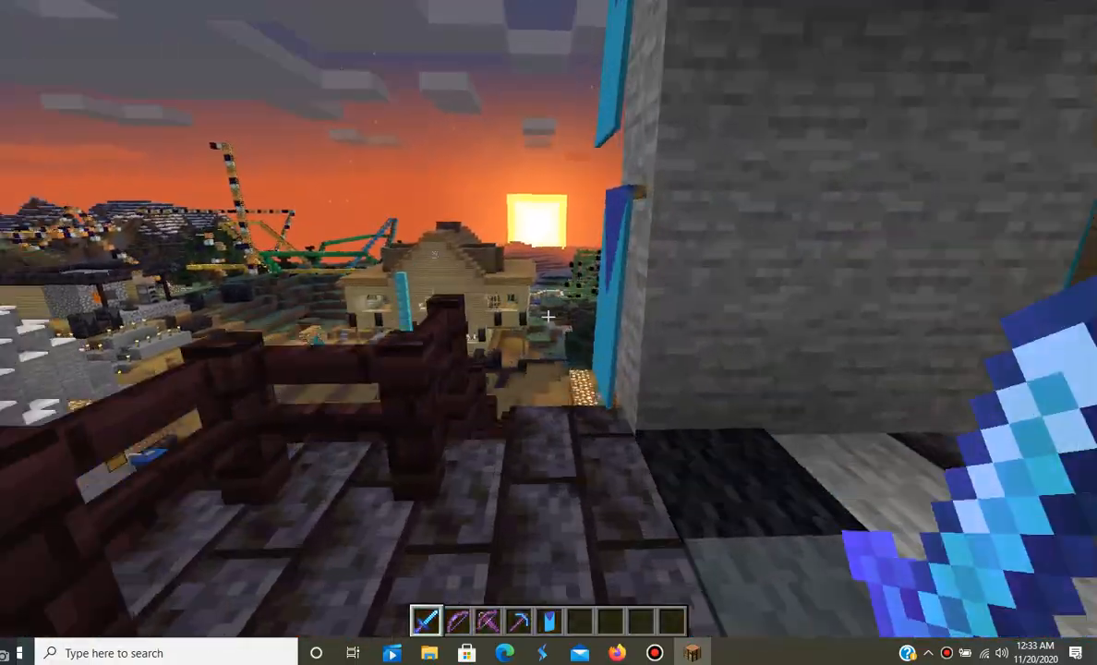
pyautogui.moveTo(547, 317)
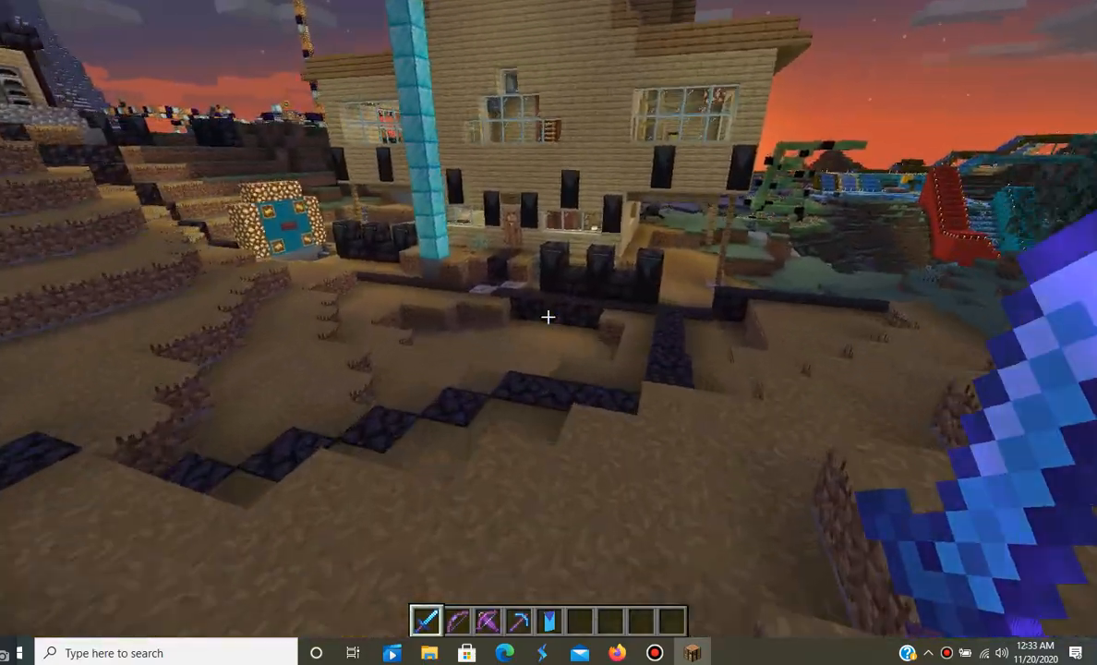
pyautogui.moveTo(549, 332)
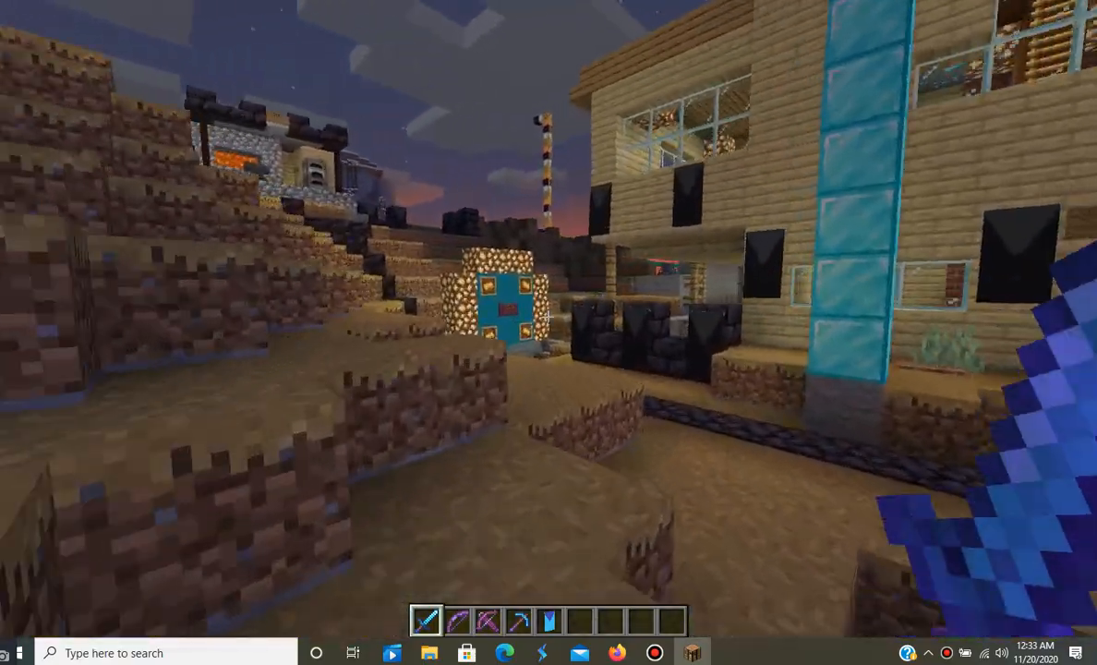
pyautogui.moveTo(548, 332)
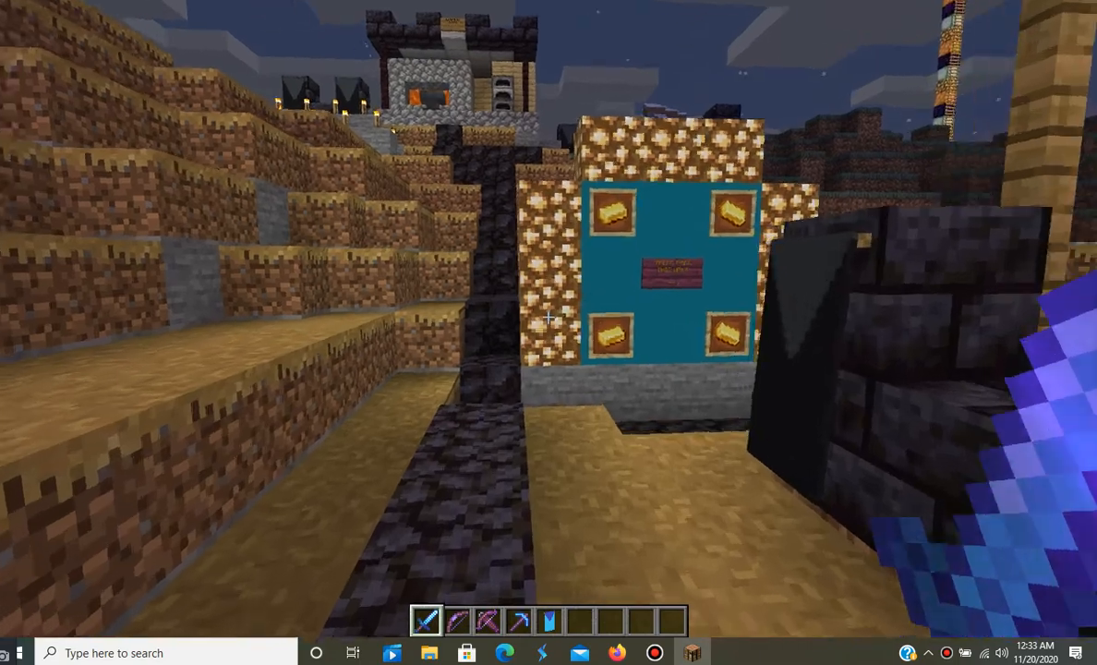
pyautogui.moveTo(548, 332)
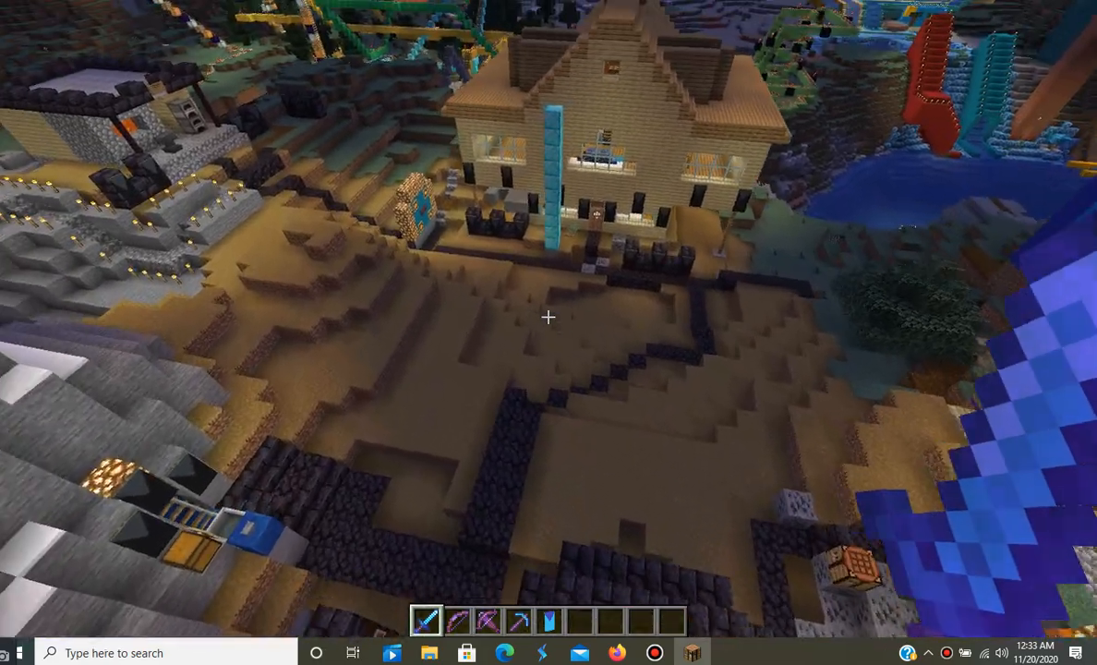
pyautogui.moveTo(547, 317)
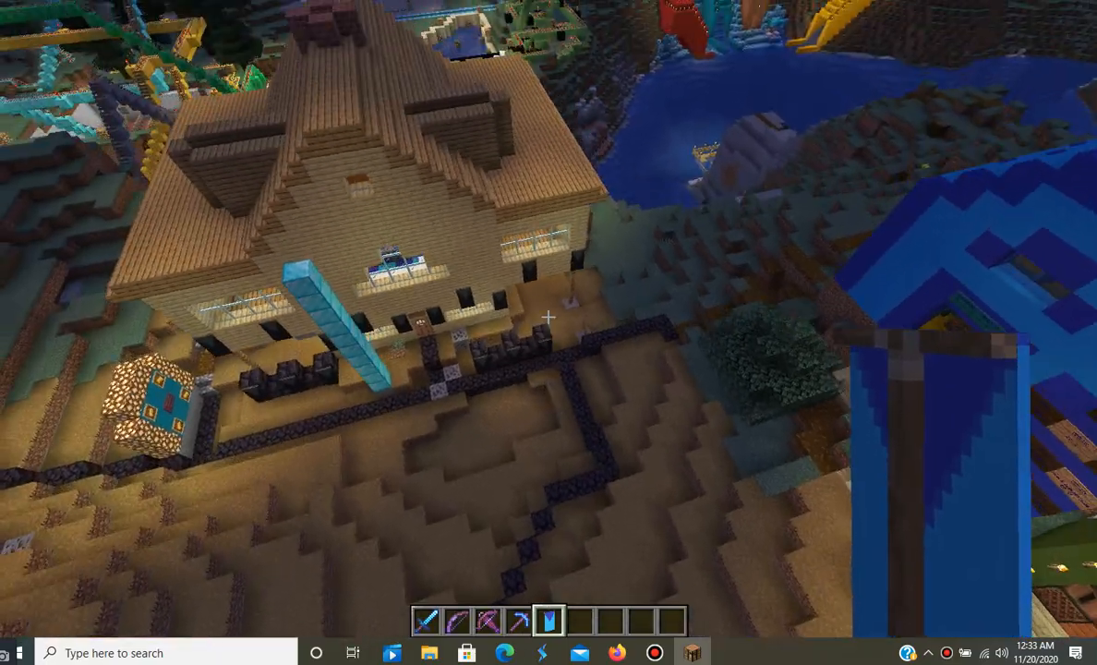
pyautogui.moveTo(547, 317)
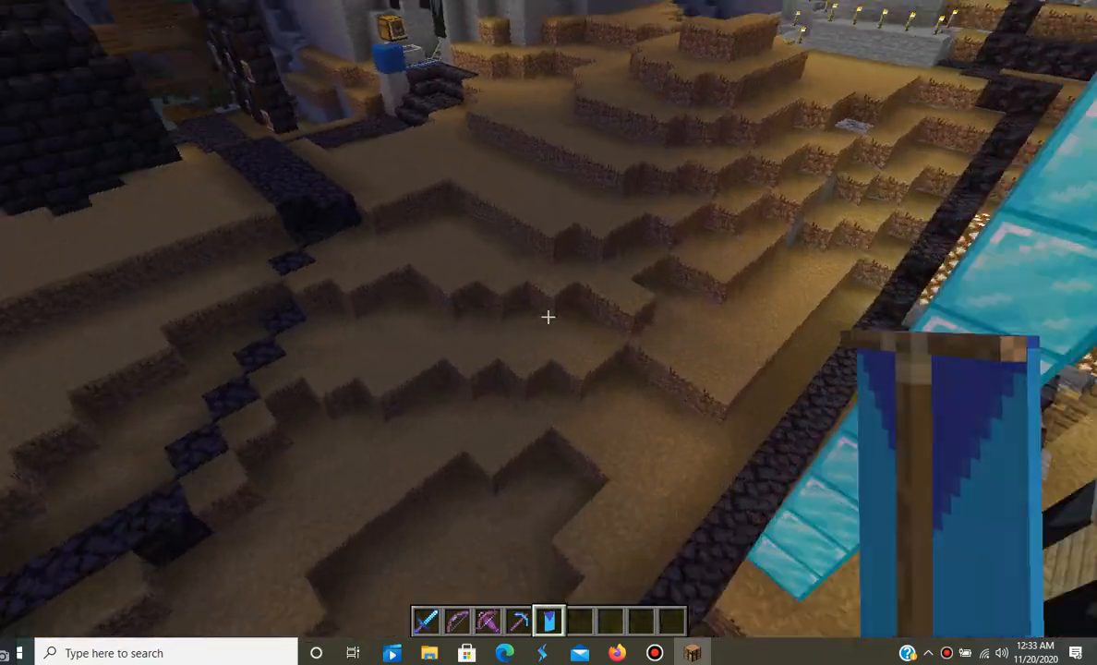